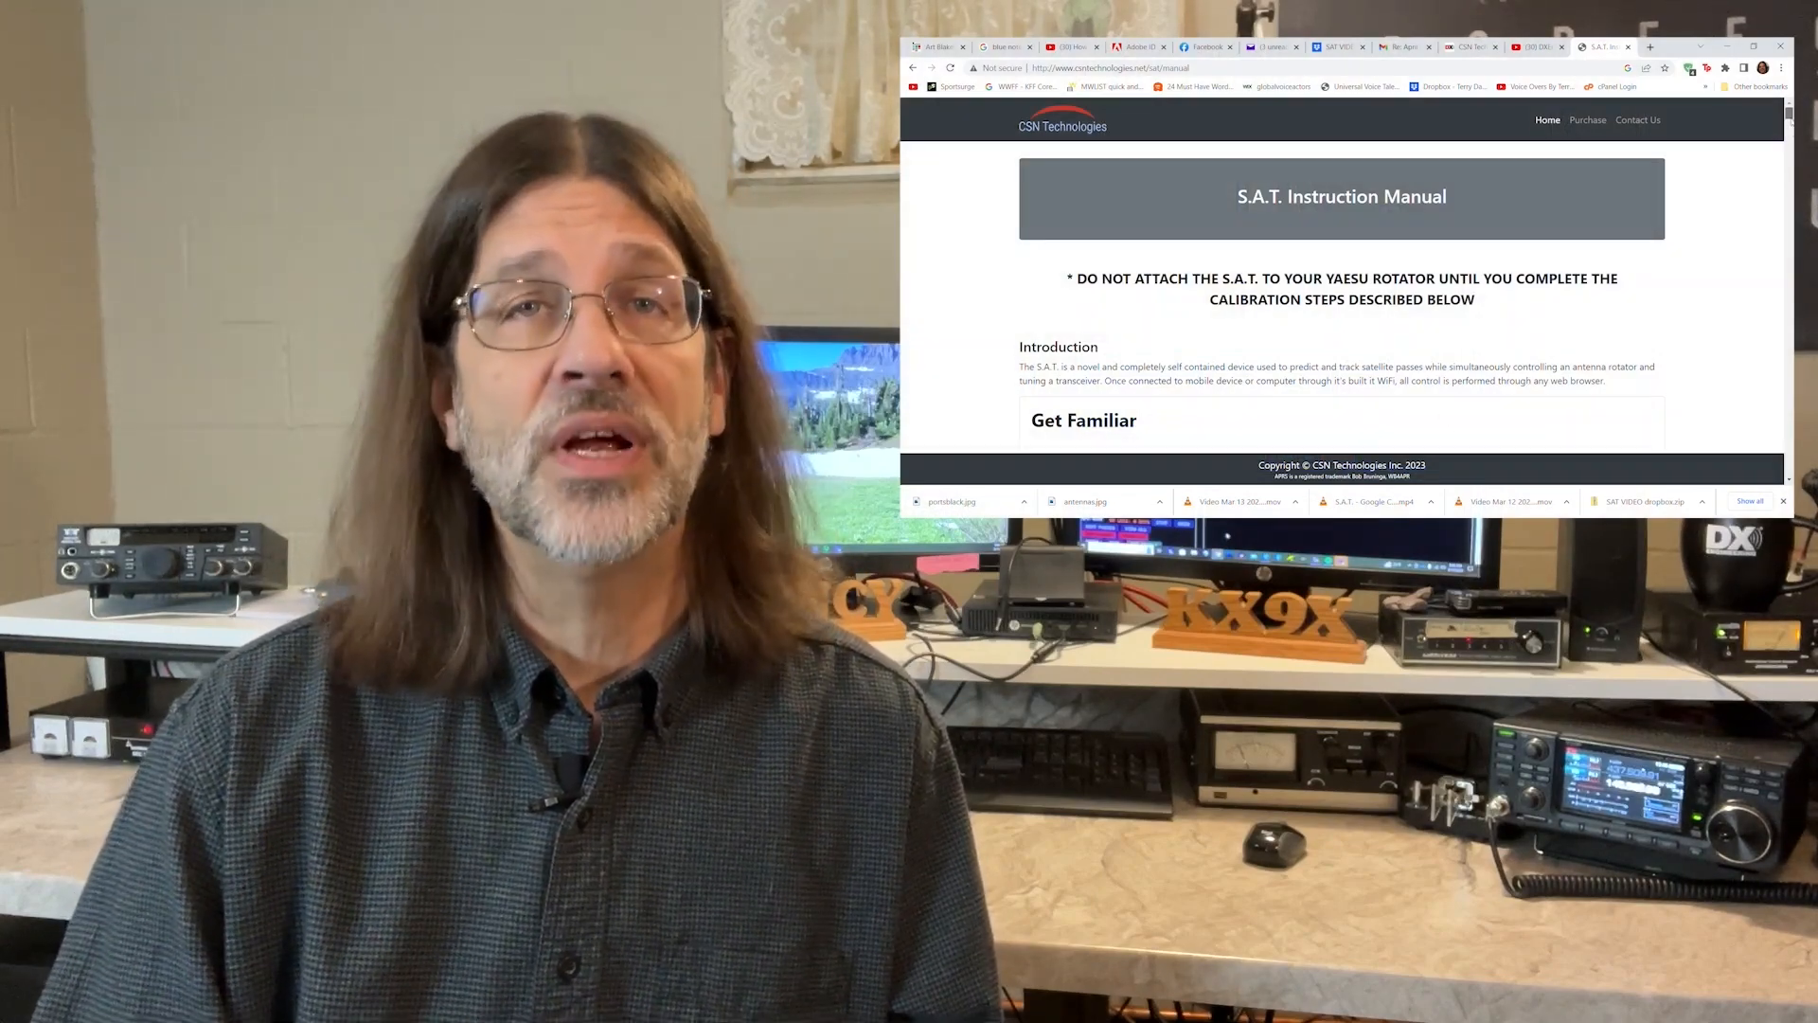
Scroll the S.A.T. manual down to the Ports and Radio CI-V Connection sections
scroll("down", 3)
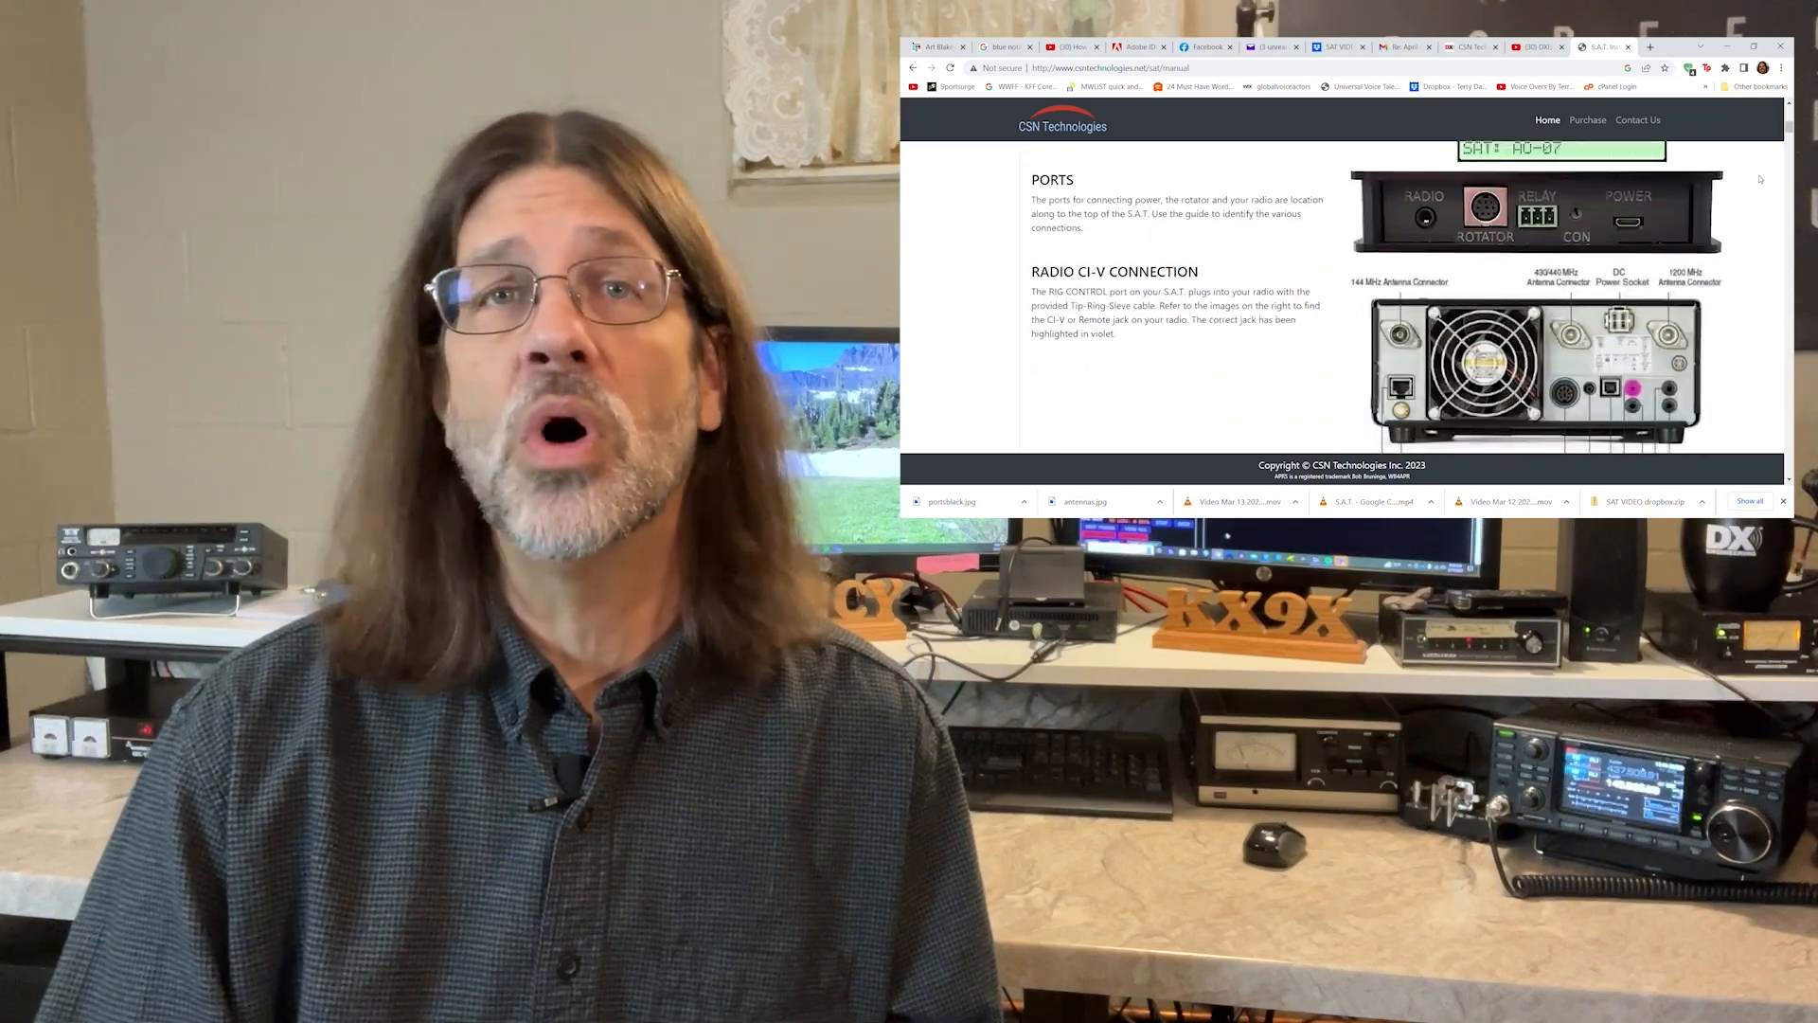
scroll("down", 3)
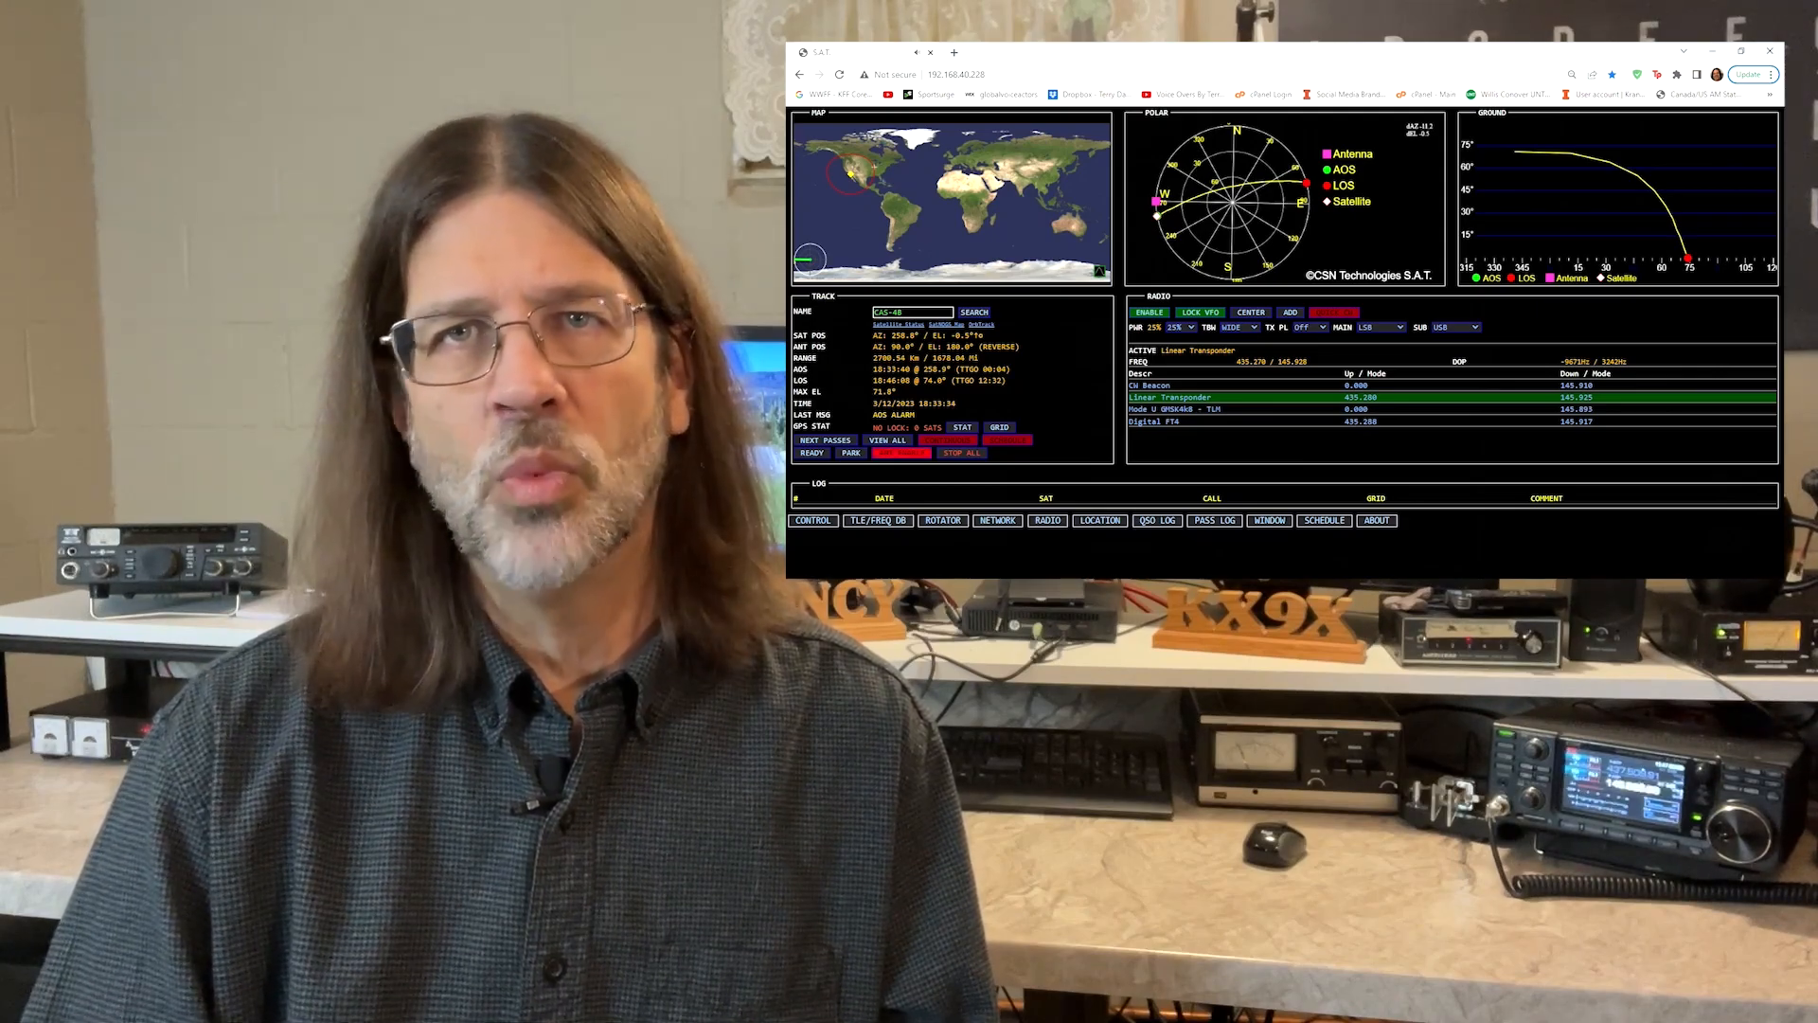
Bring up the Standard Icom radio settings: 19200 baud, address a2h, Main-Up/Sub-Down VFO
left_click(1737, 51)
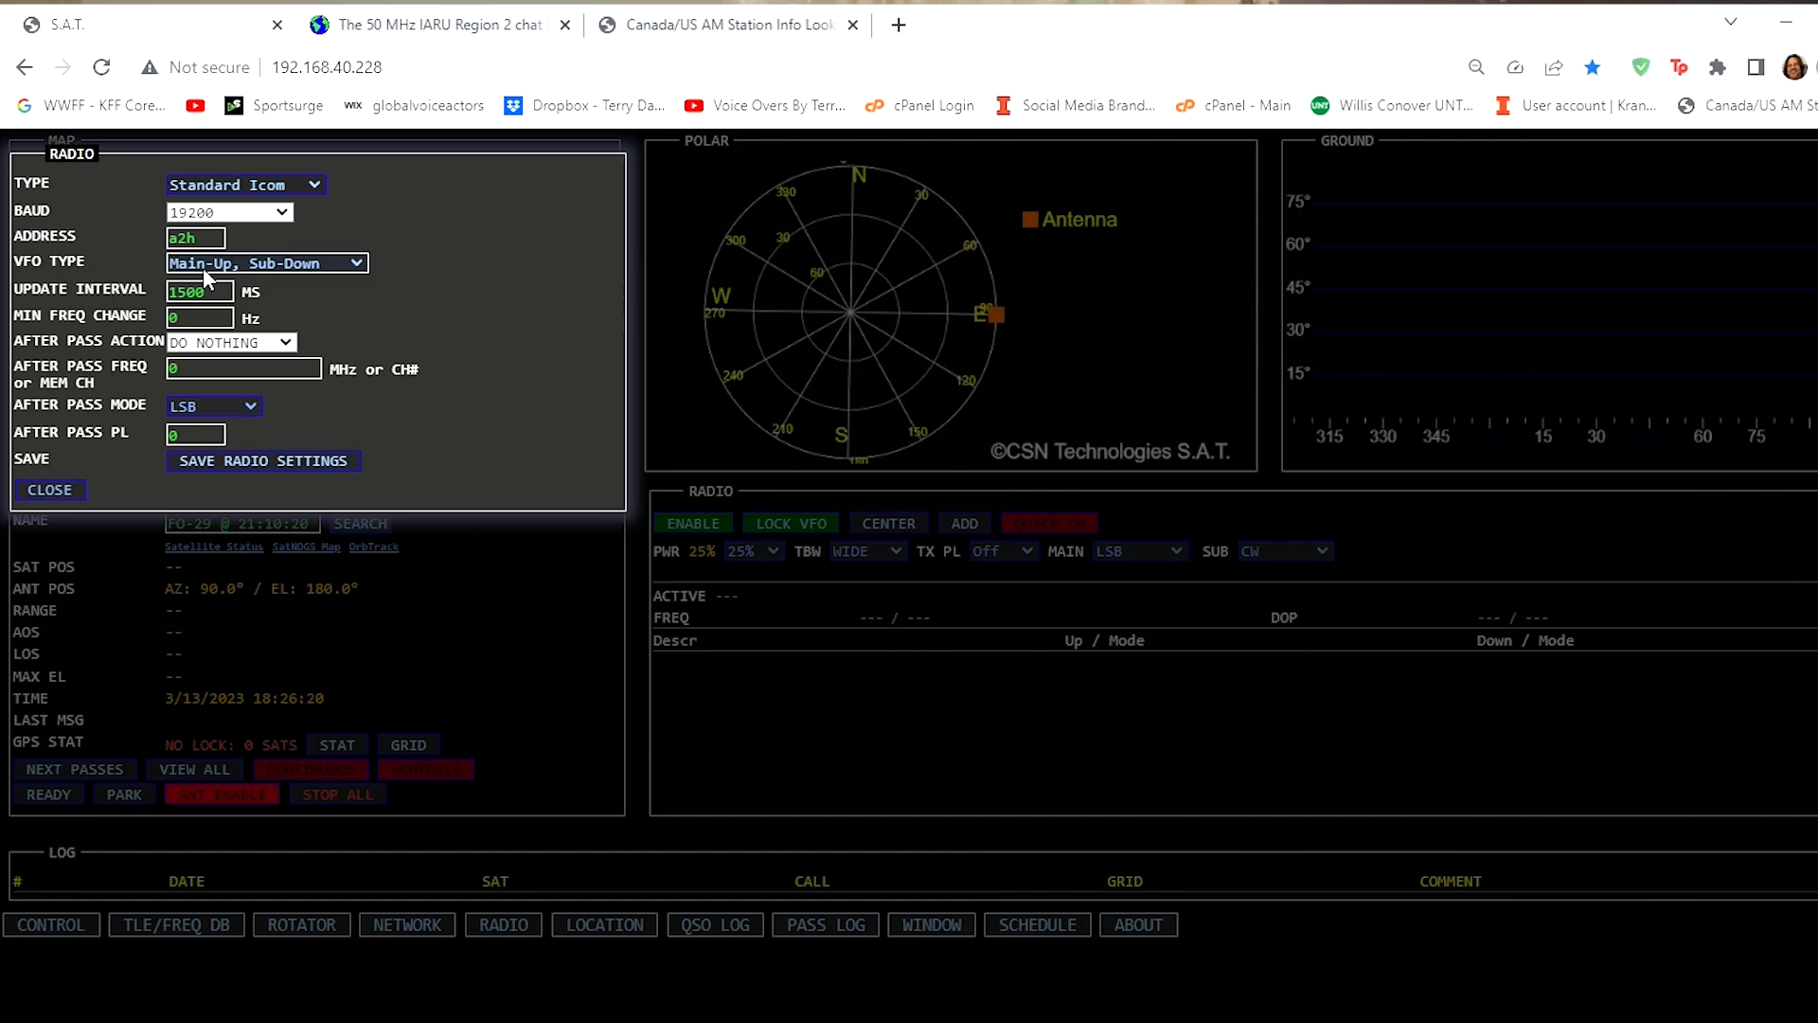
mouse_move(279, 278)
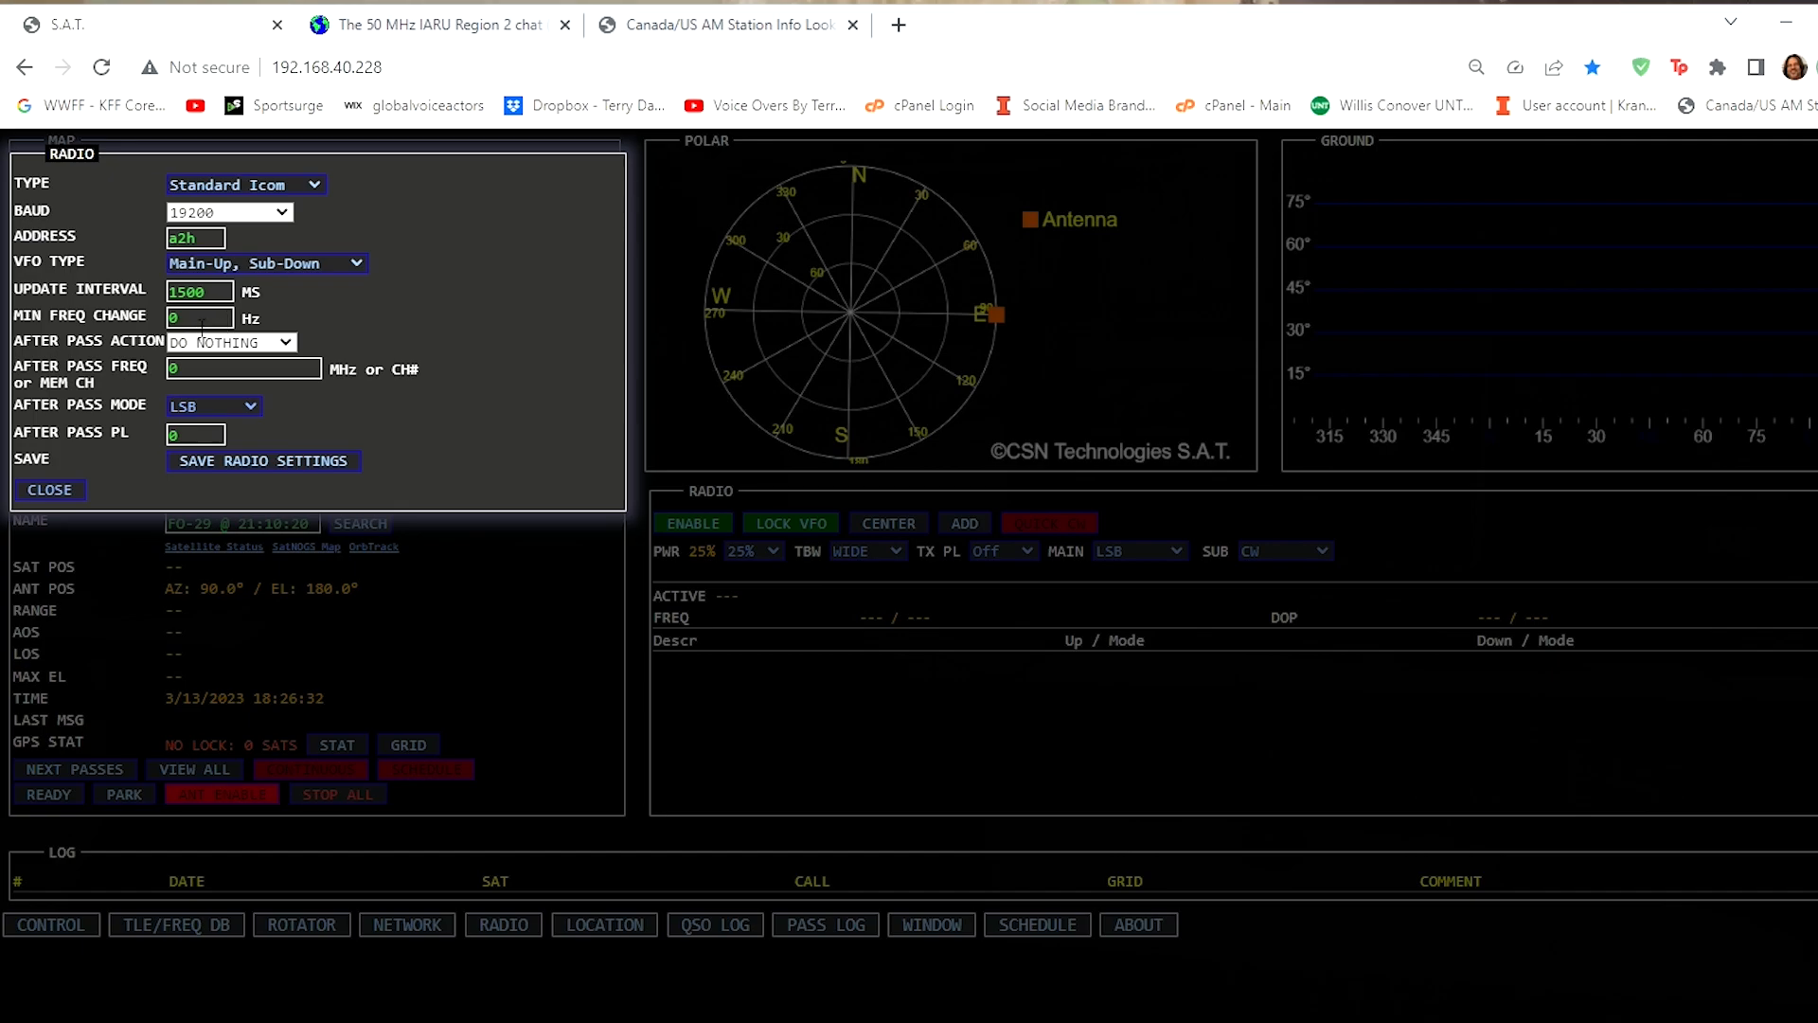
mouse_move(360, 400)
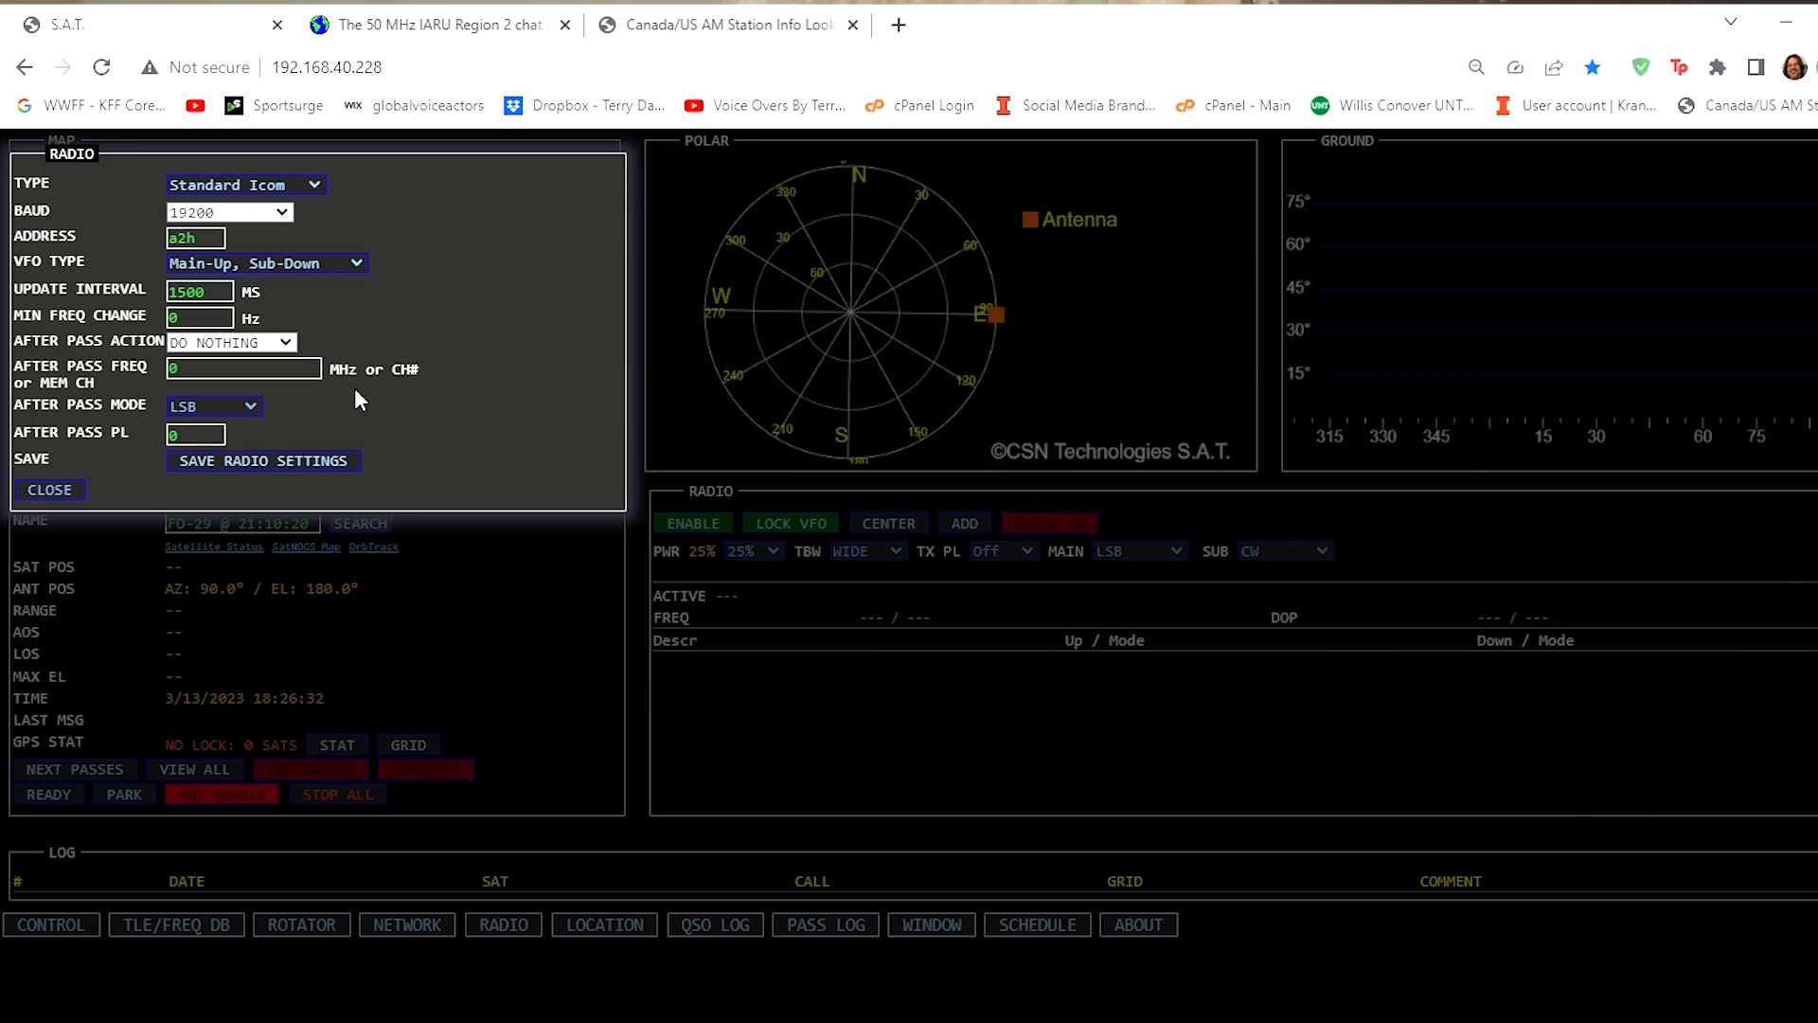
mouse_move(174, 503)
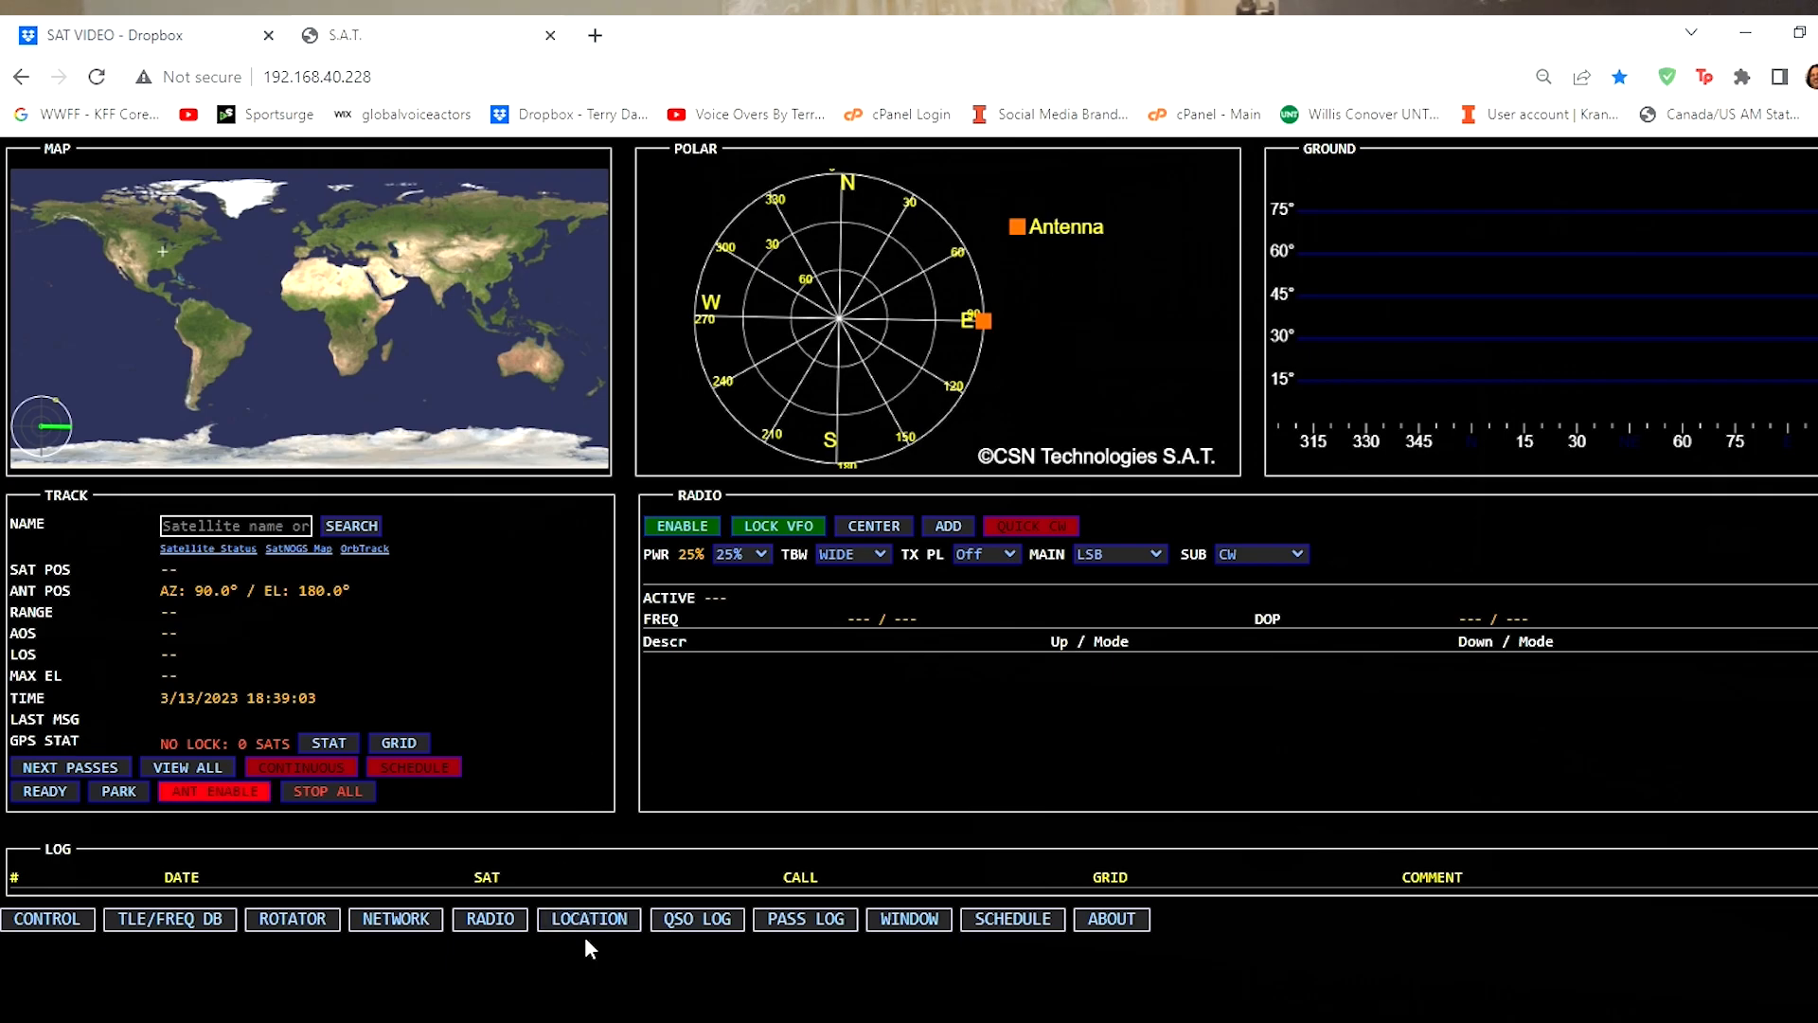
Show the Location settings with callsign KX9X, grid EN50UC and ACLog QSO logging
left_click(587, 919)
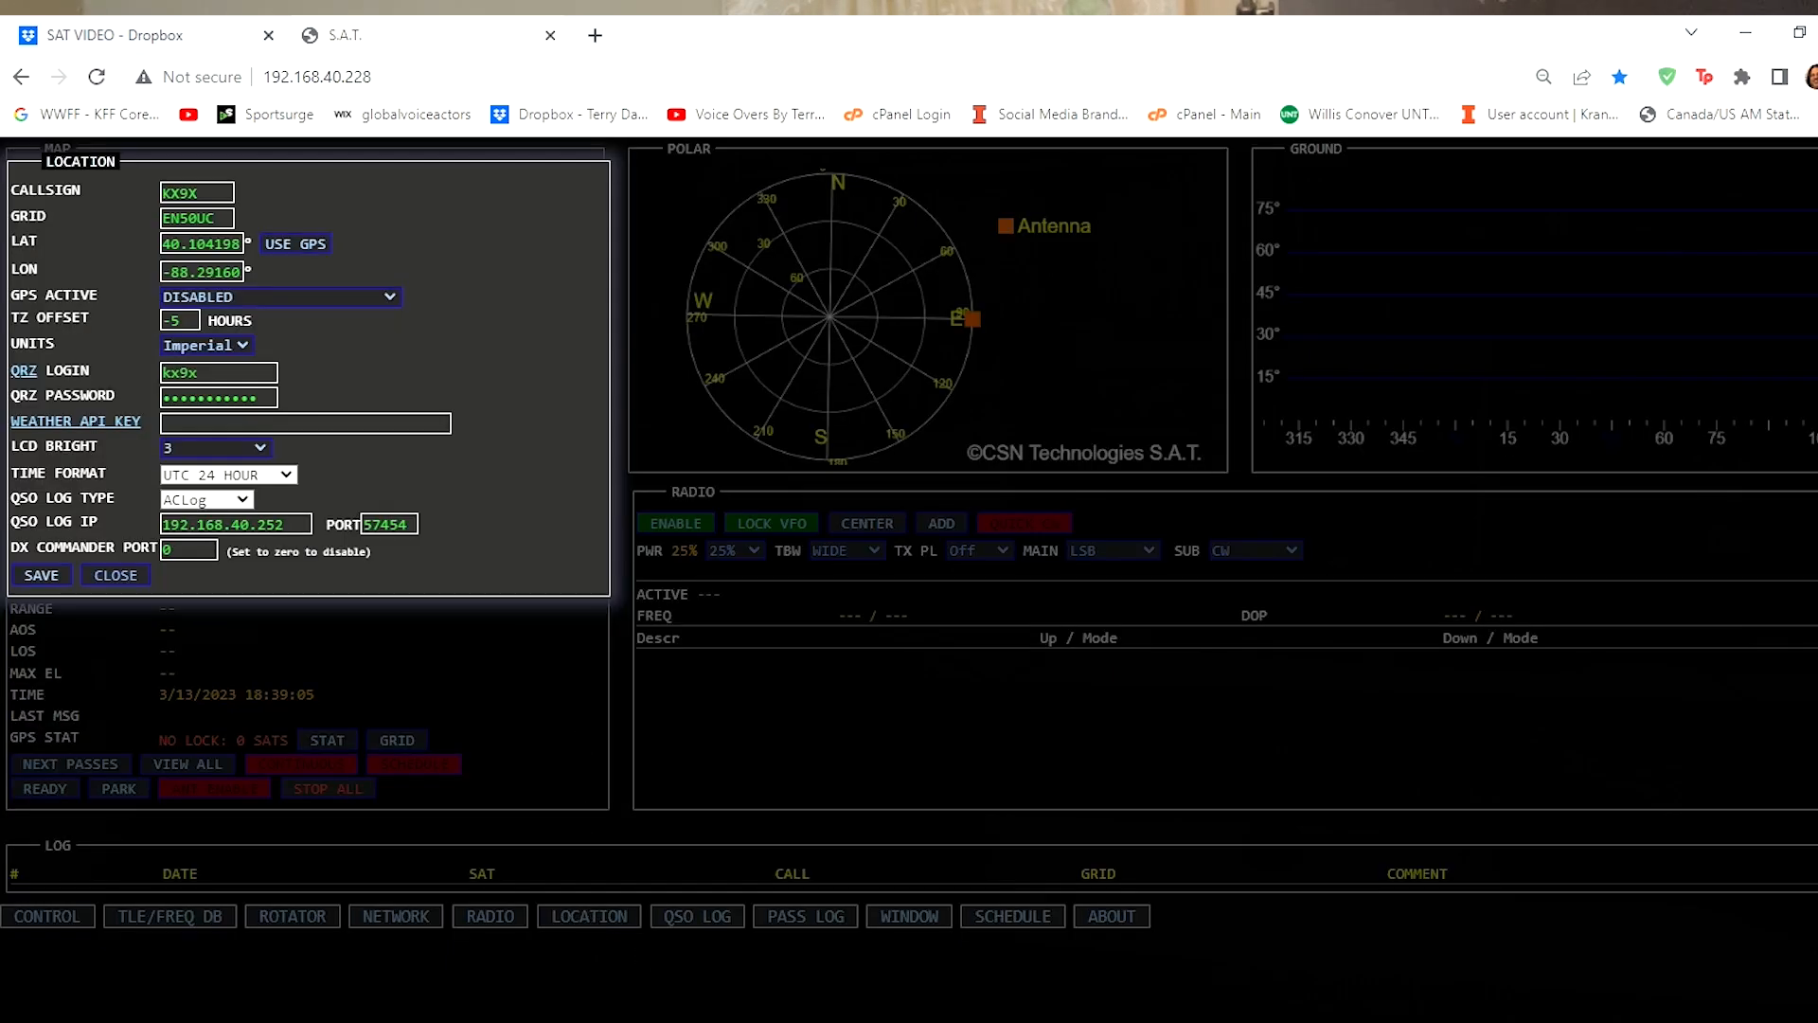
mouse_move(247, 205)
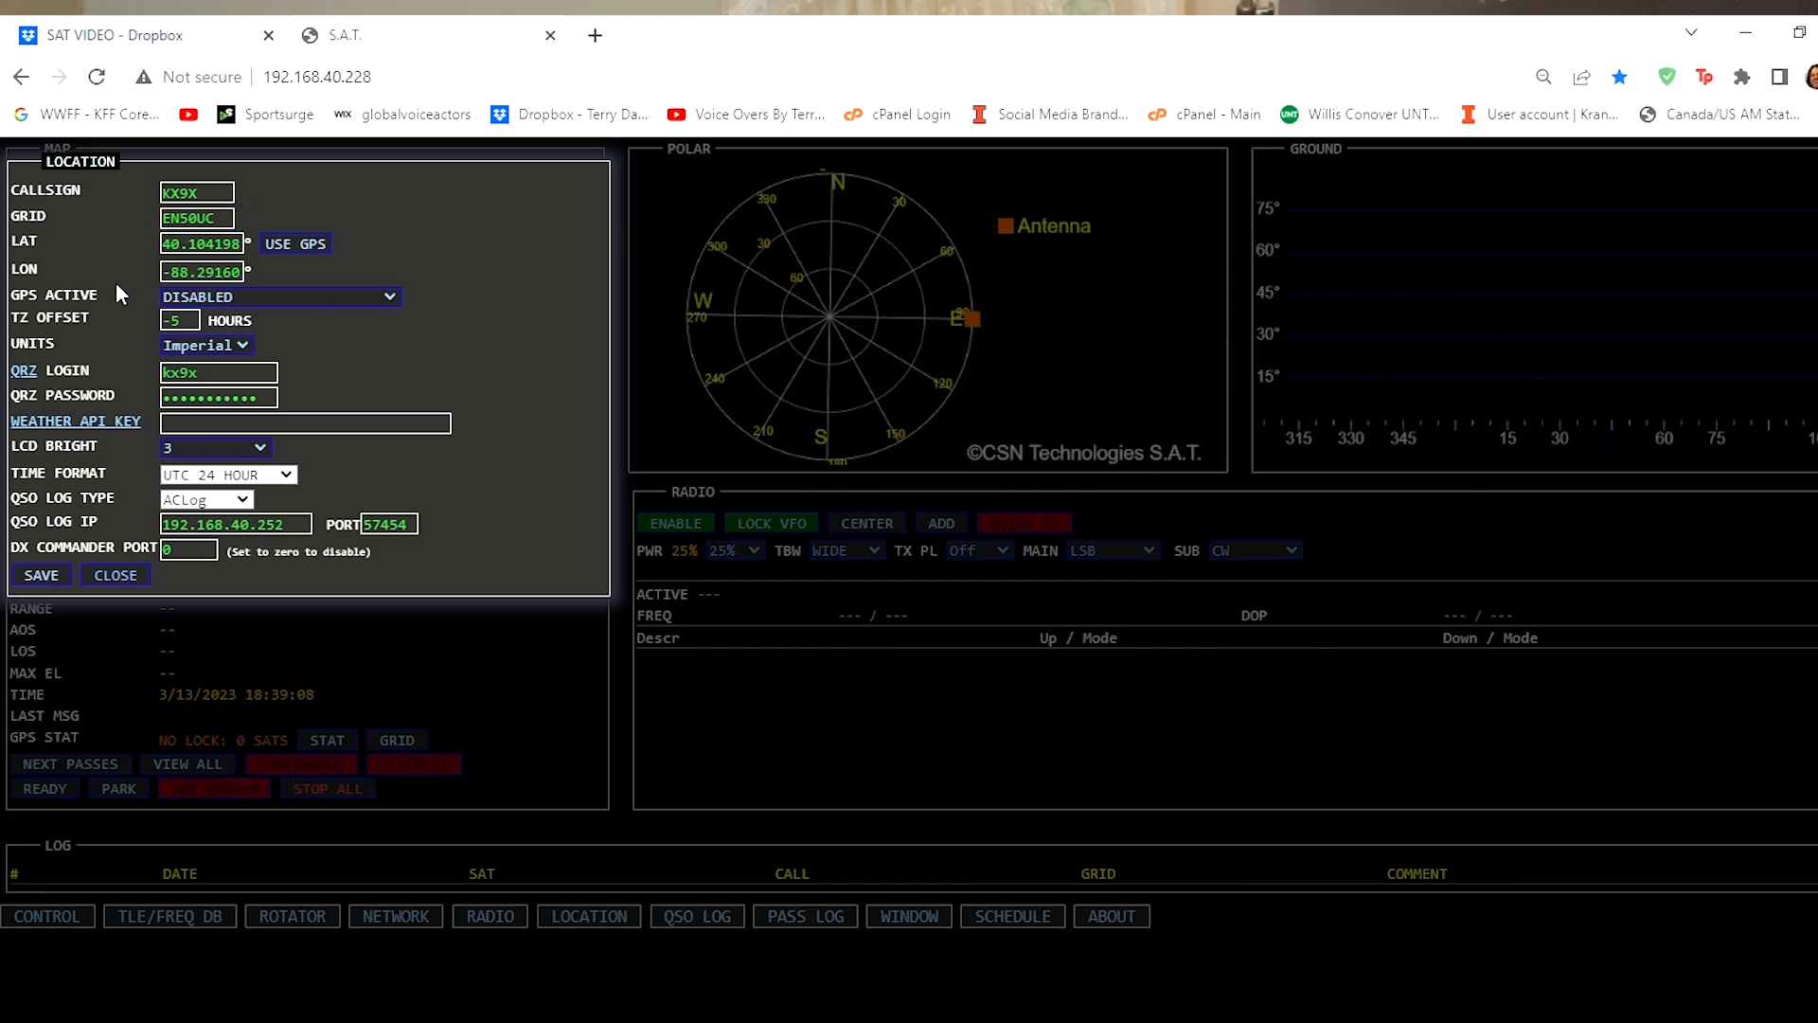
mouse_move(119, 360)
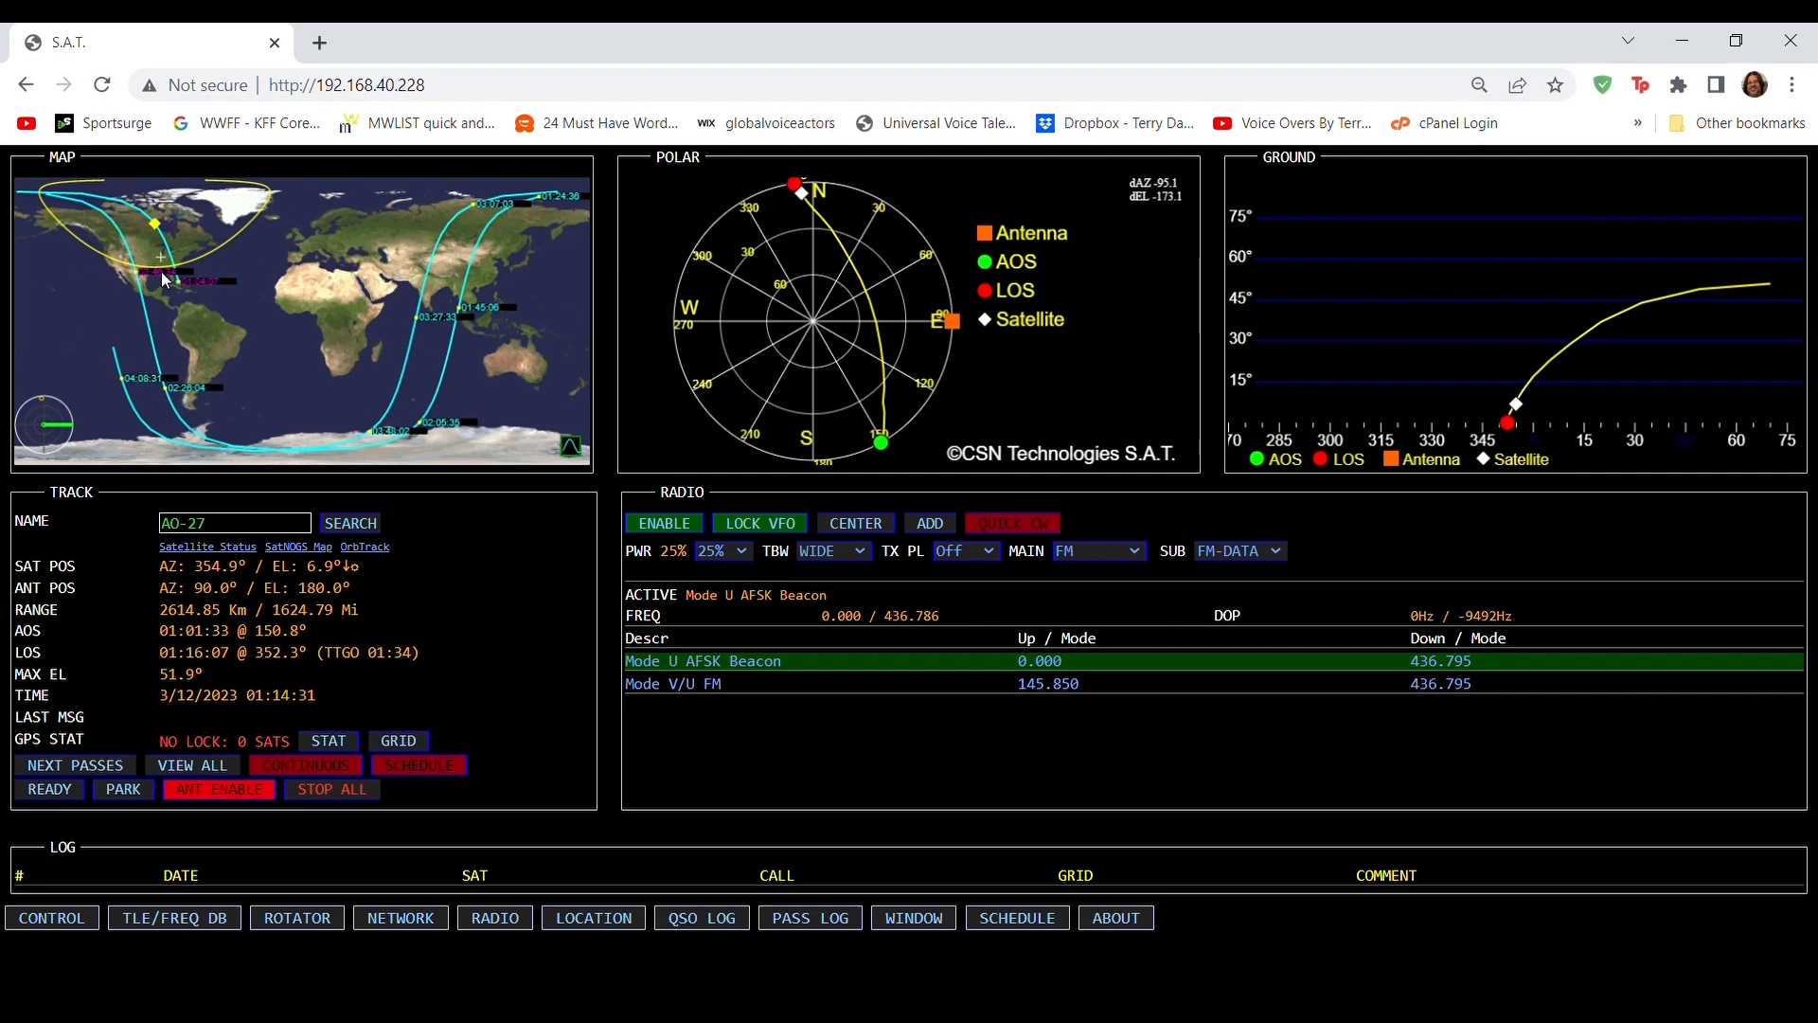
mouse_move(49, 237)
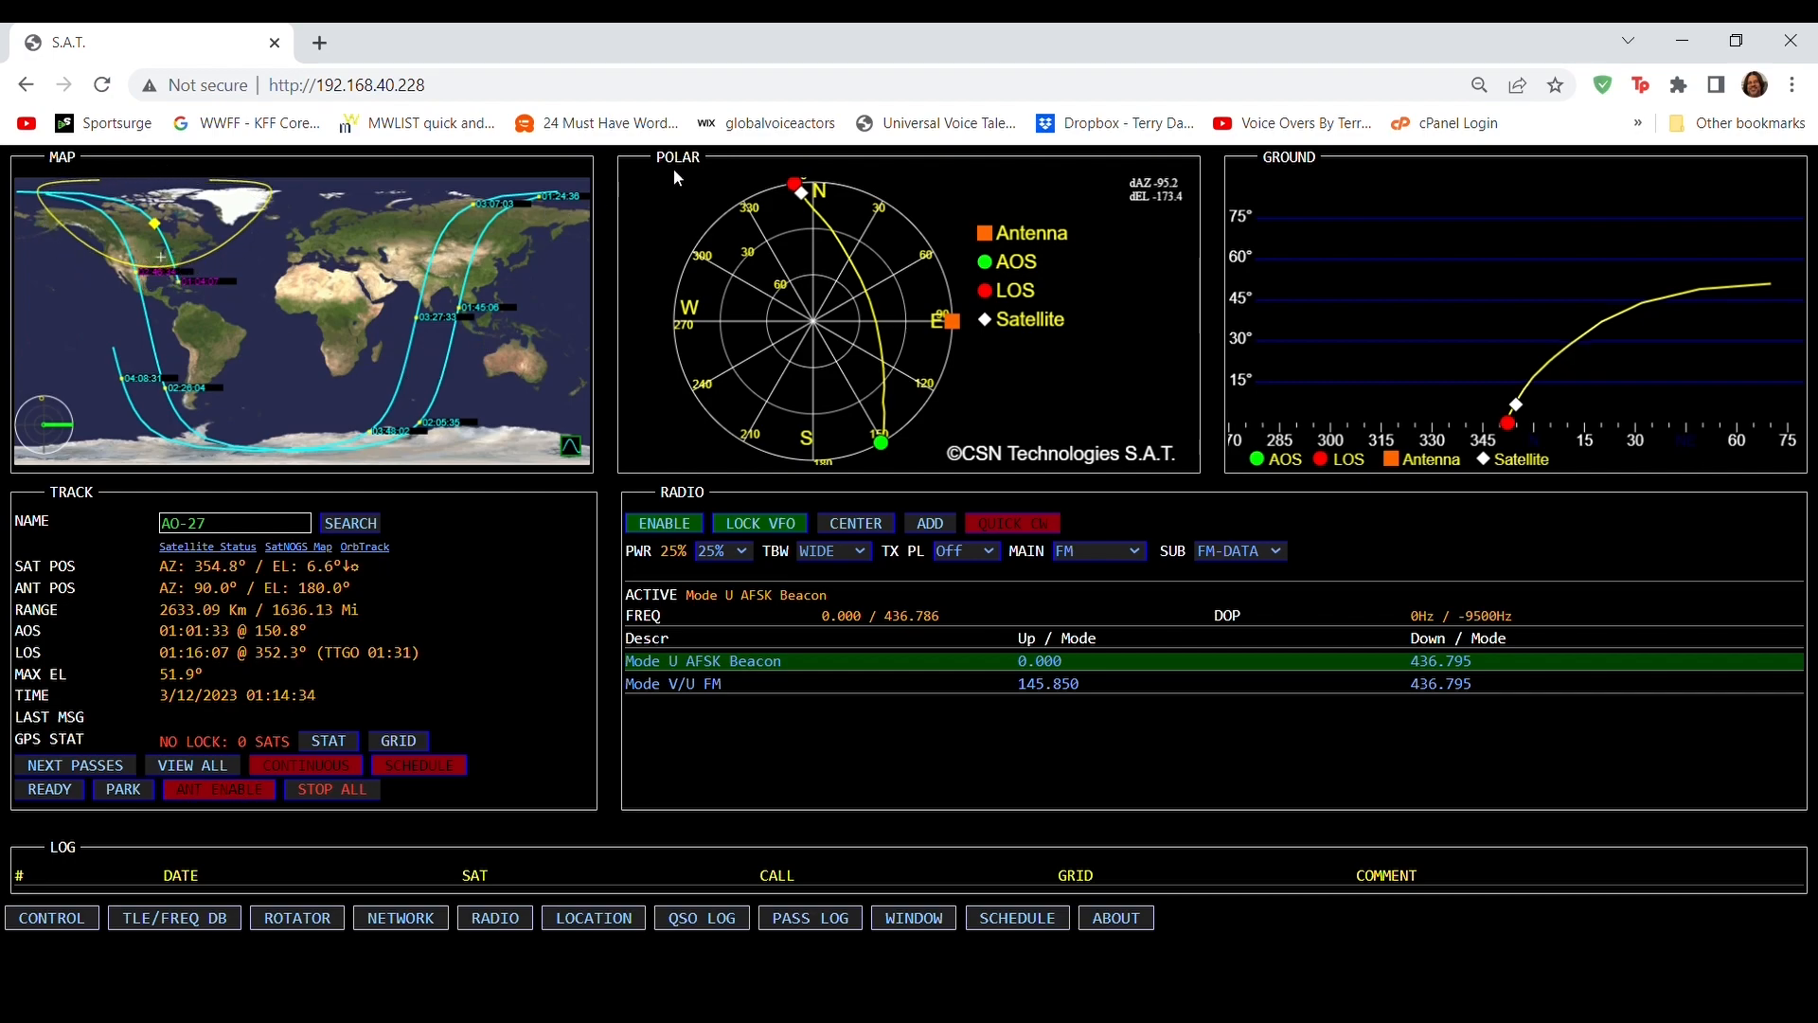
mouse_move(987, 401)
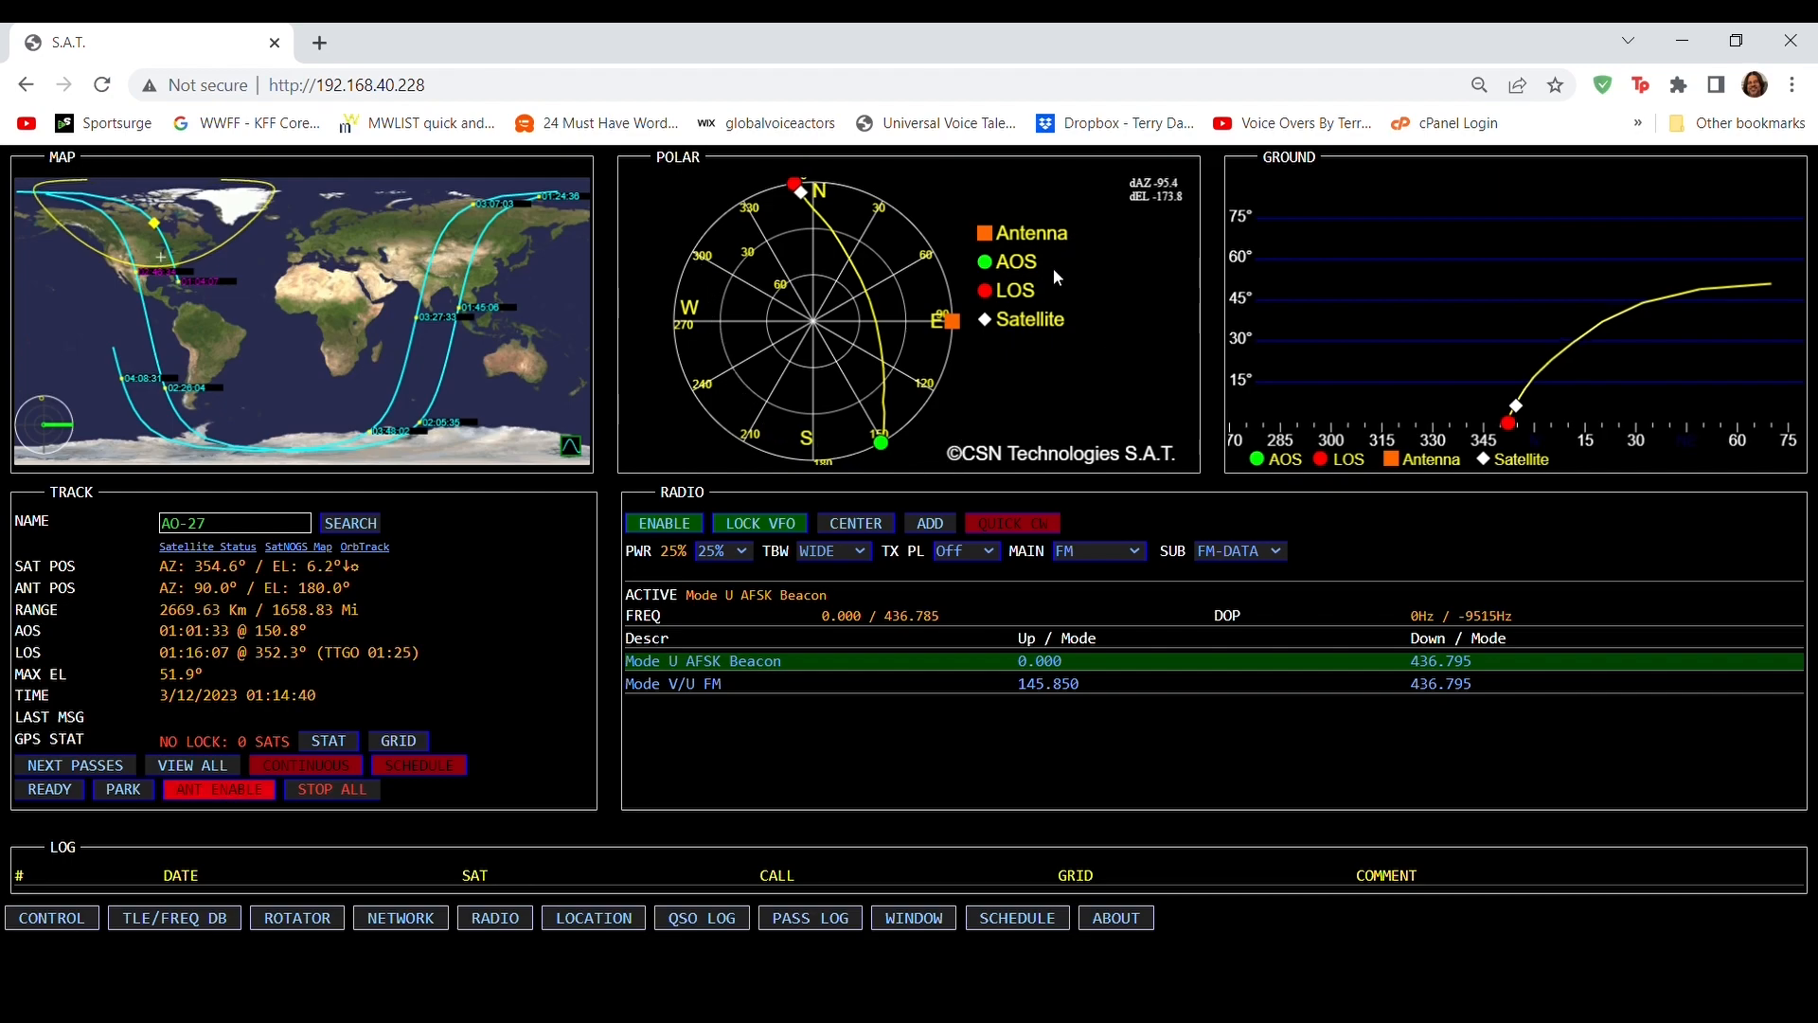
mouse_move(1076, 328)
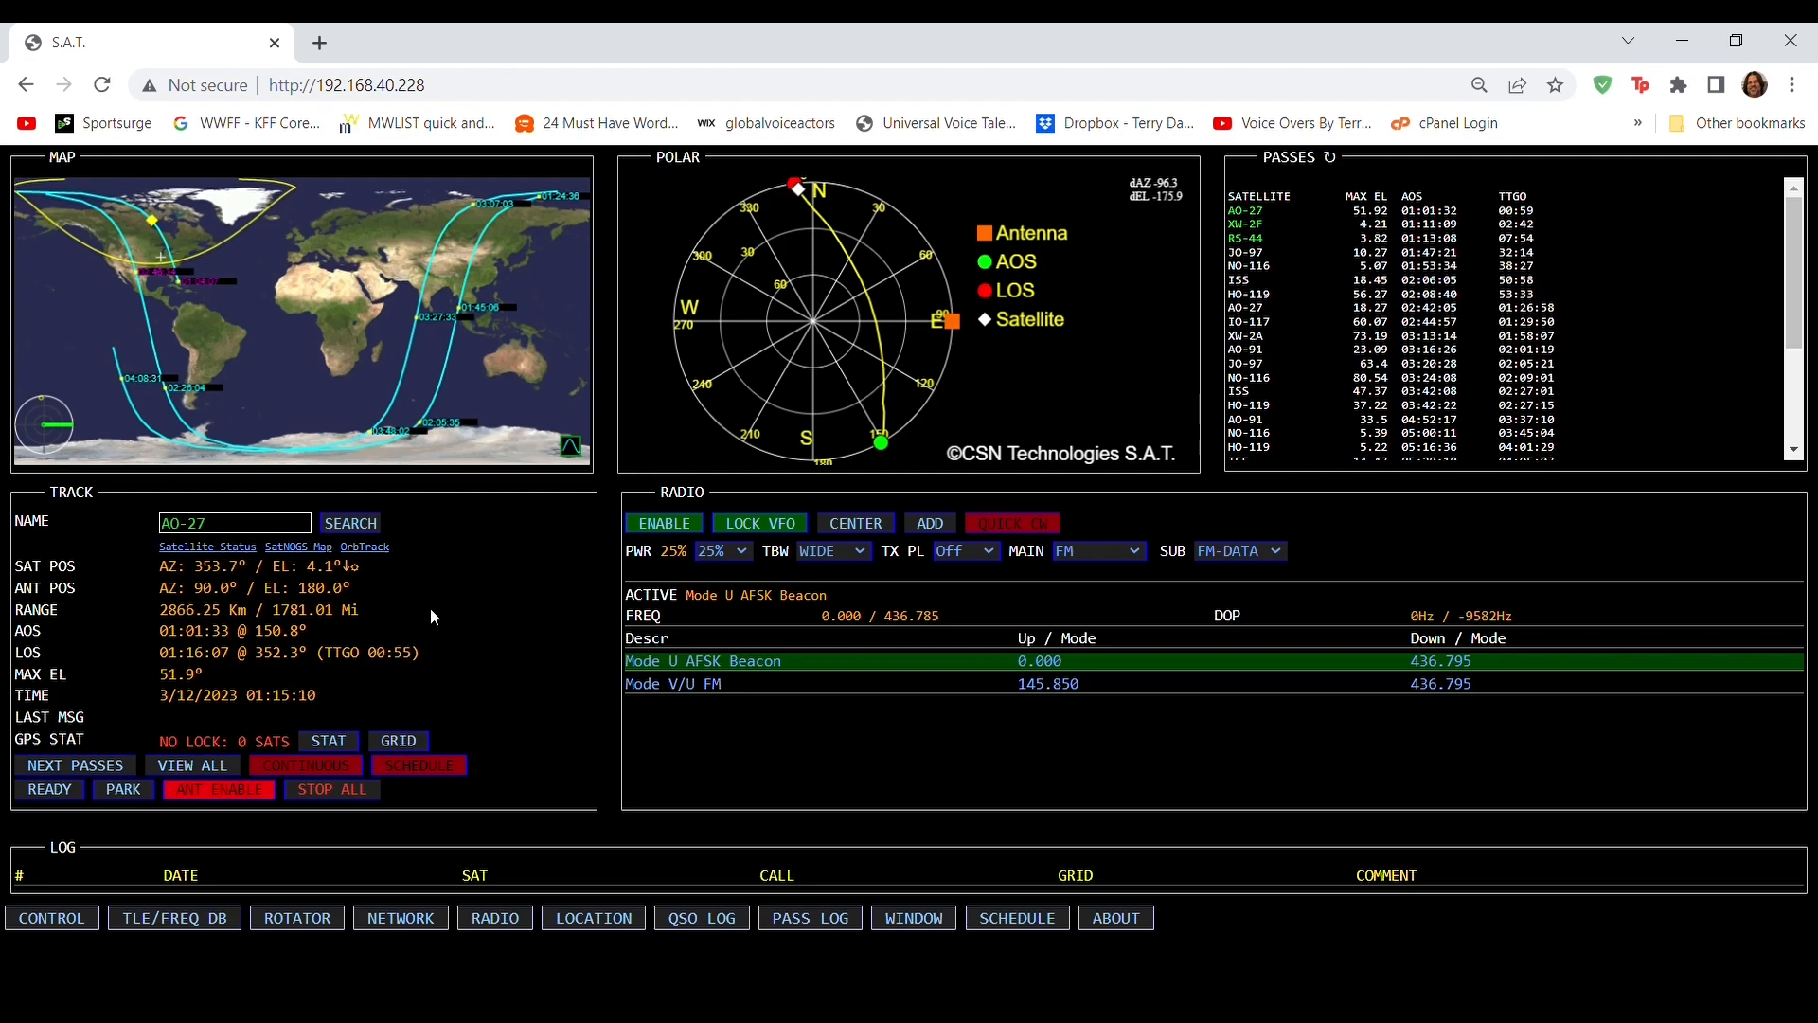
mouse_move(394, 690)
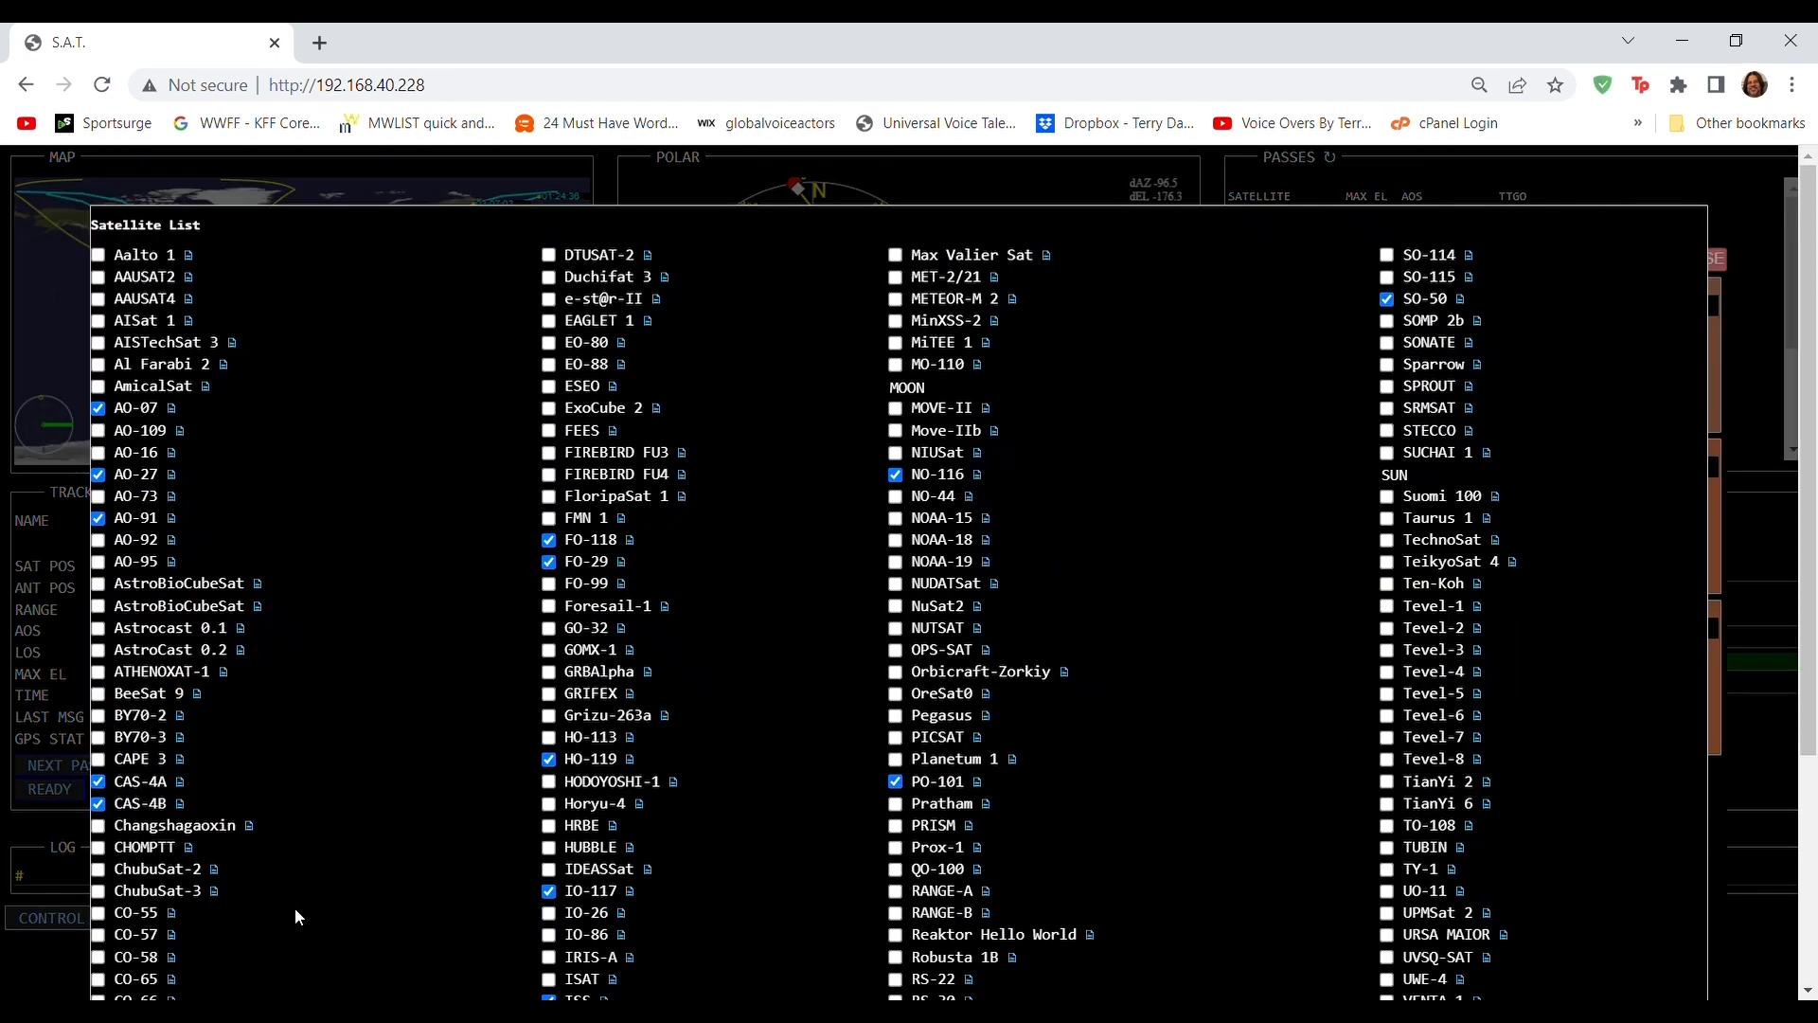
Show the pass report for the checked satellites and save them as favorites, acknowledging the alert
scroll("down", 3)
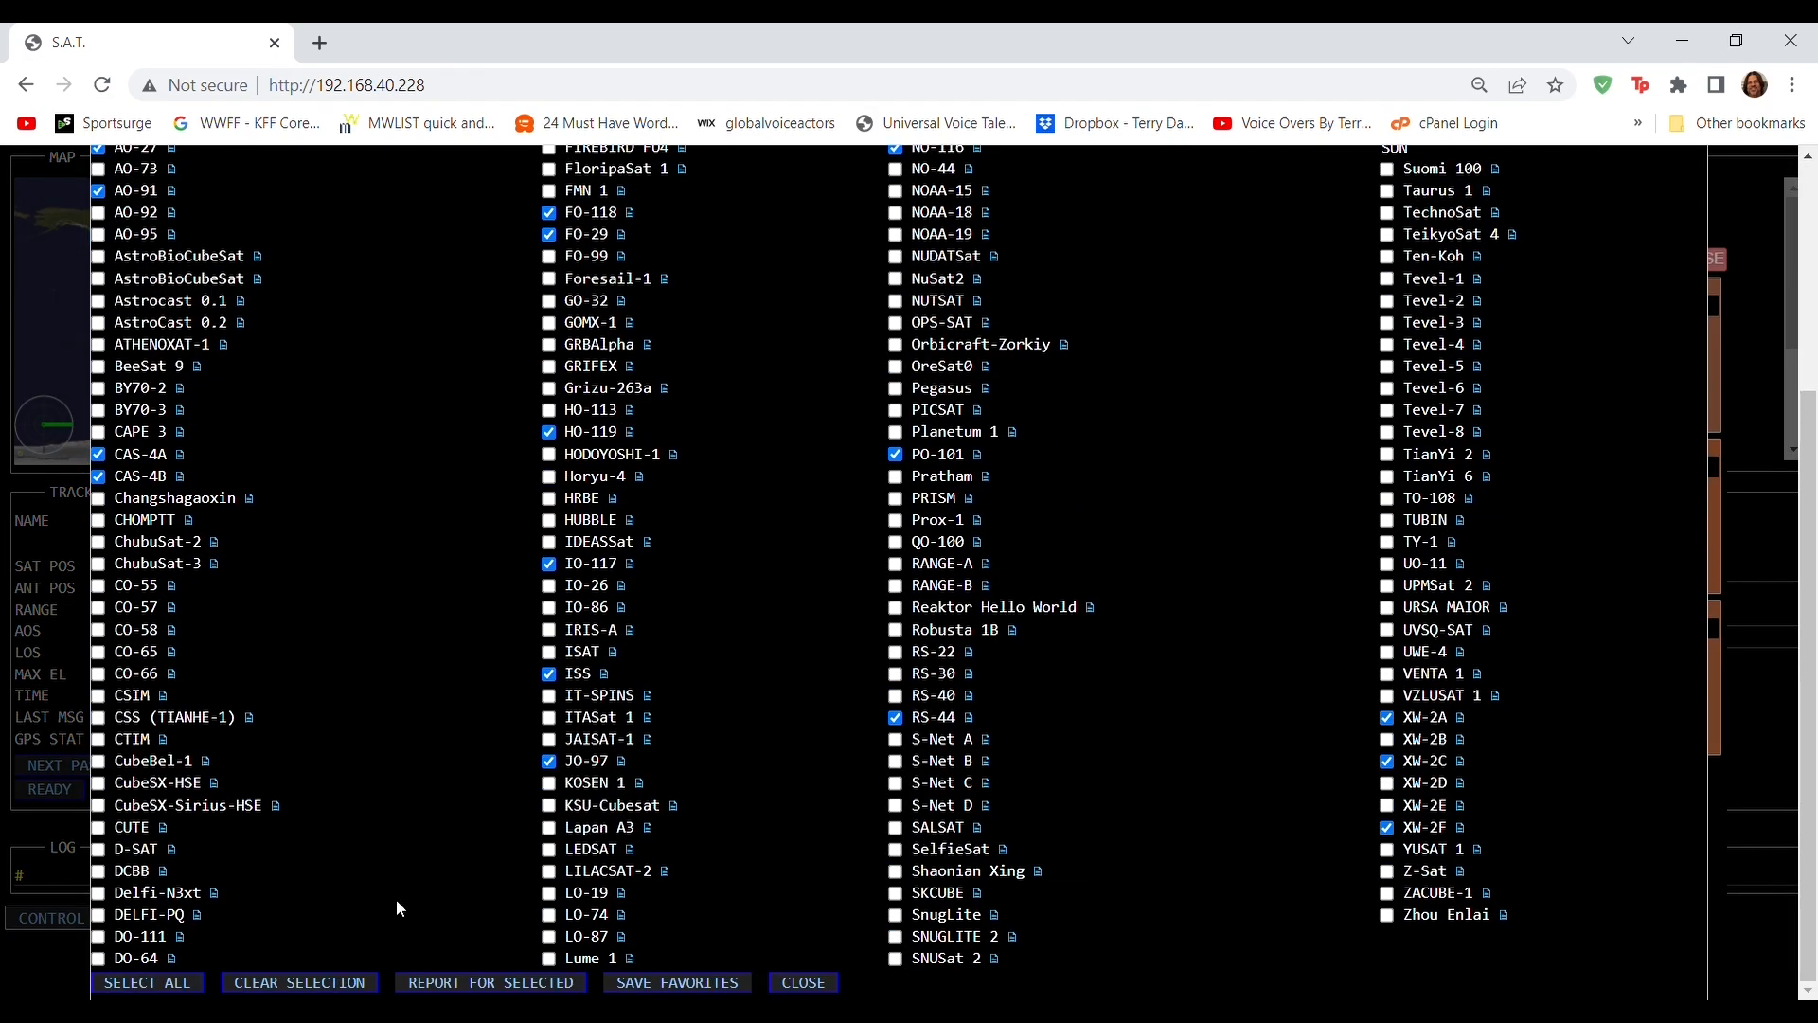
left_click(489, 983)
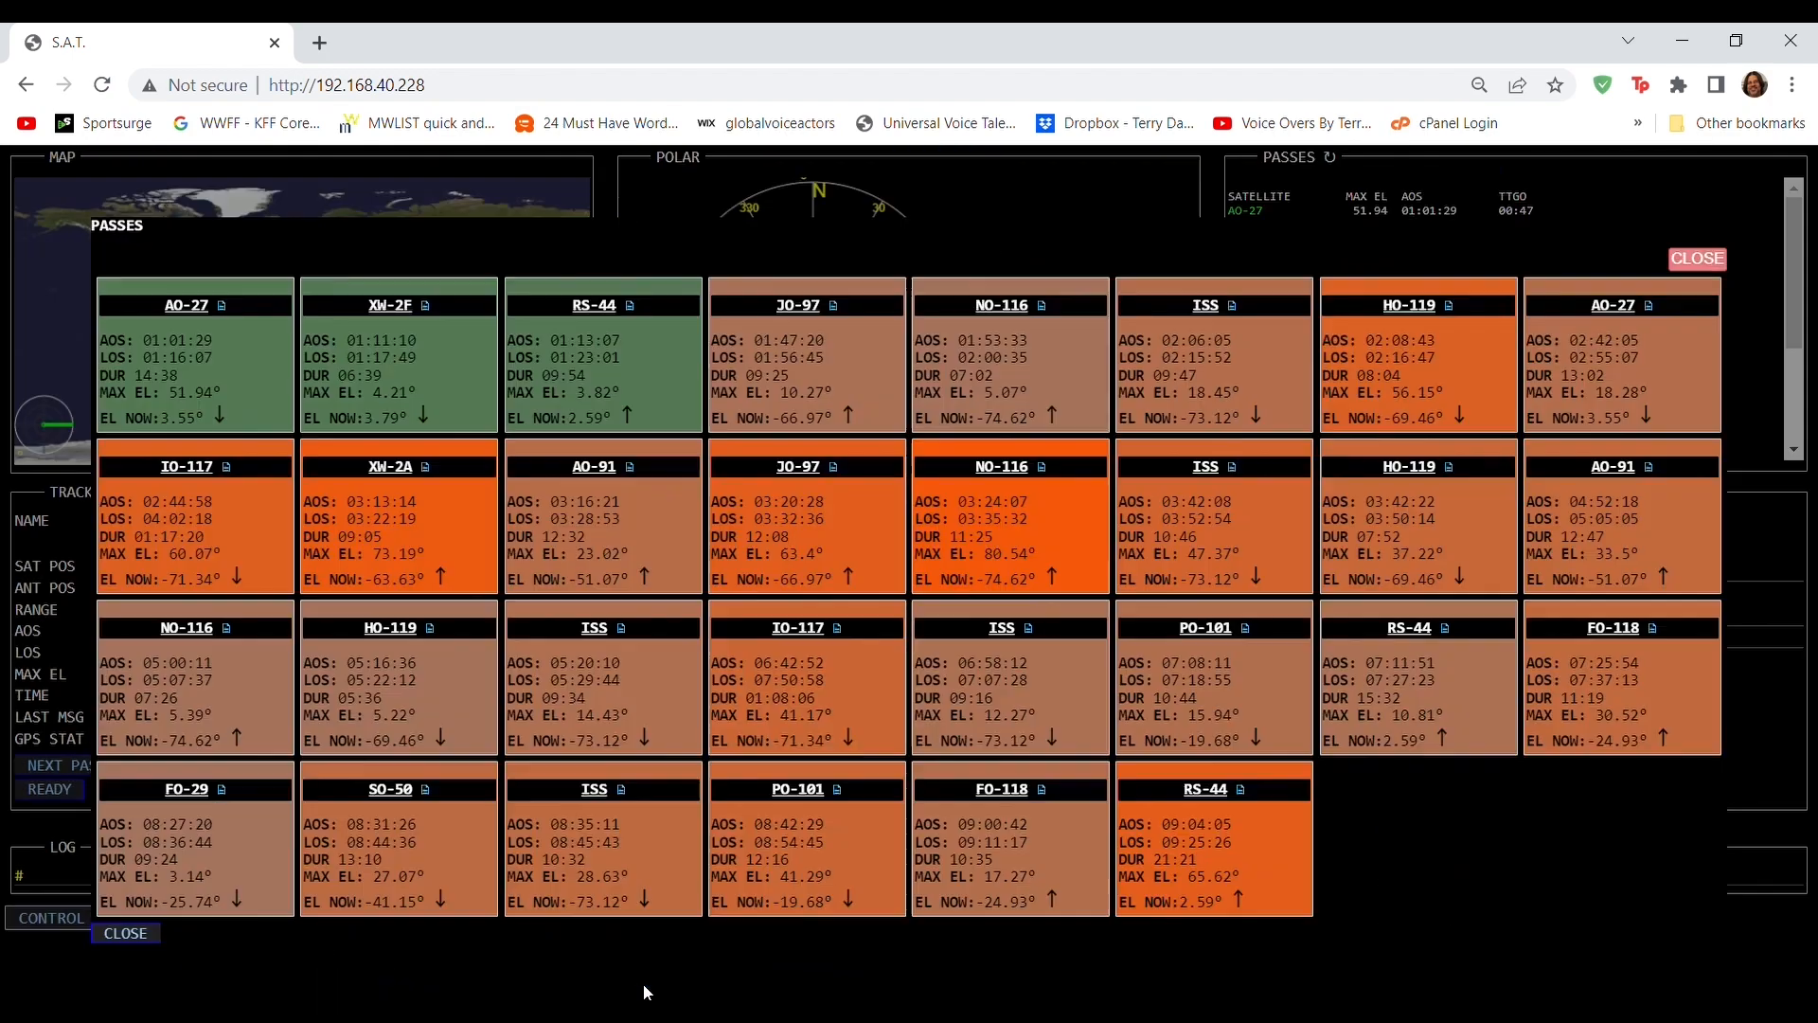
left_click(1697, 258)
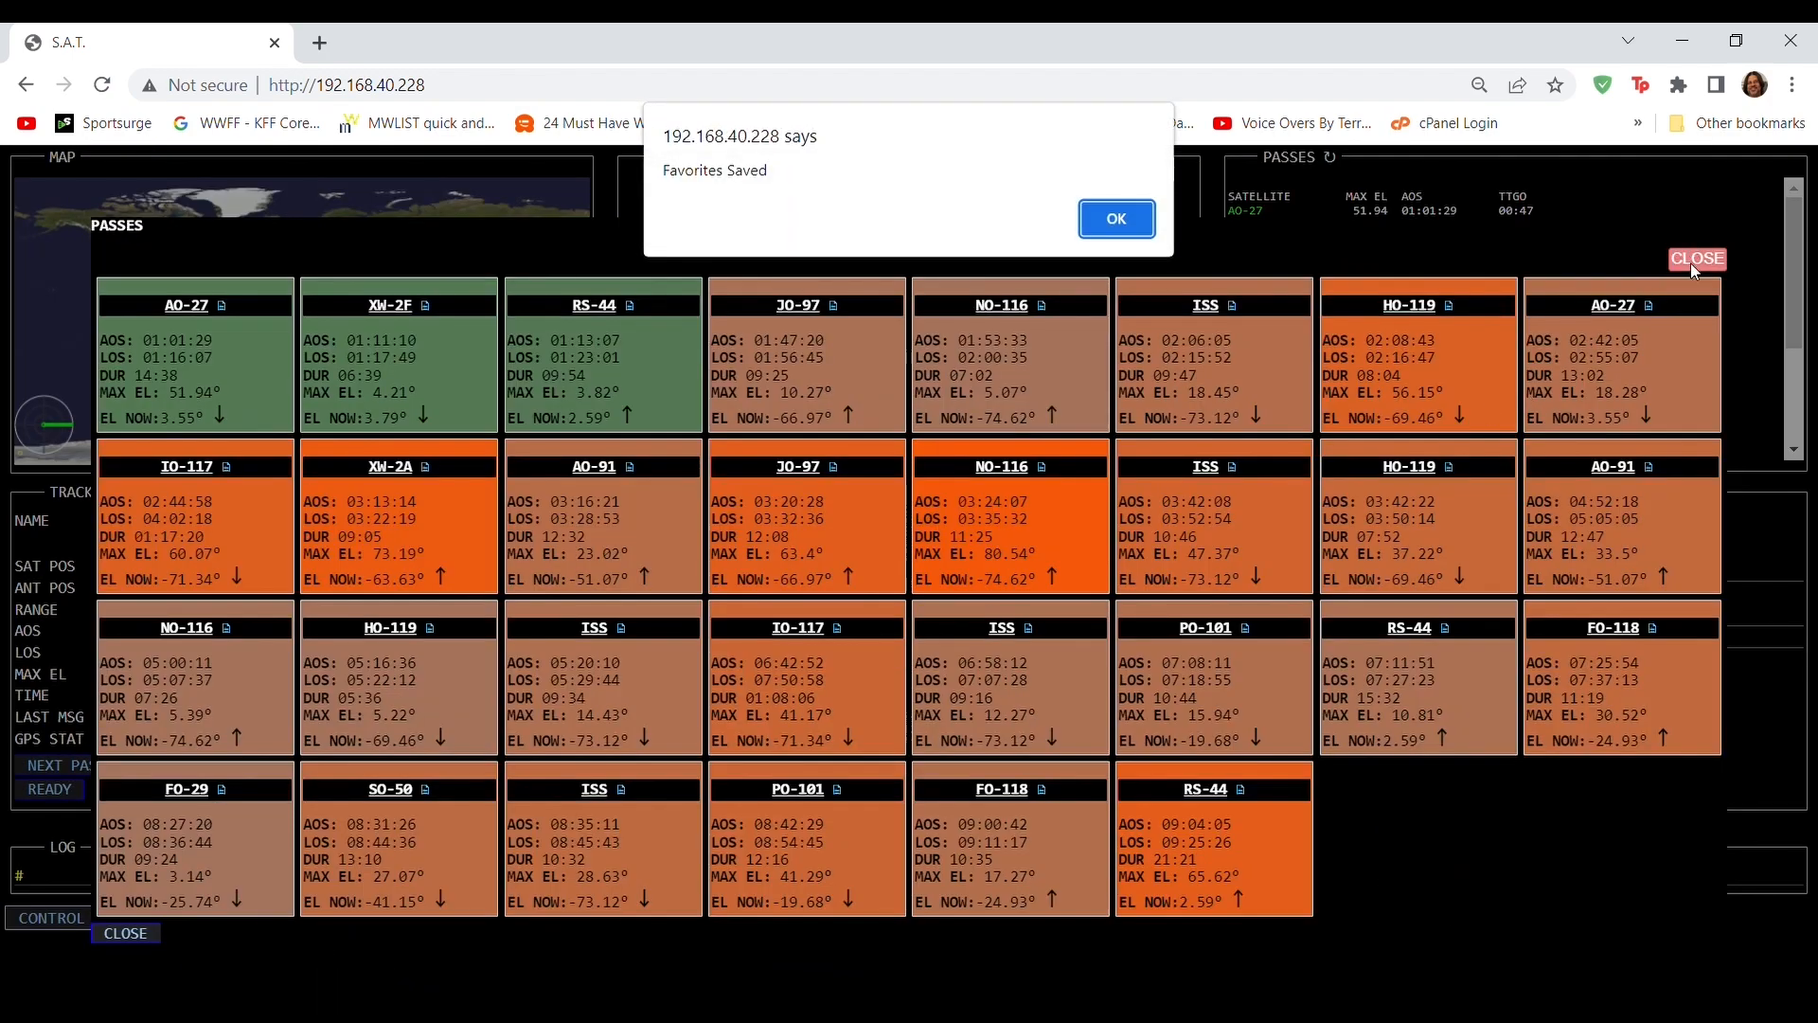
left_click(1114, 218)
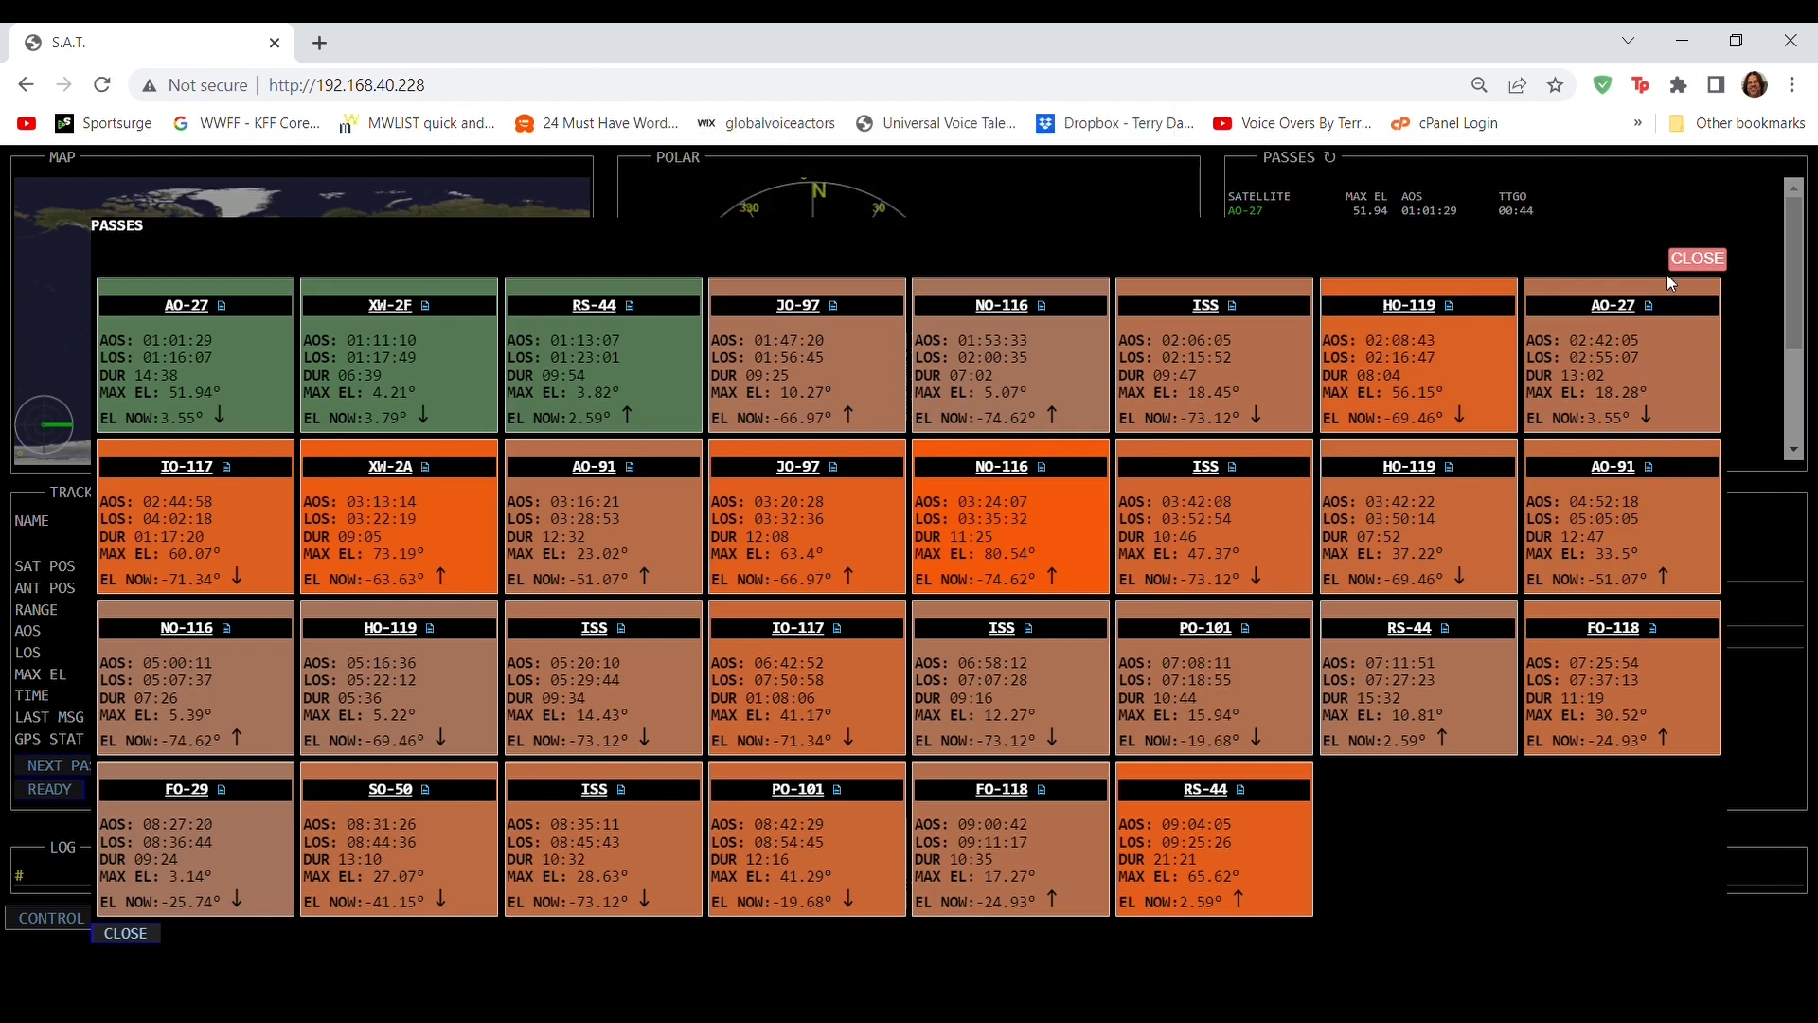
left_click(1695, 258)
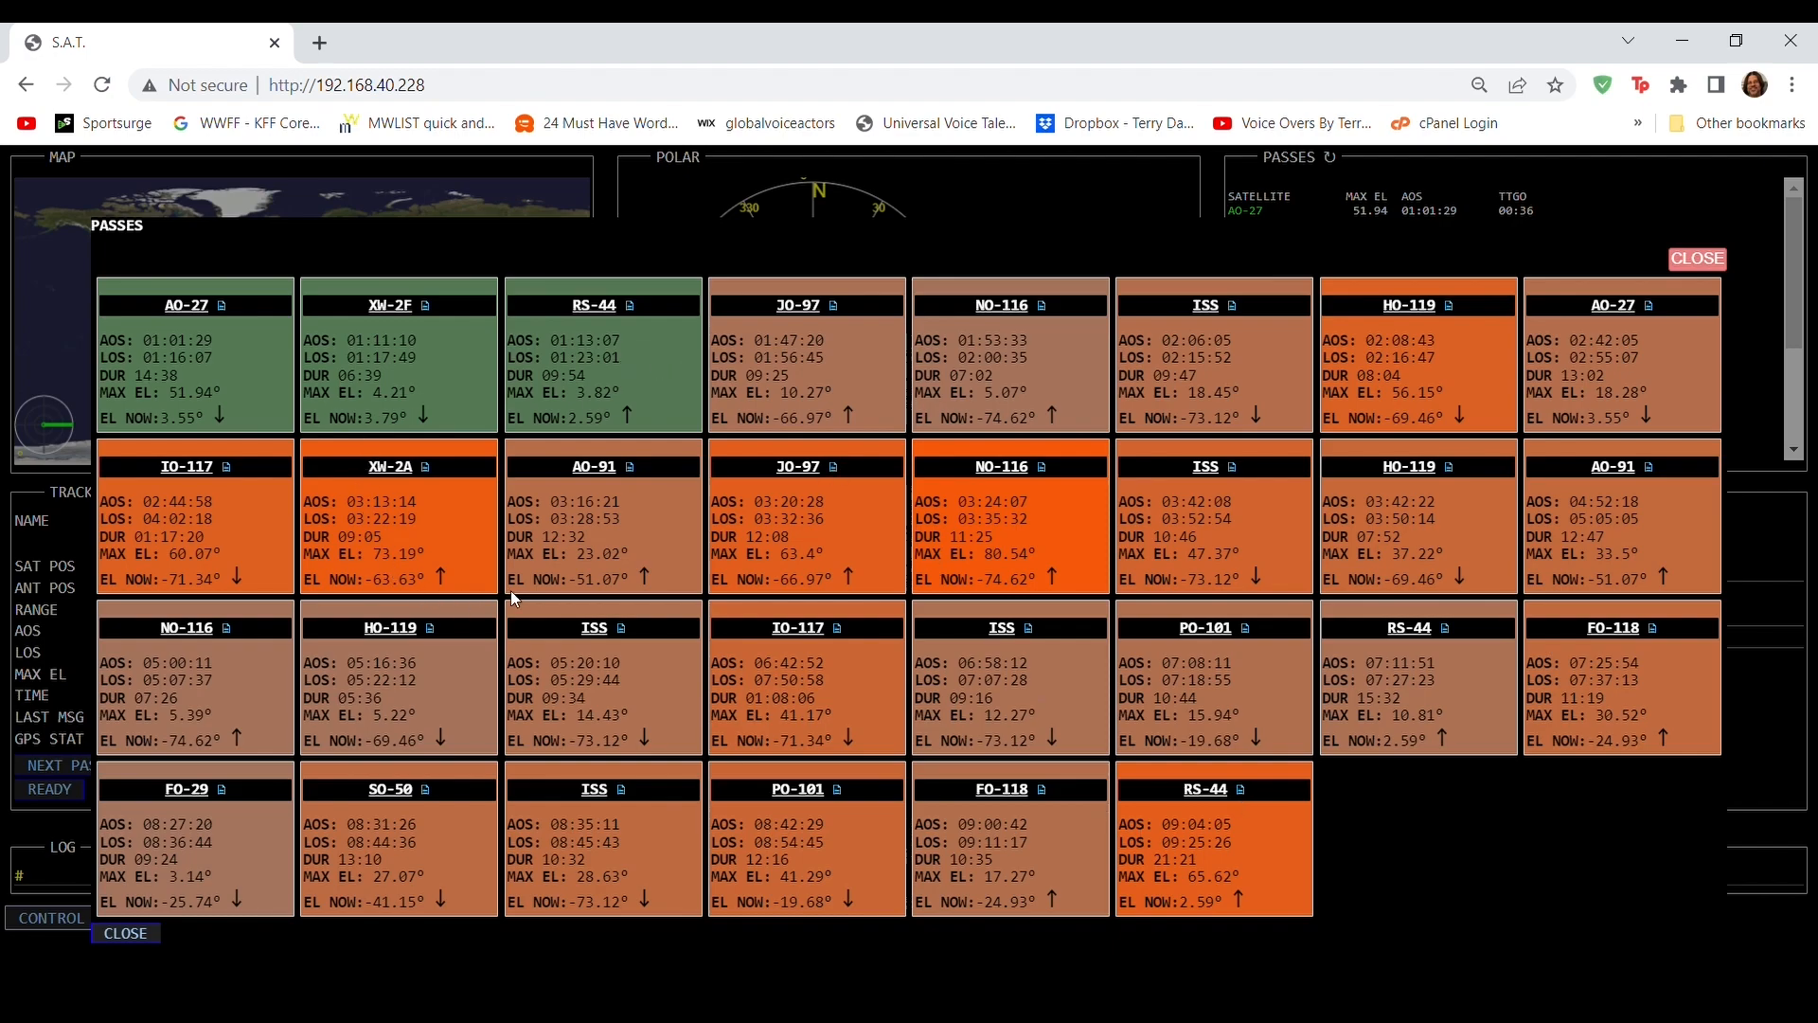
mouse_move(858, 539)
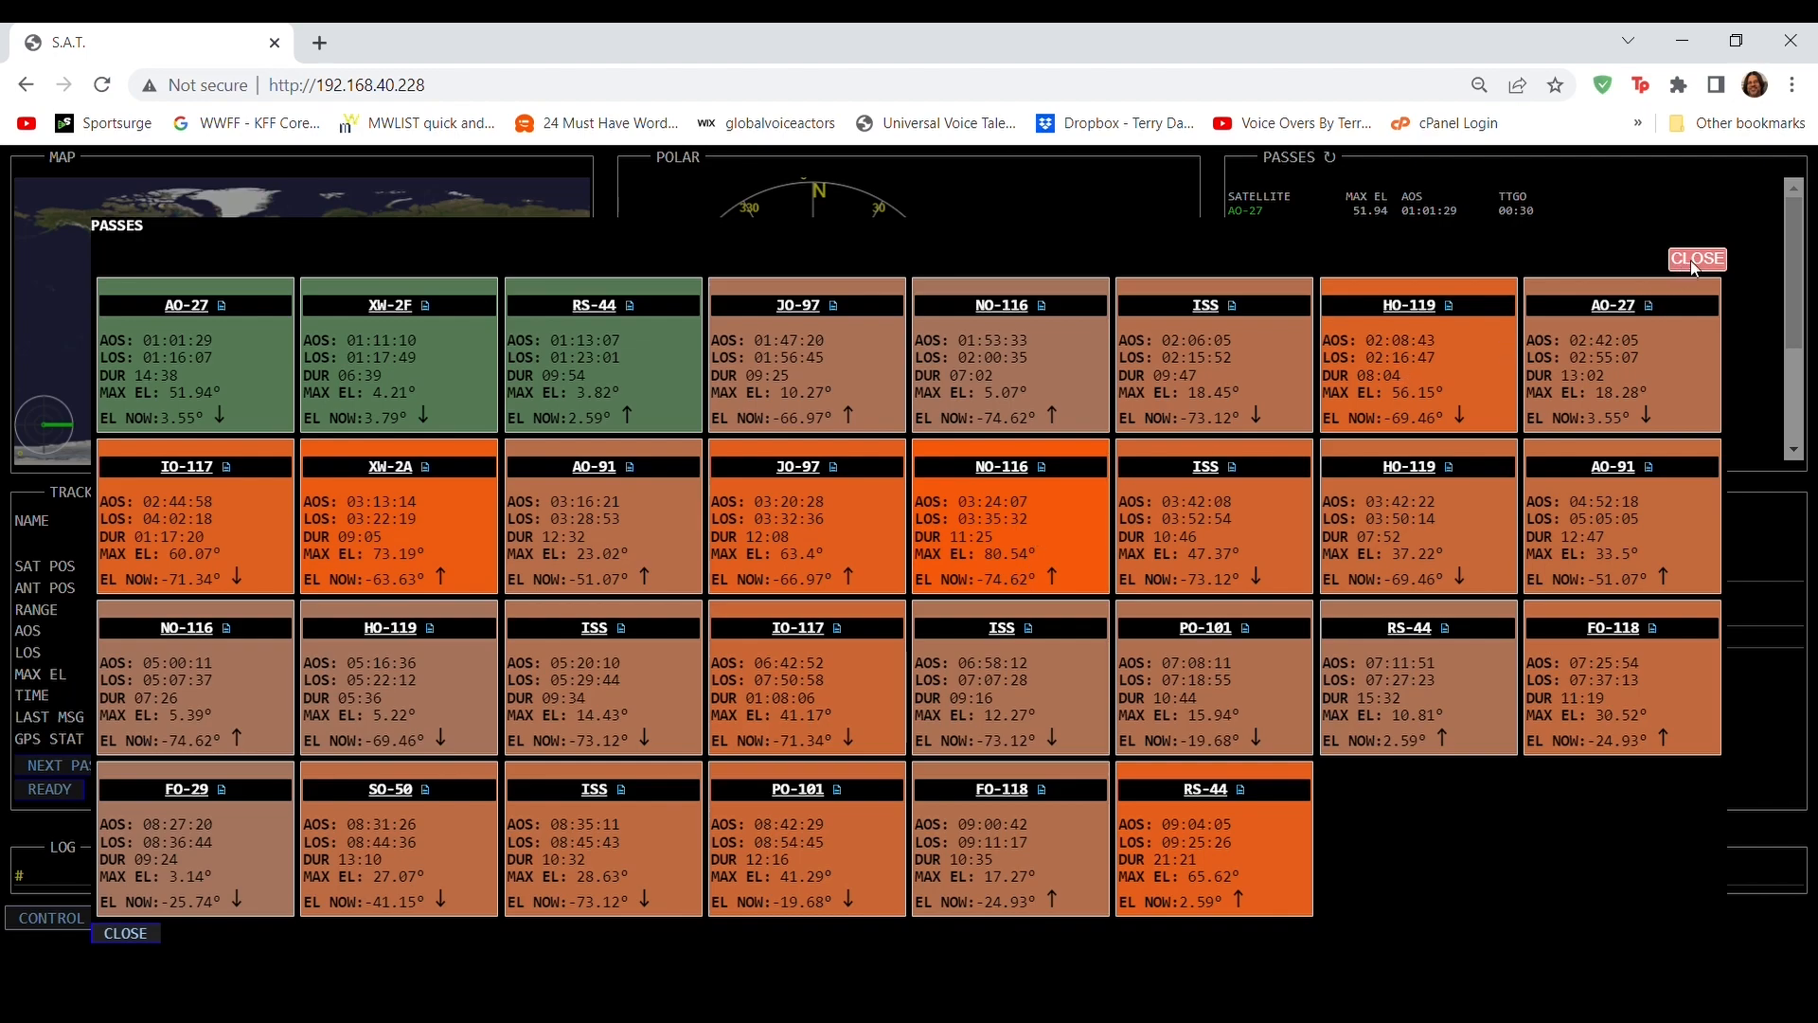
Close the Passes report to return to the AO-27 tracking dashboard
left_click(1697, 260)
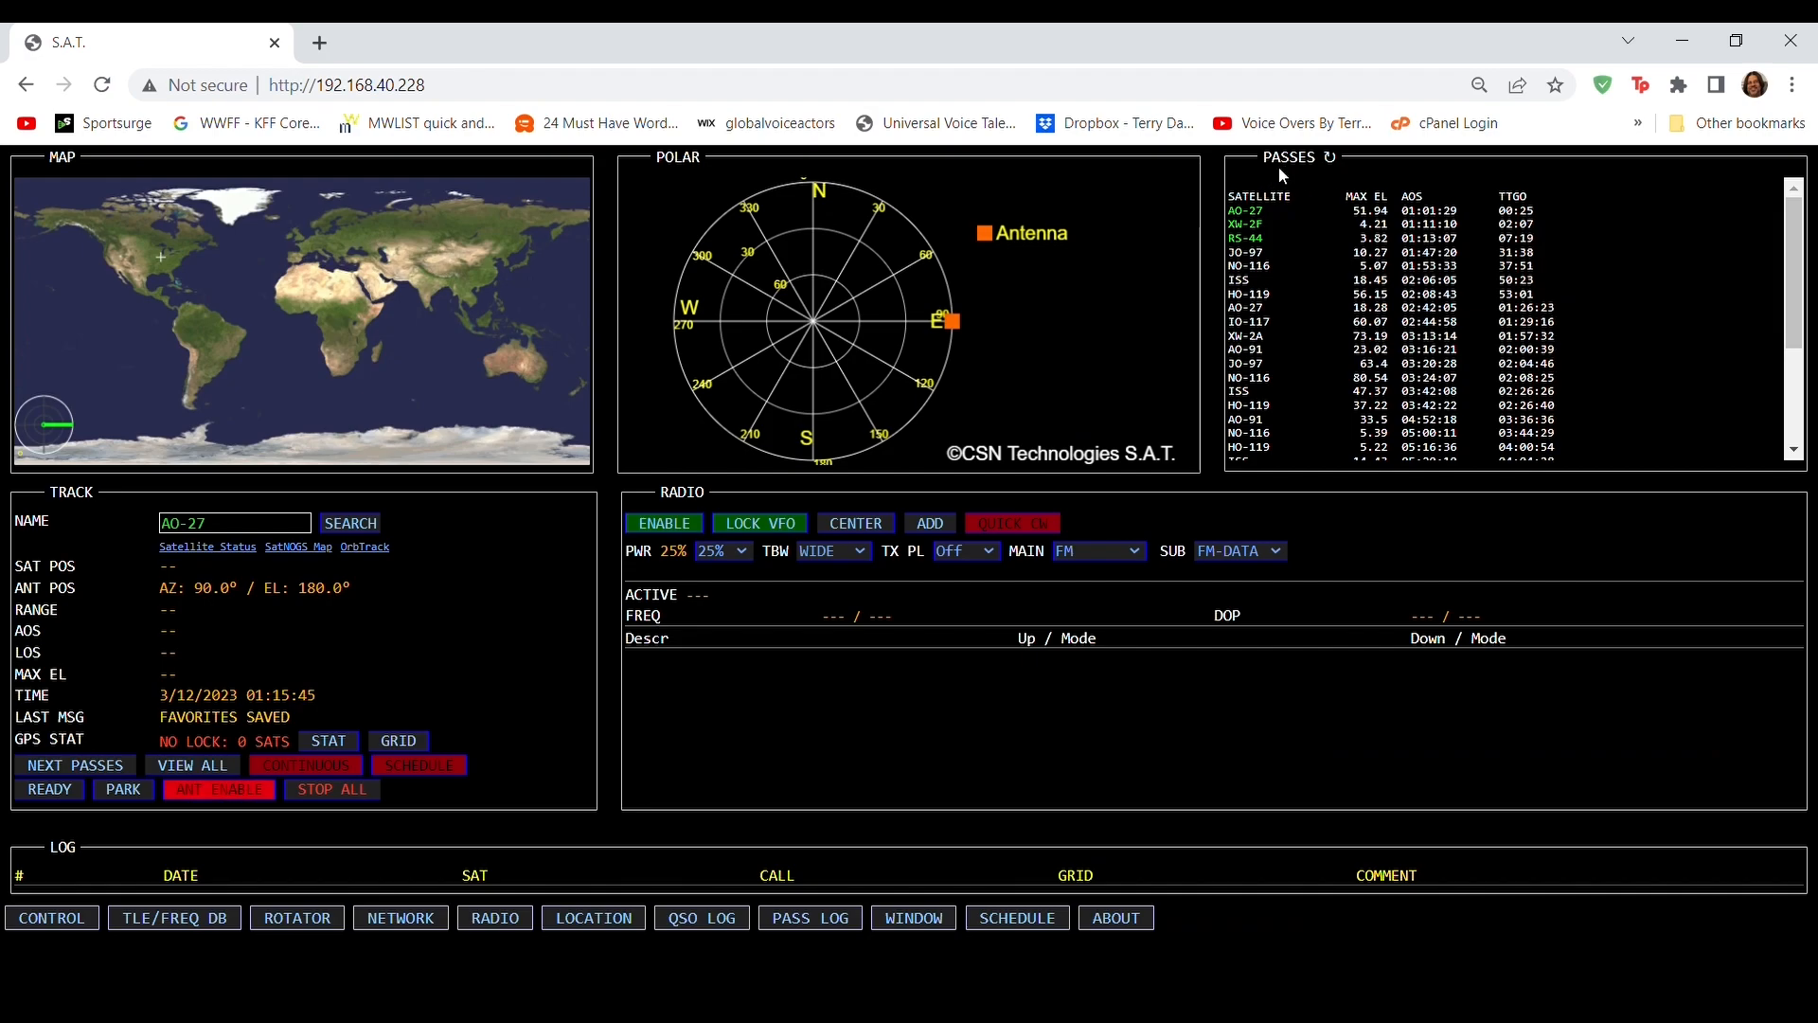
mouse_move(565, 610)
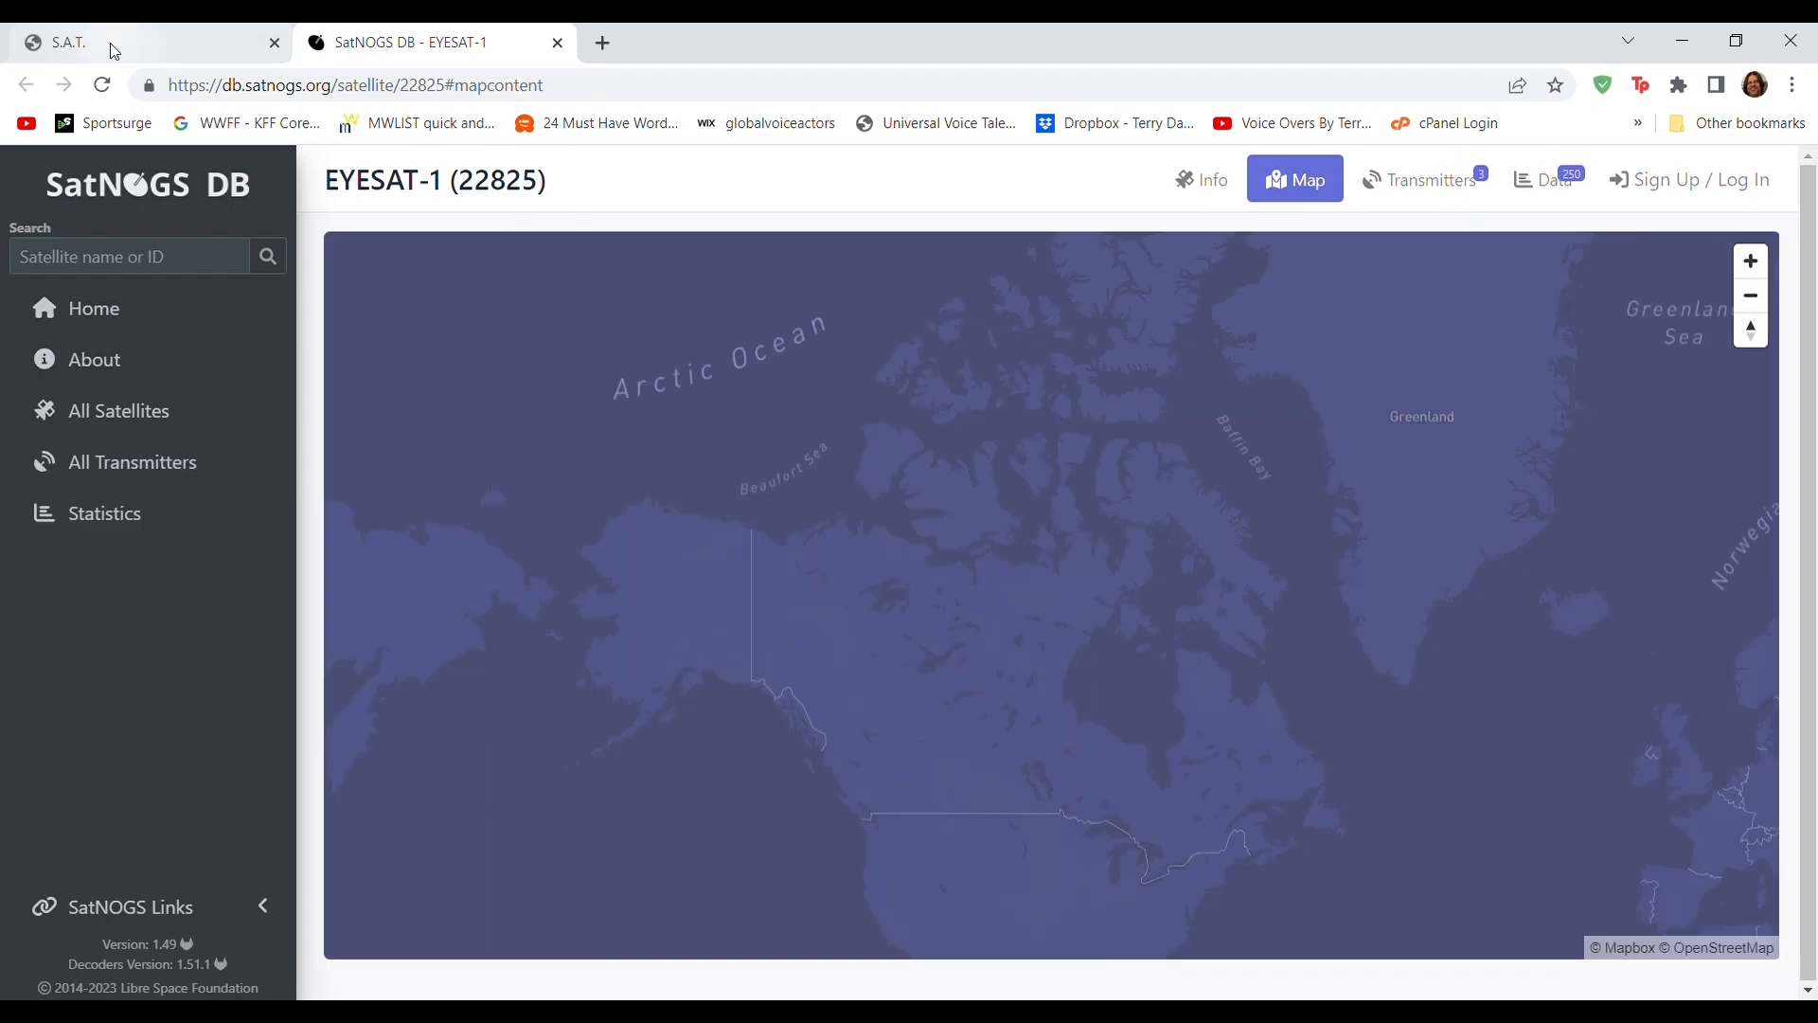
Return to the S.A.T. tab and load the ISS from NEXT PASSES for tracking
left_click(70, 43)
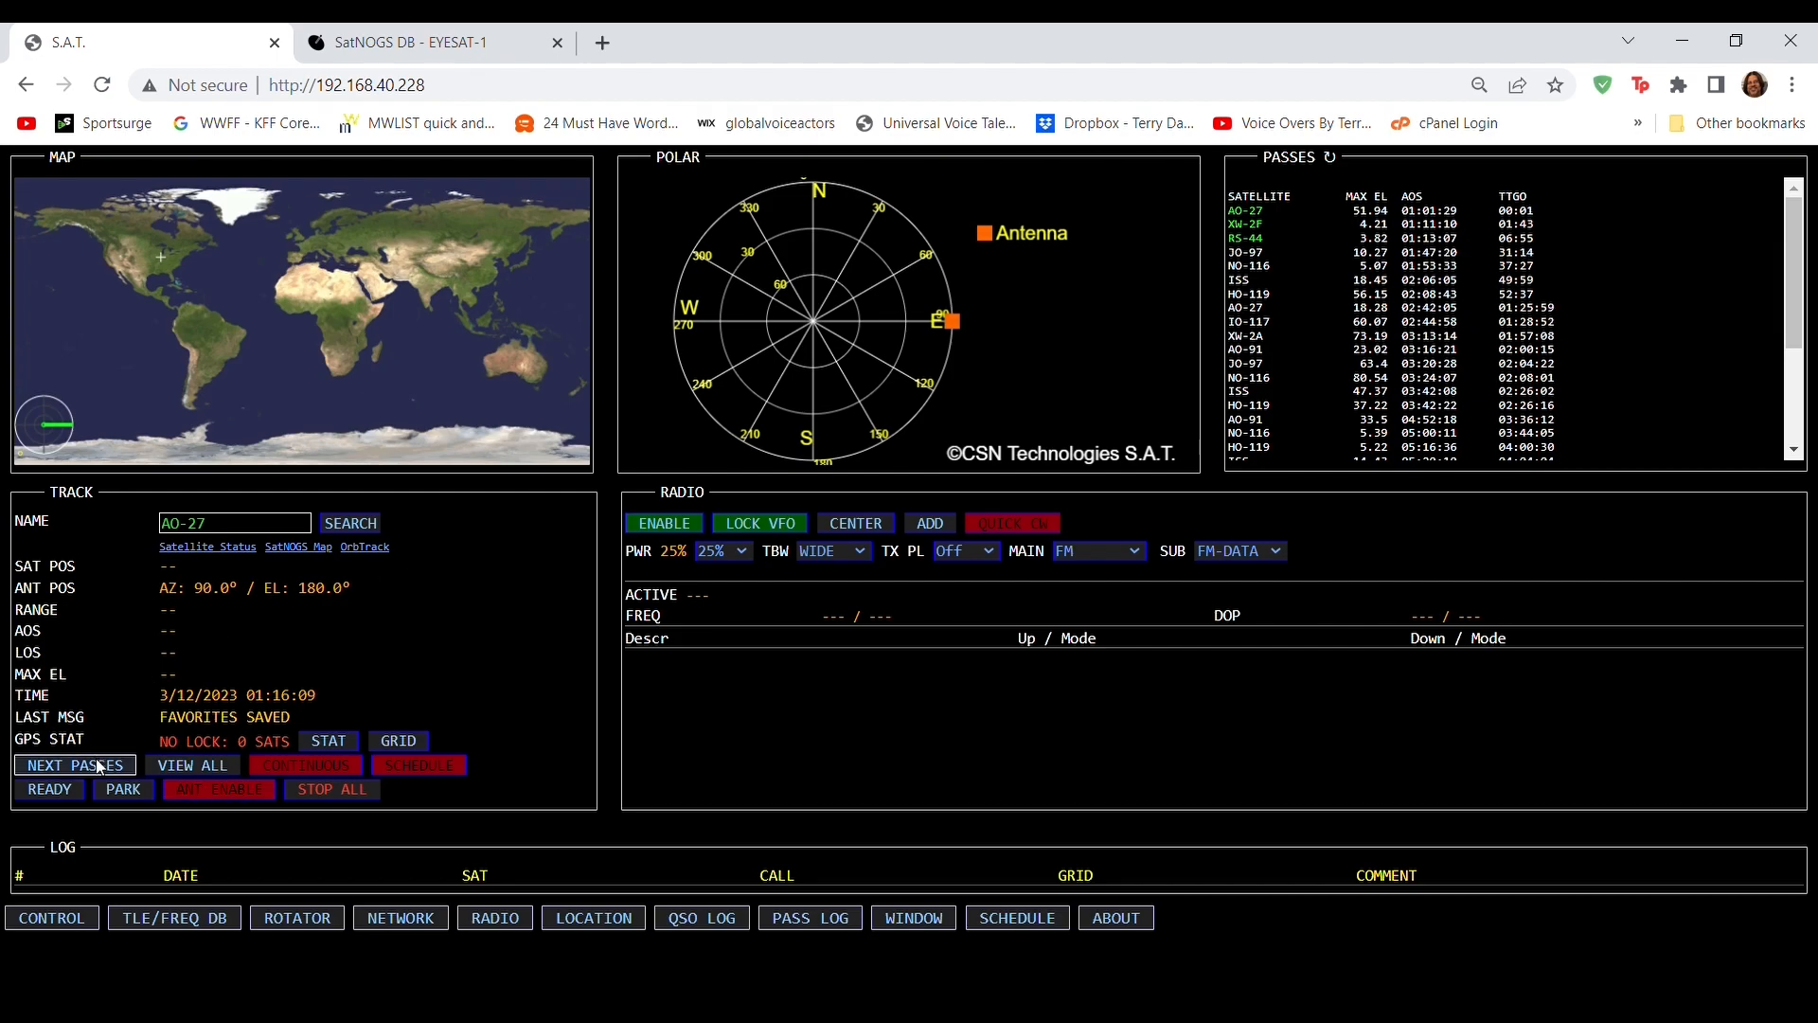
left_click(74, 764)
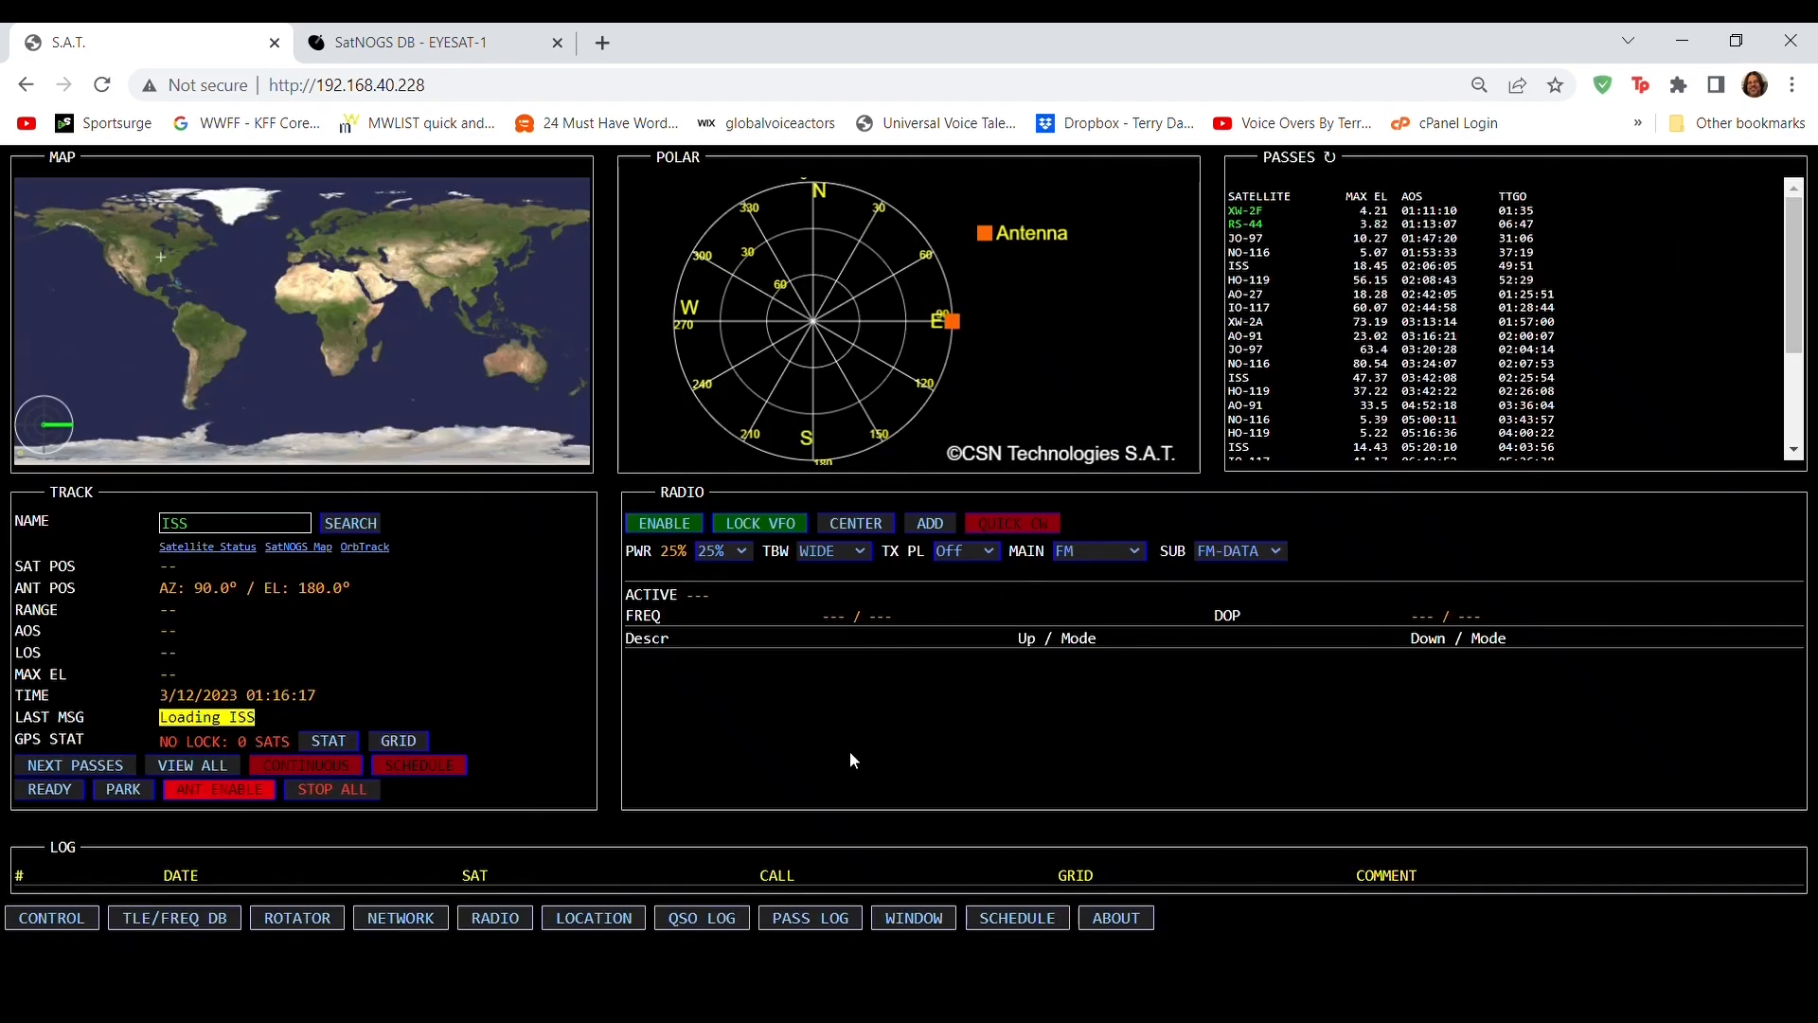
mouse_move(720, 742)
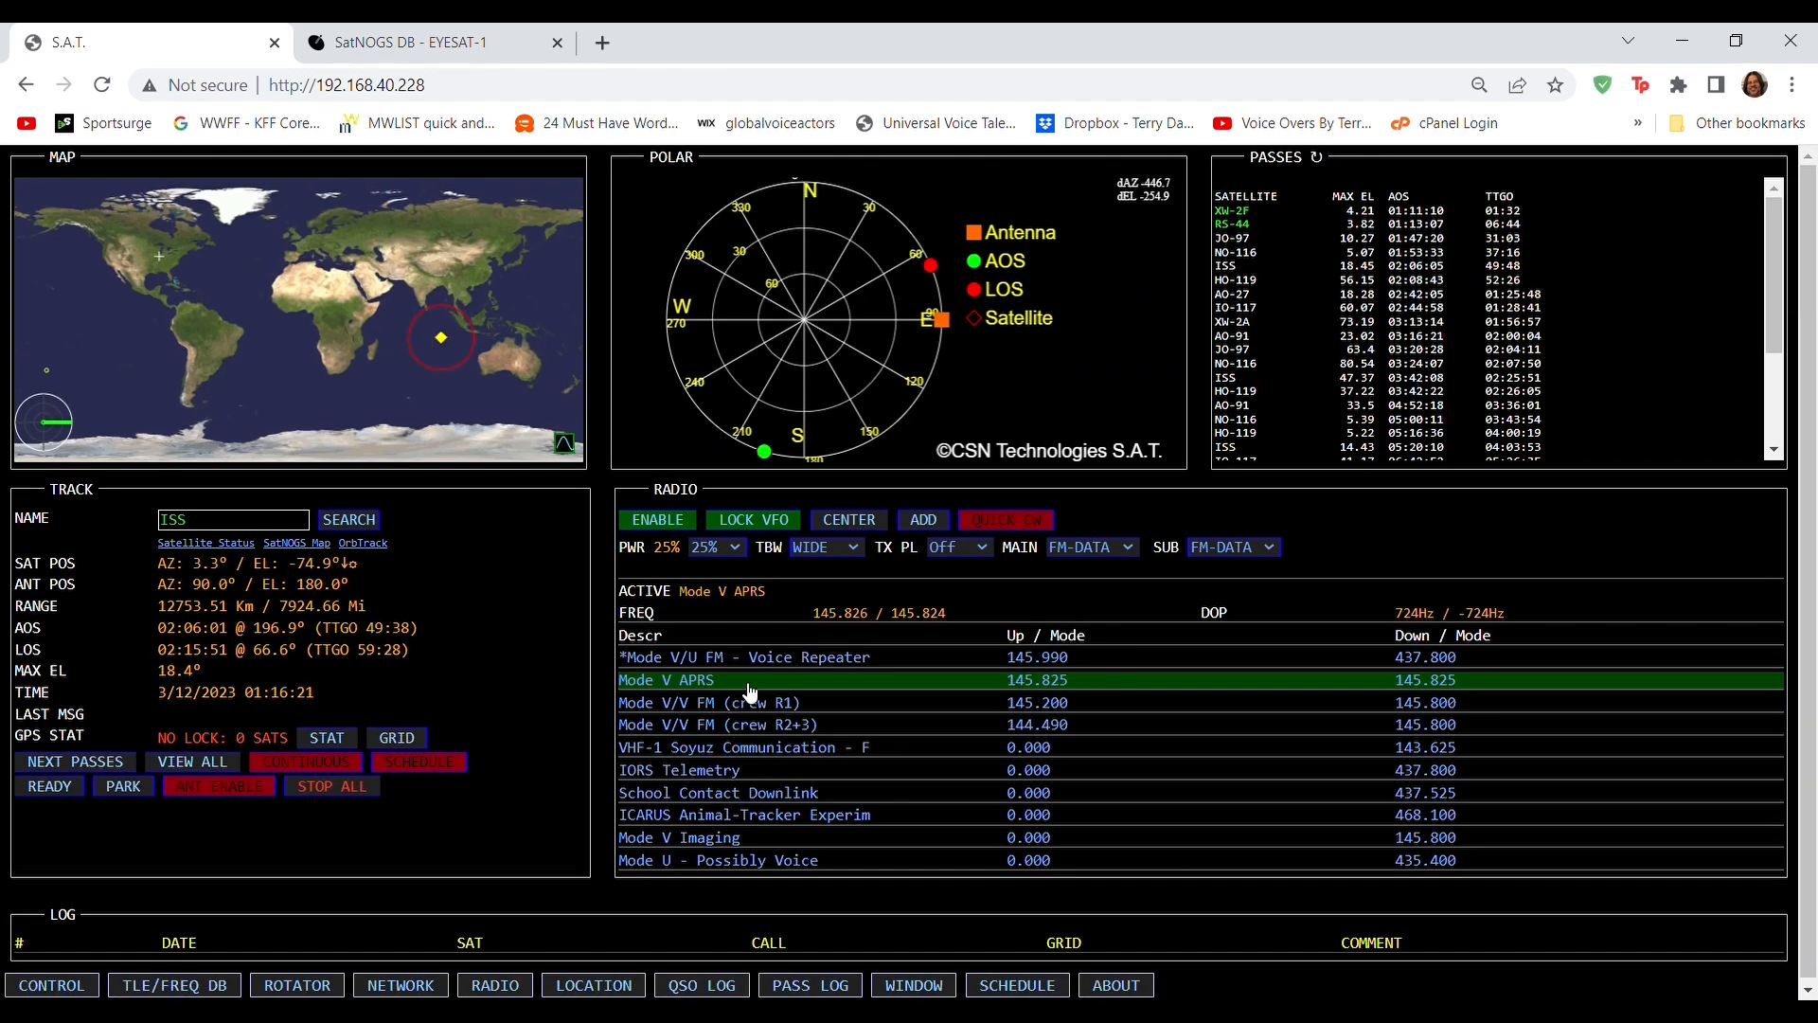
mouse_move(794, 670)
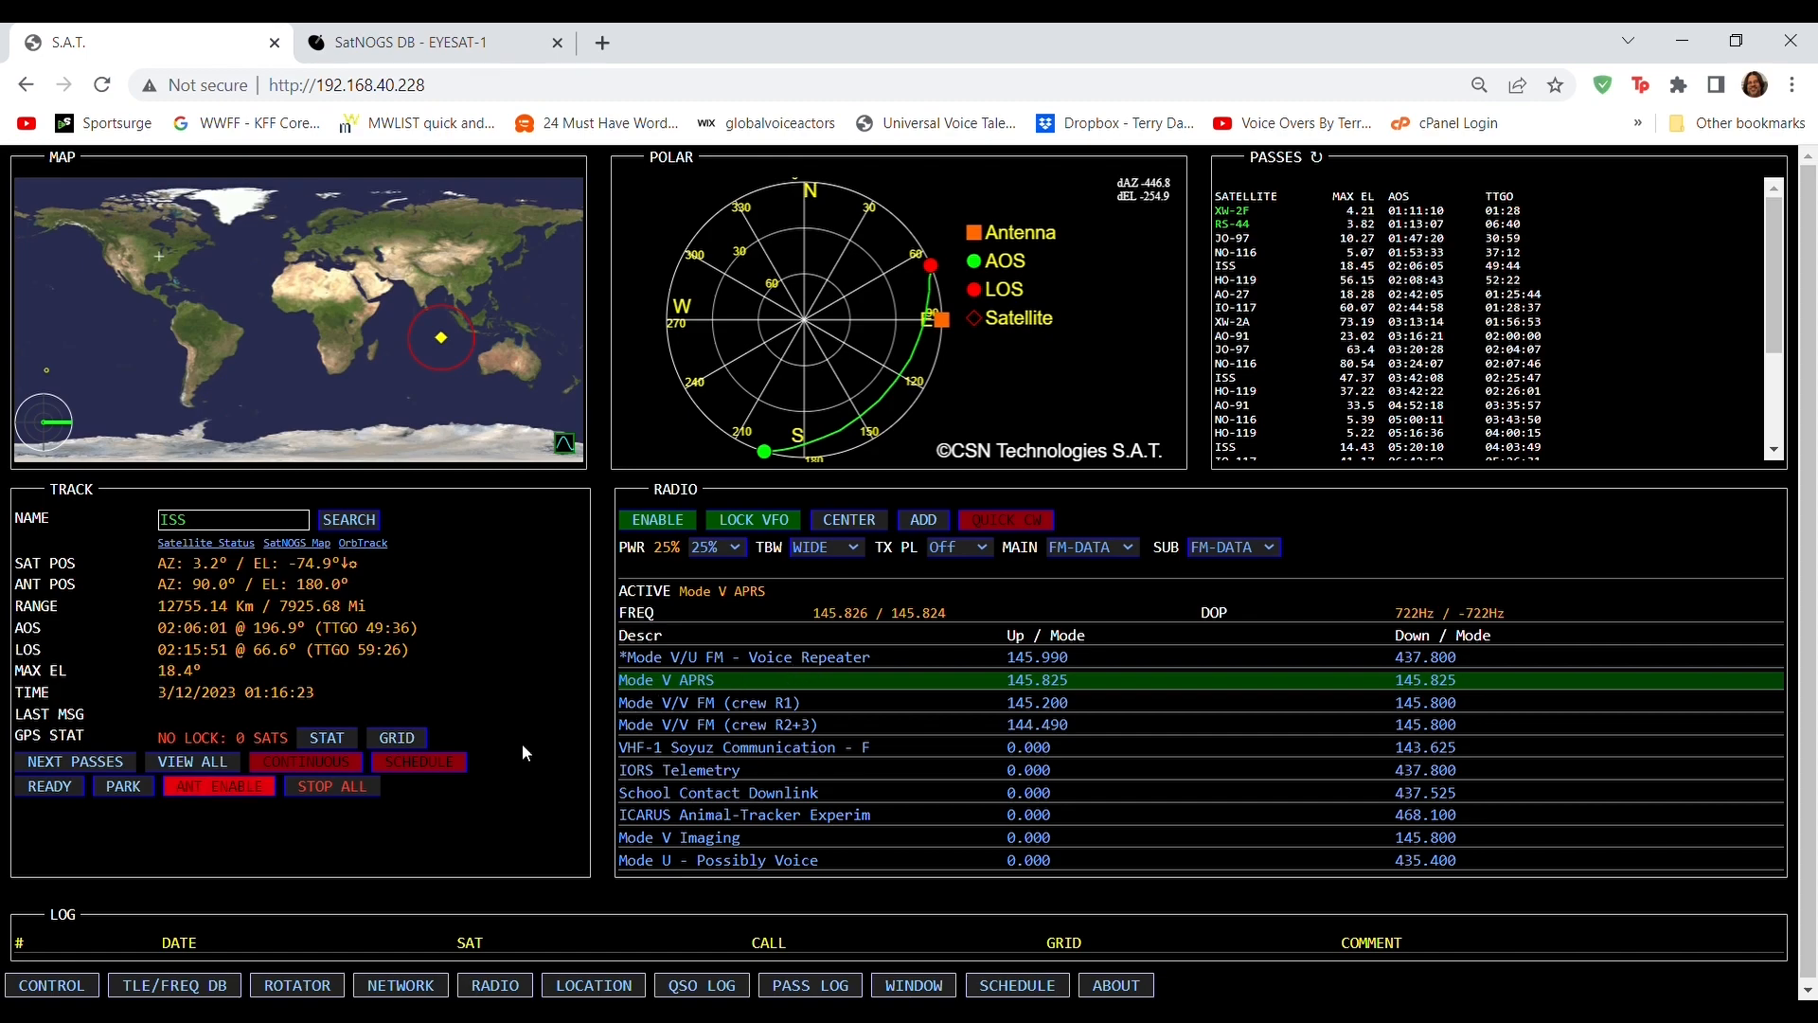
Activate the *Mode V/U FM - Voice Repeater preset and view the TX PL tone choices
left_click(745, 658)
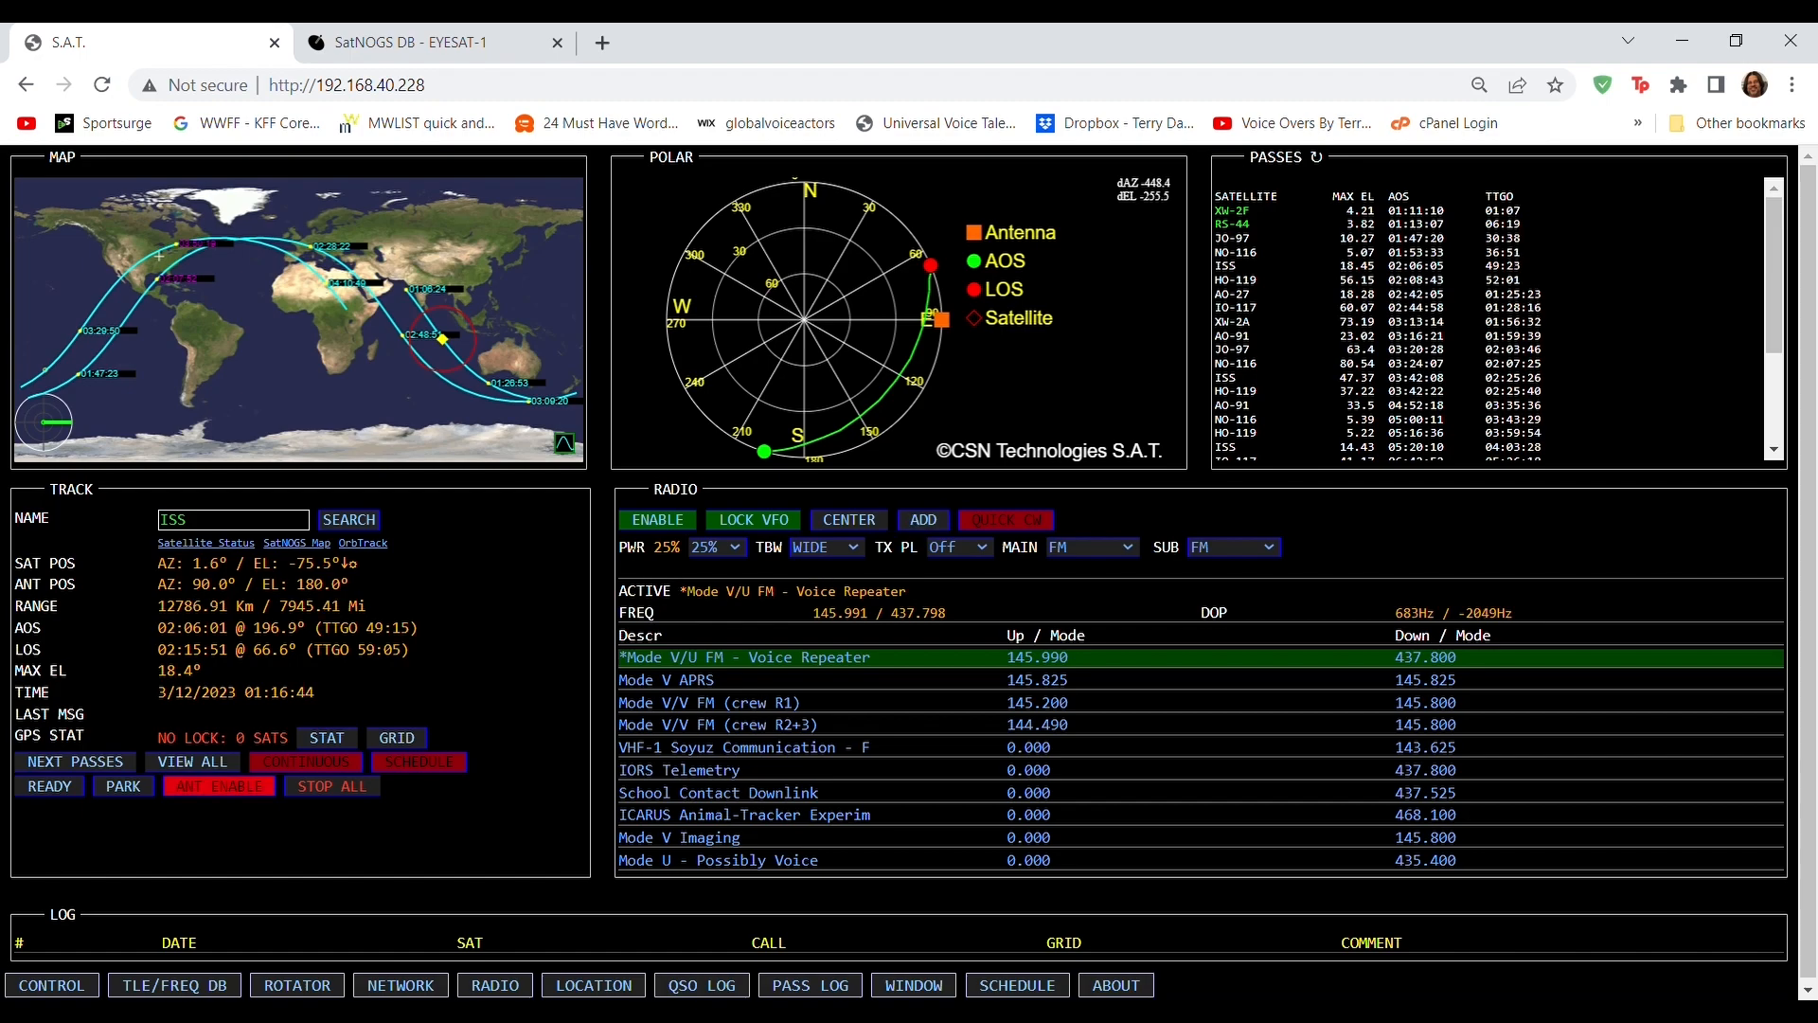
left_click(824, 546)
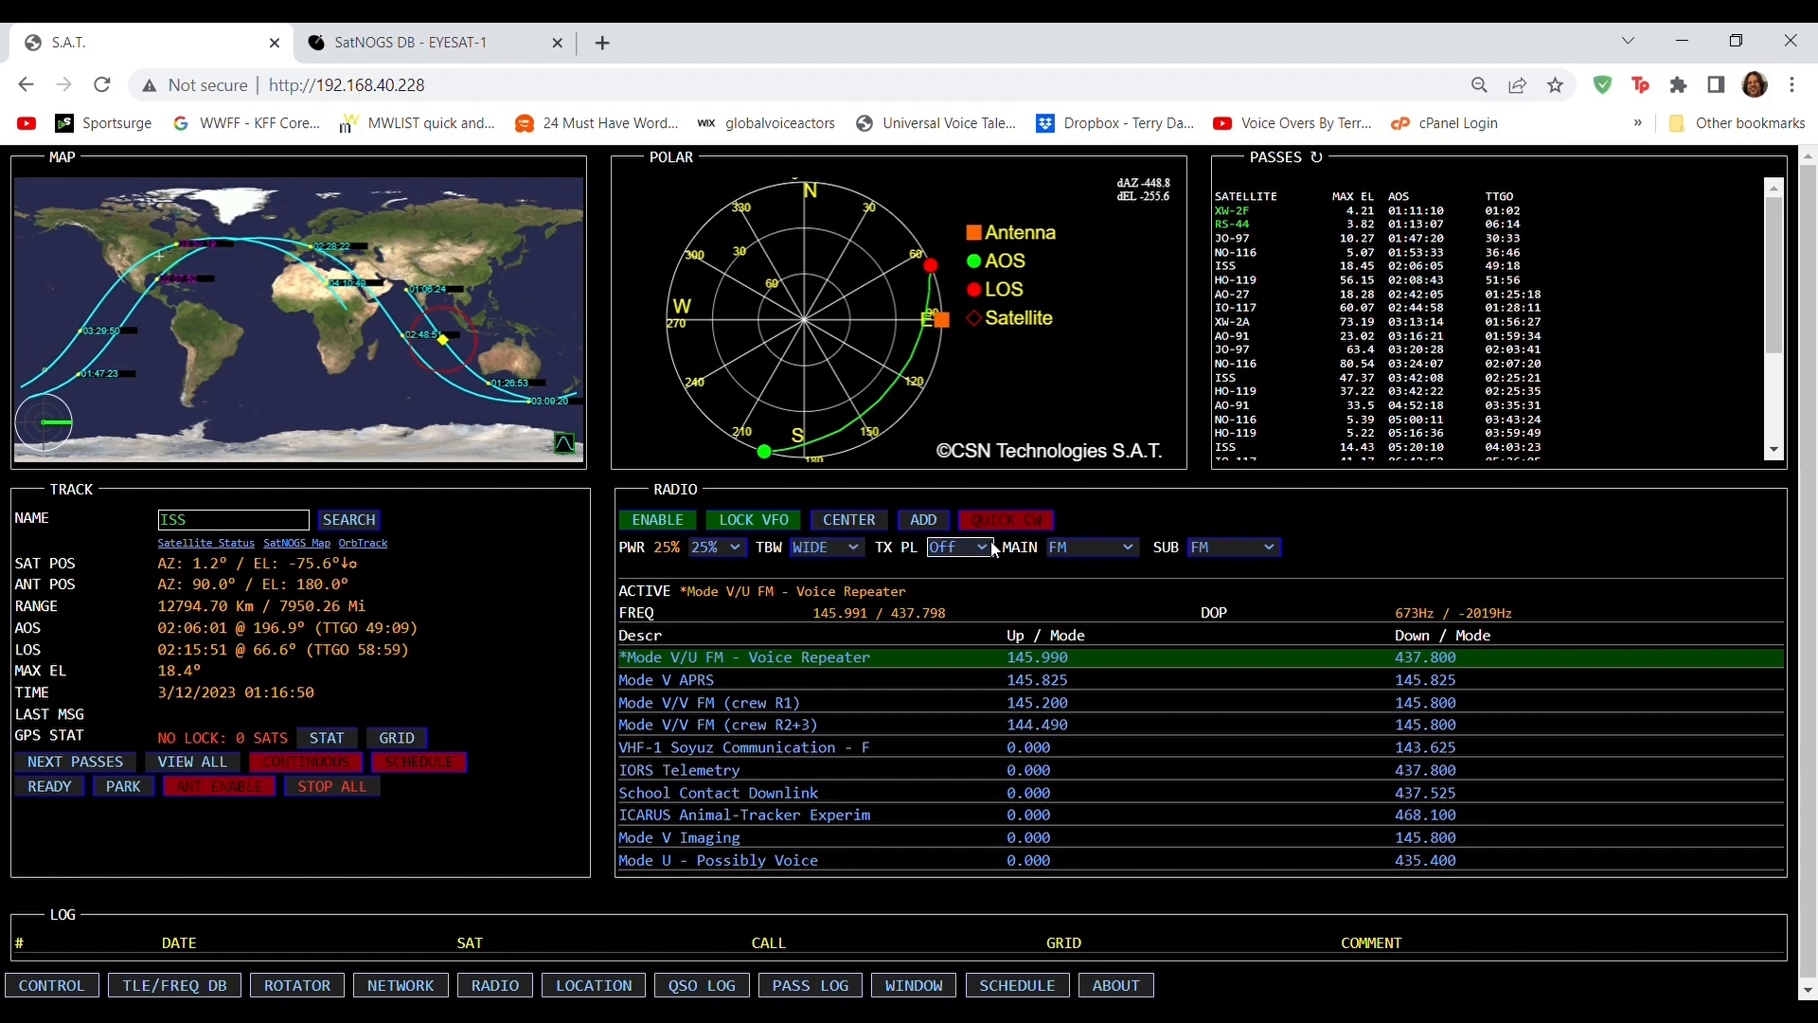
mouse_move(1112, 565)
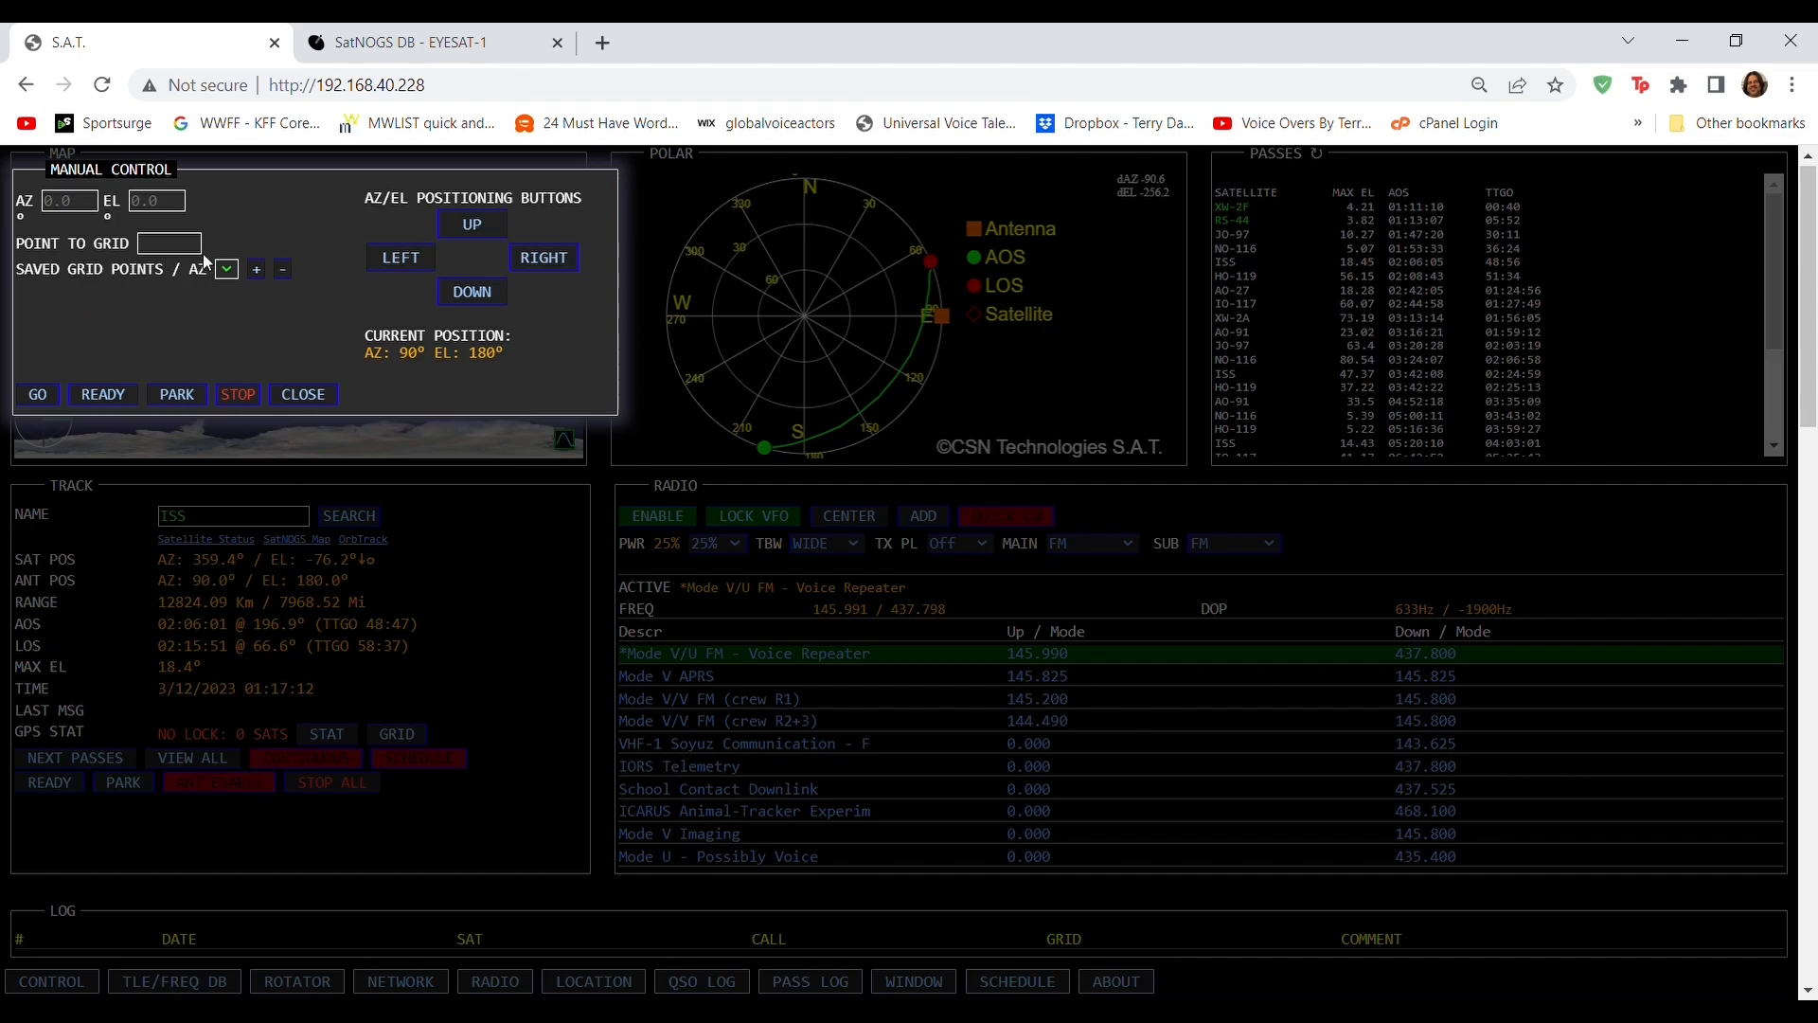
left_click(303, 394)
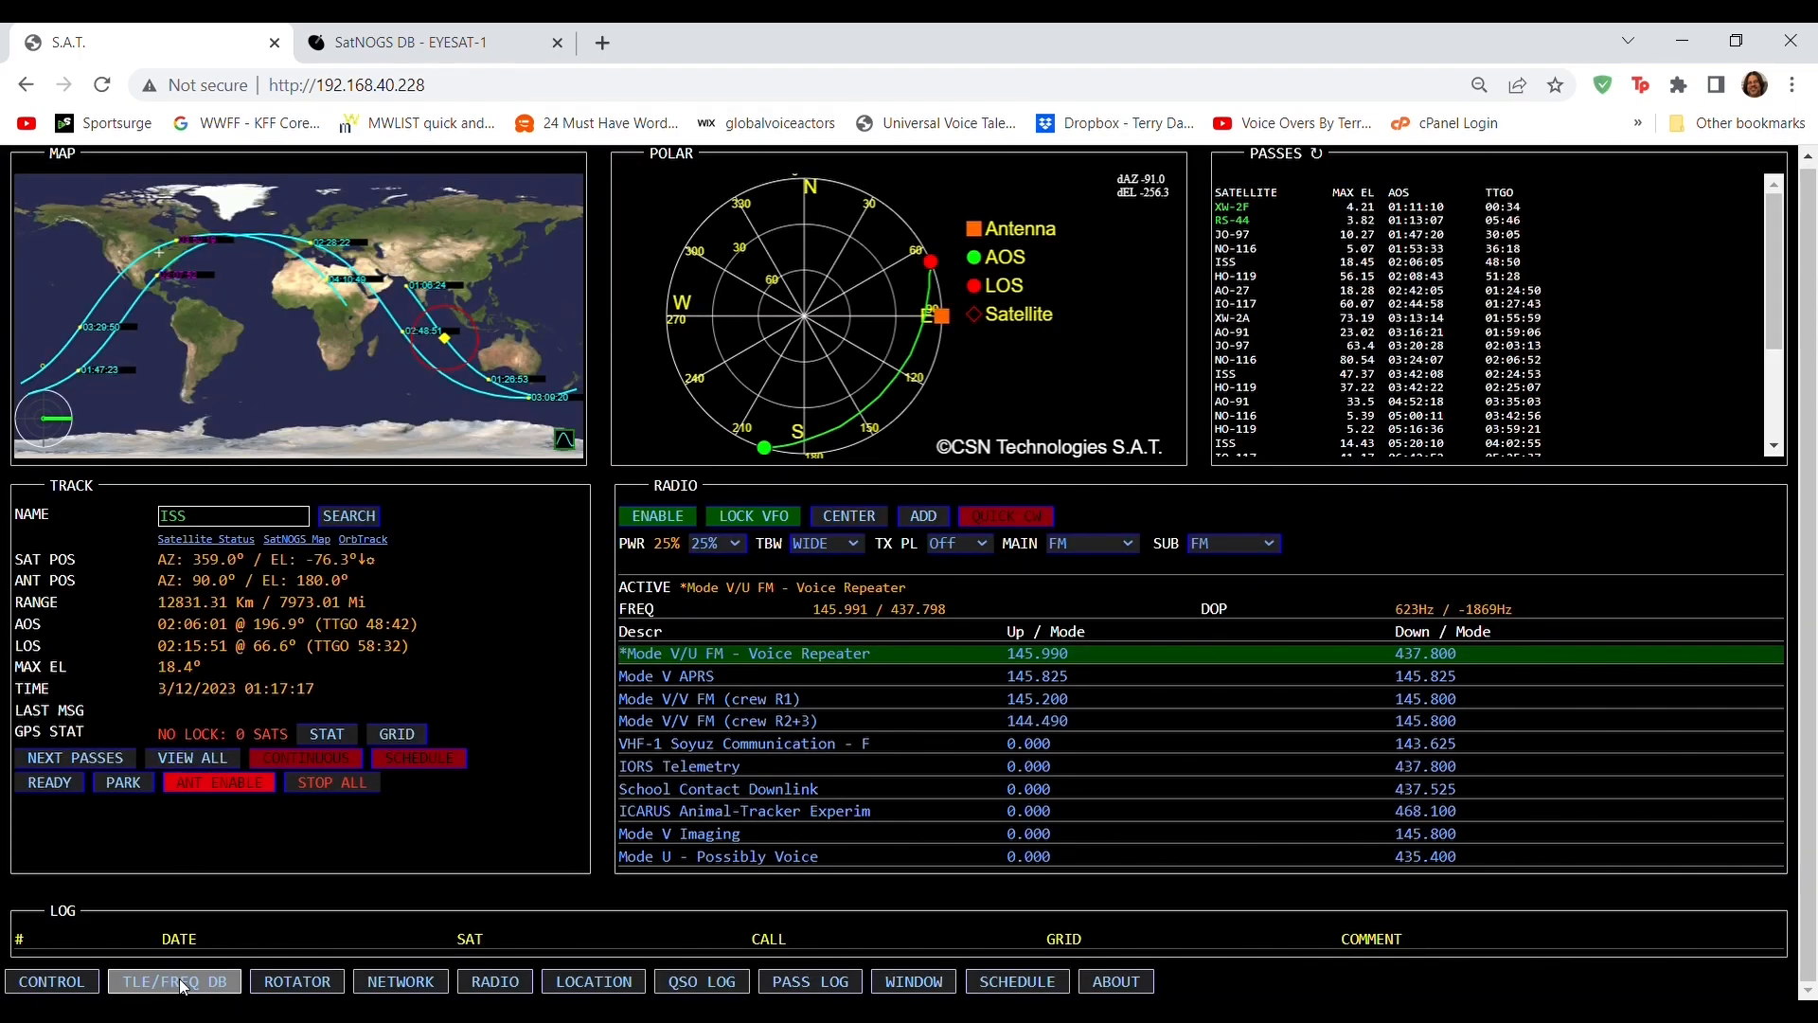
left_click(173, 979)
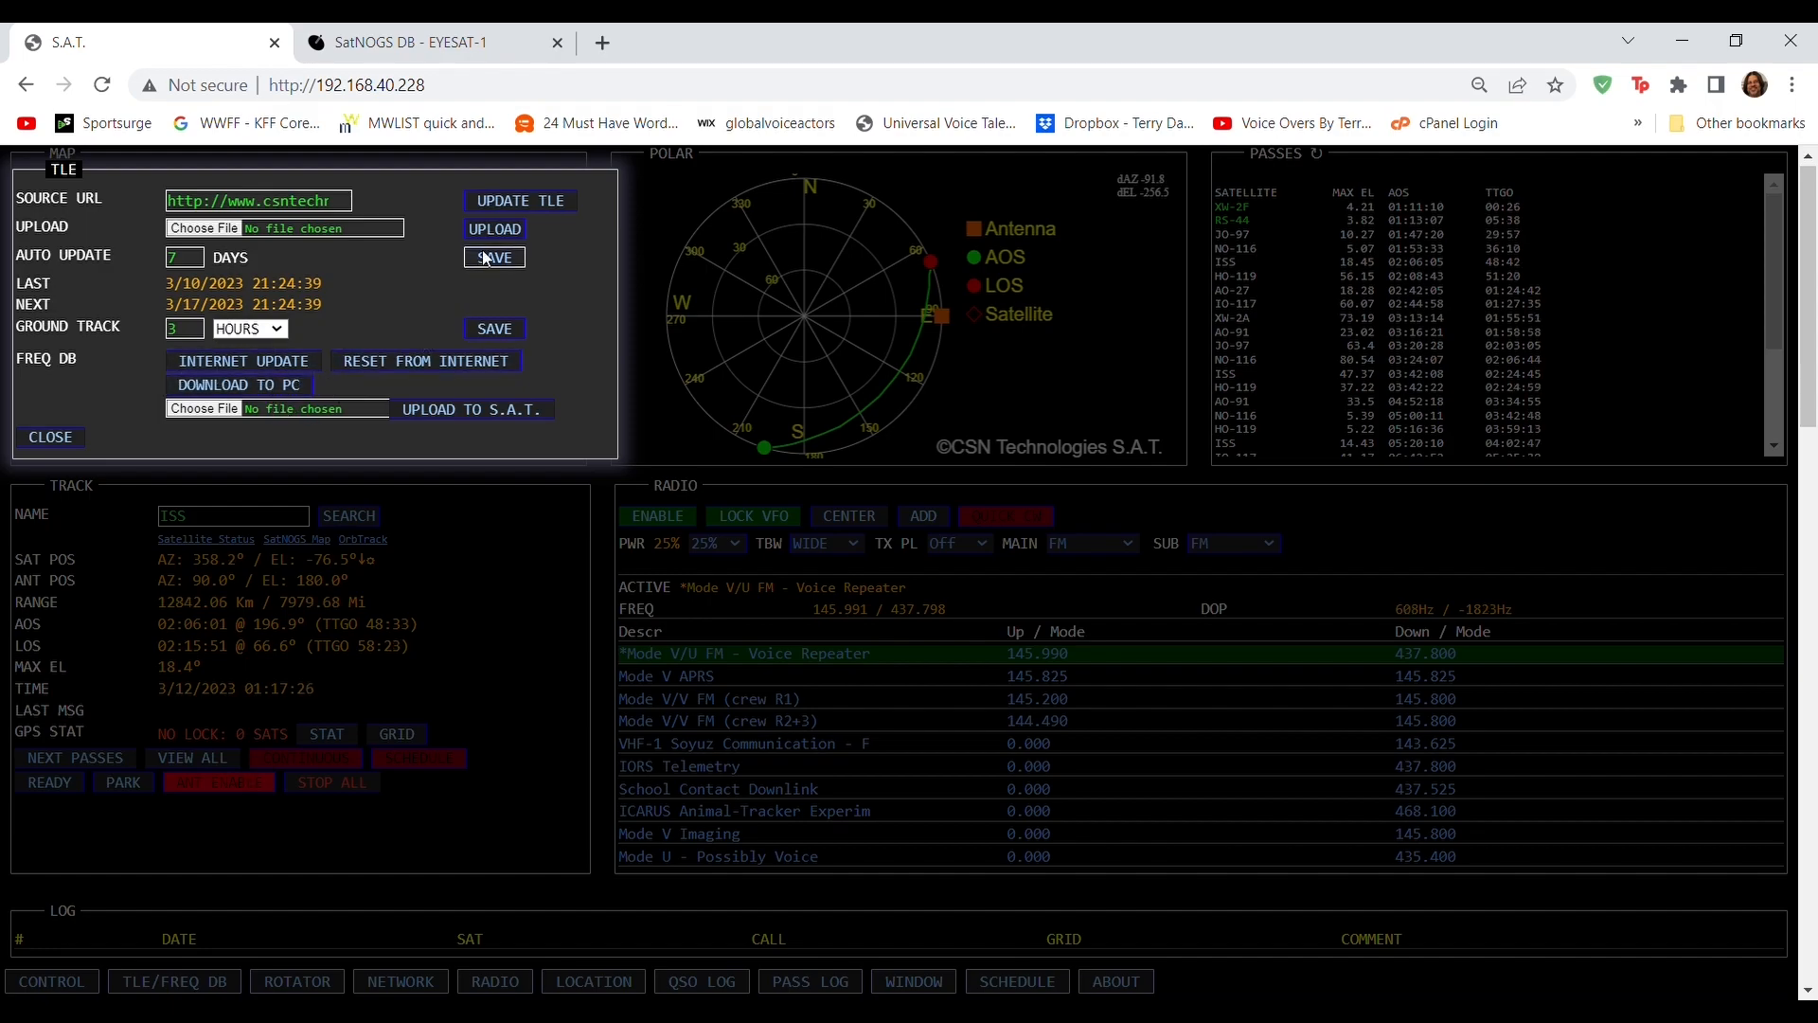
Close the TLE/FREQ DB panel, review the Yaesu G5500 rotator settings, then close them
left_click(50, 437)
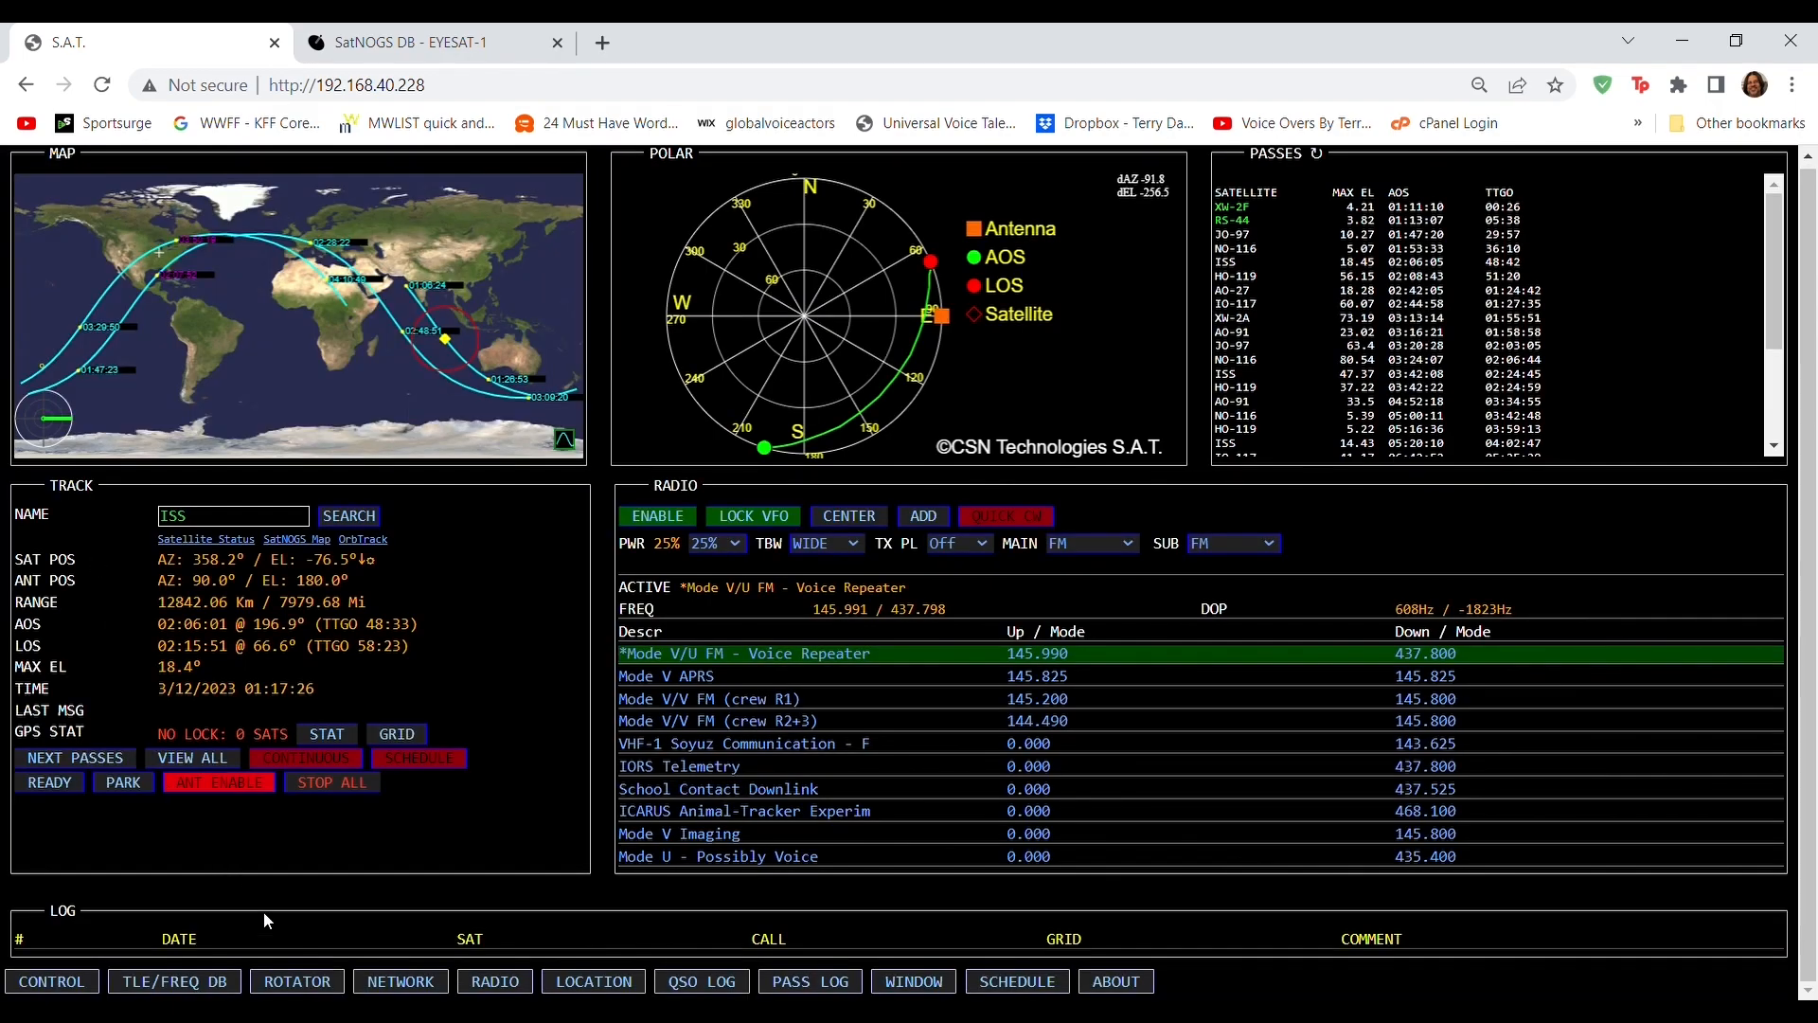
left_click(295, 981)
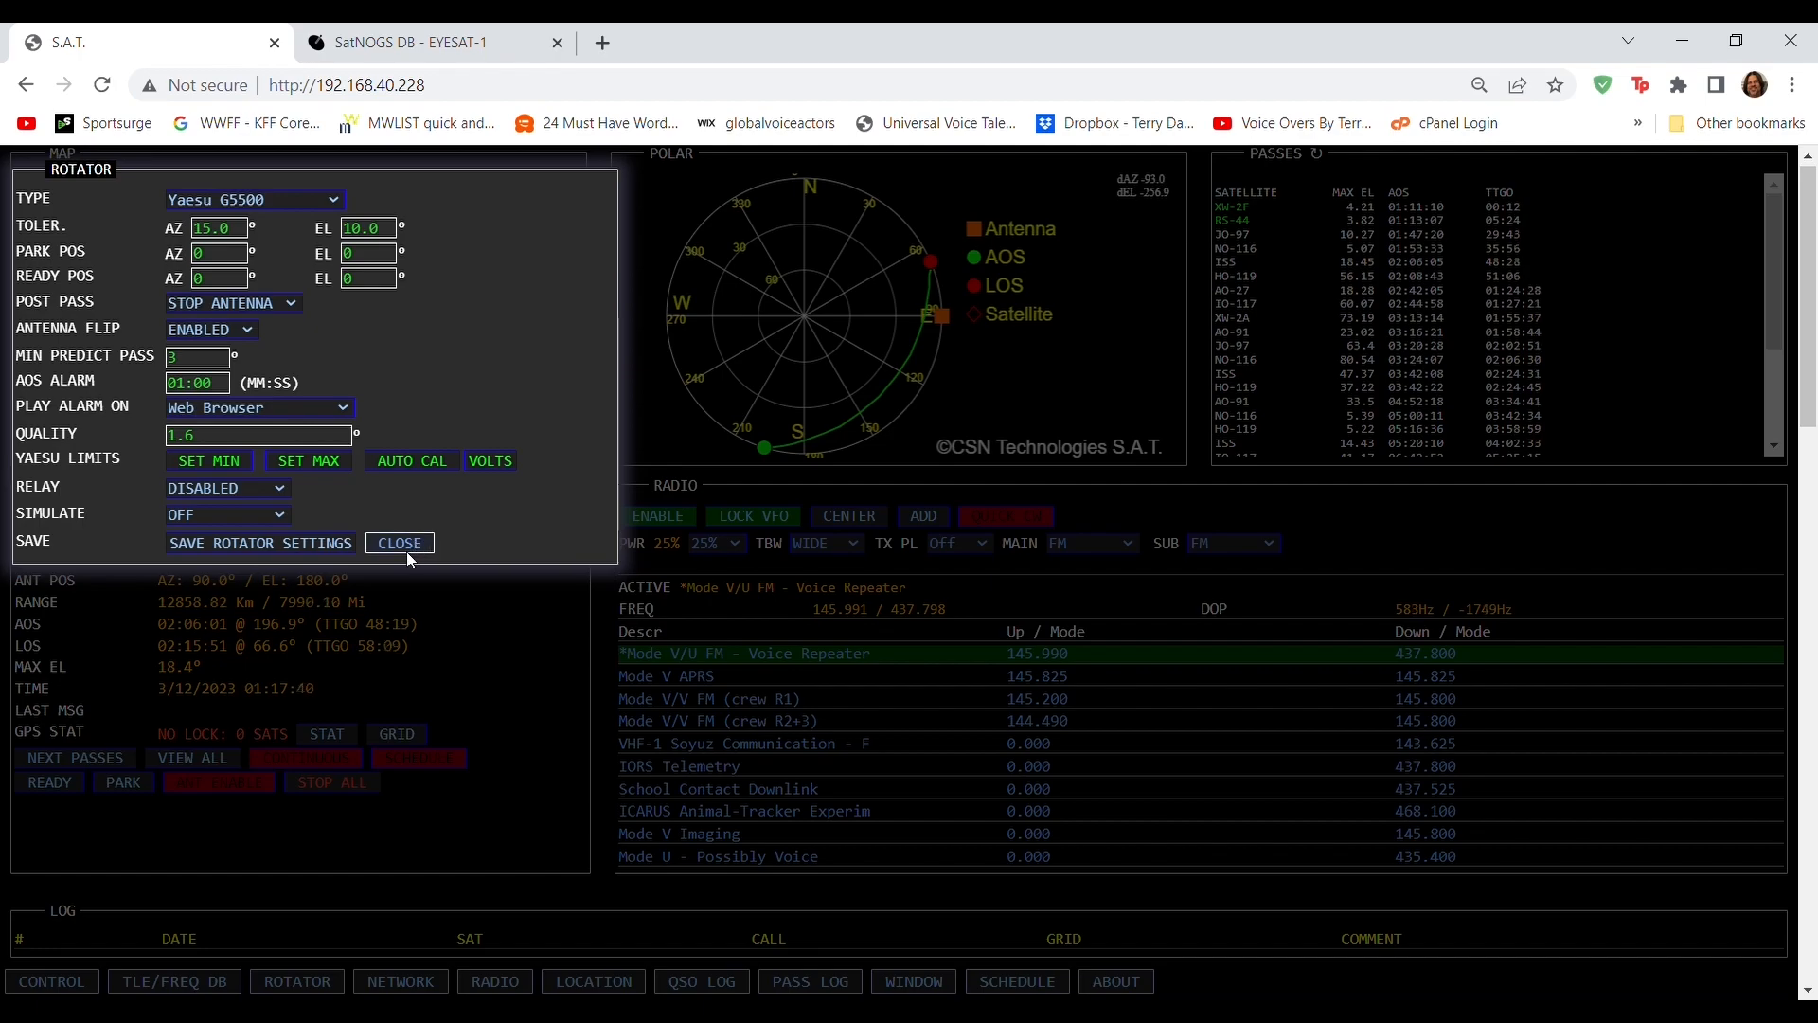
left_click(400, 544)
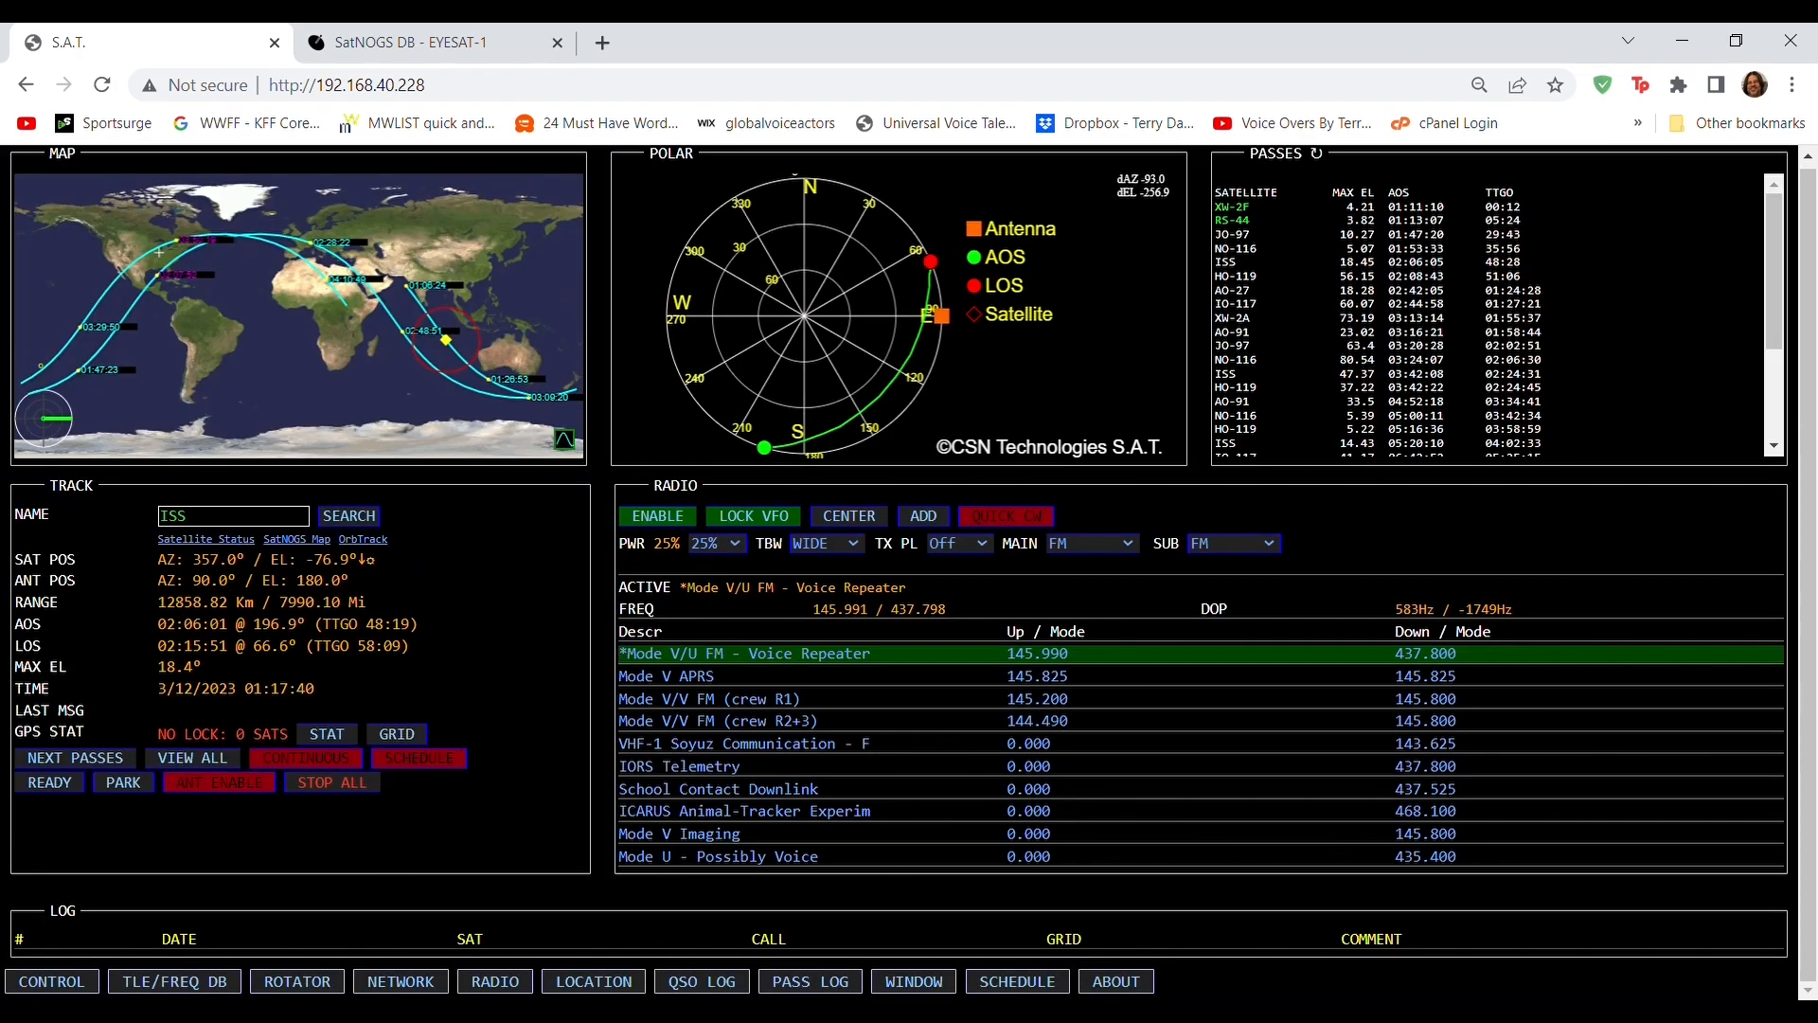
left_click(400, 980)
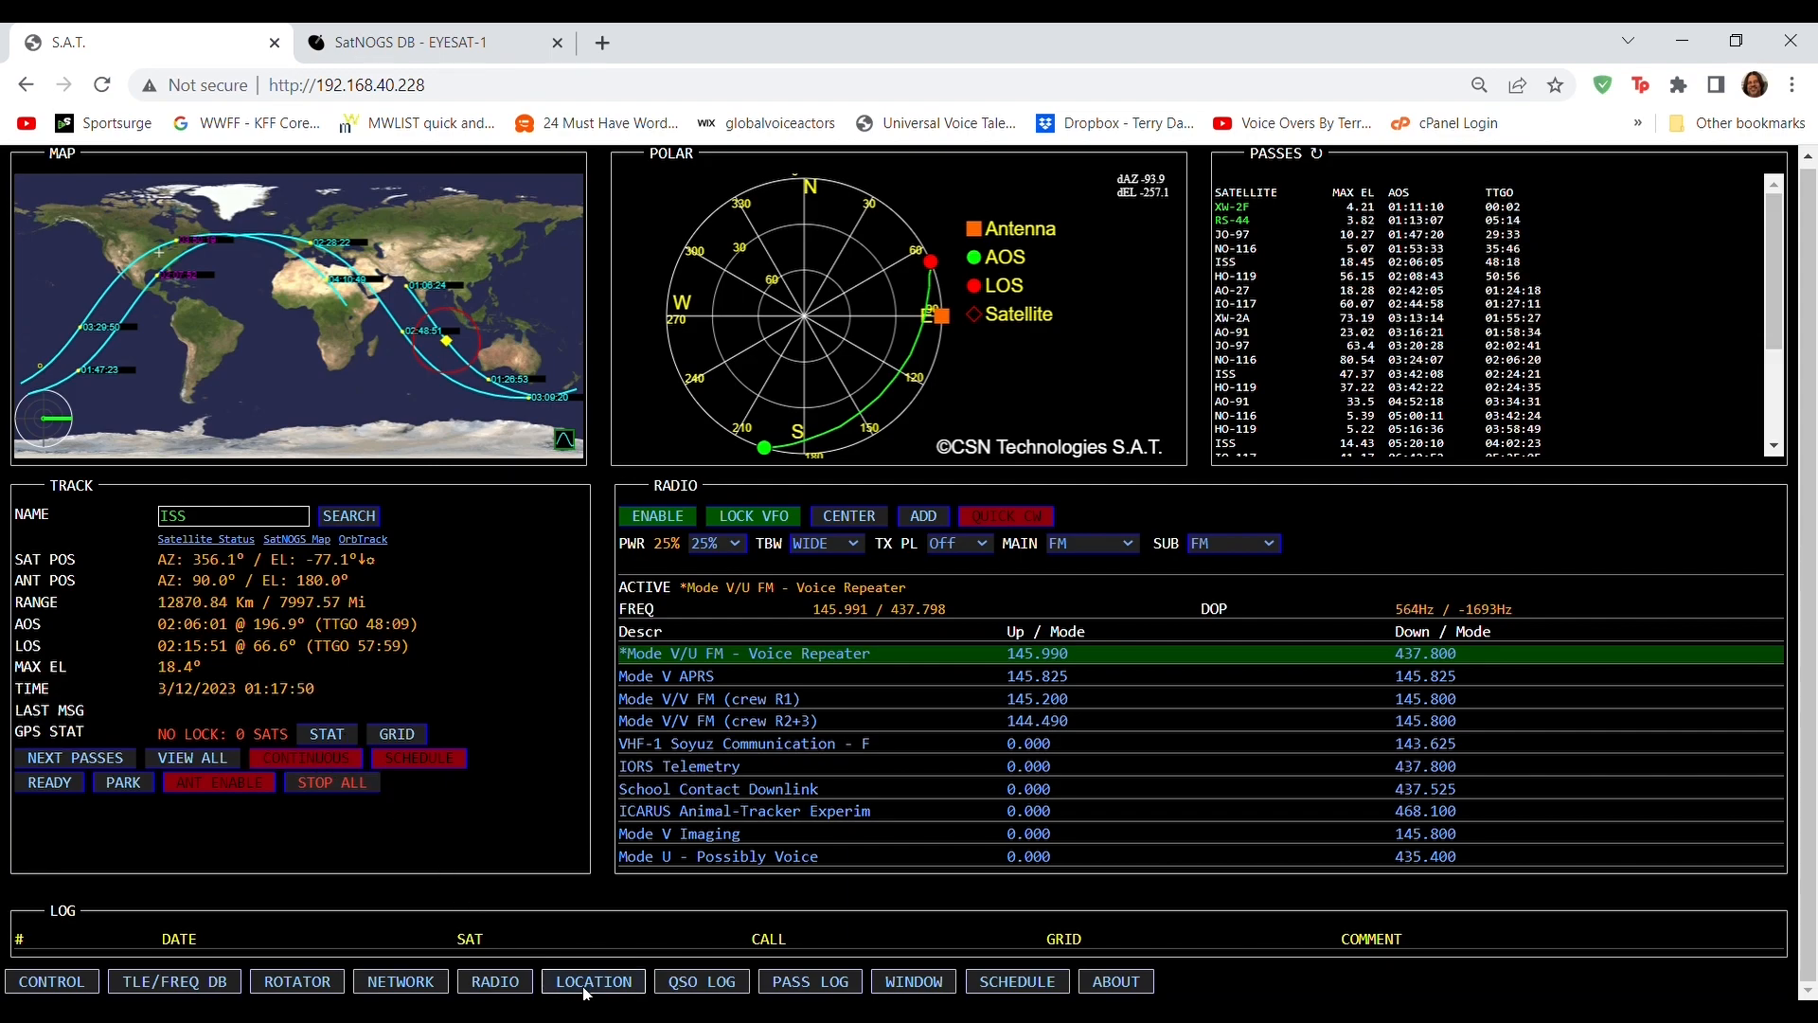
left_click(593, 979)
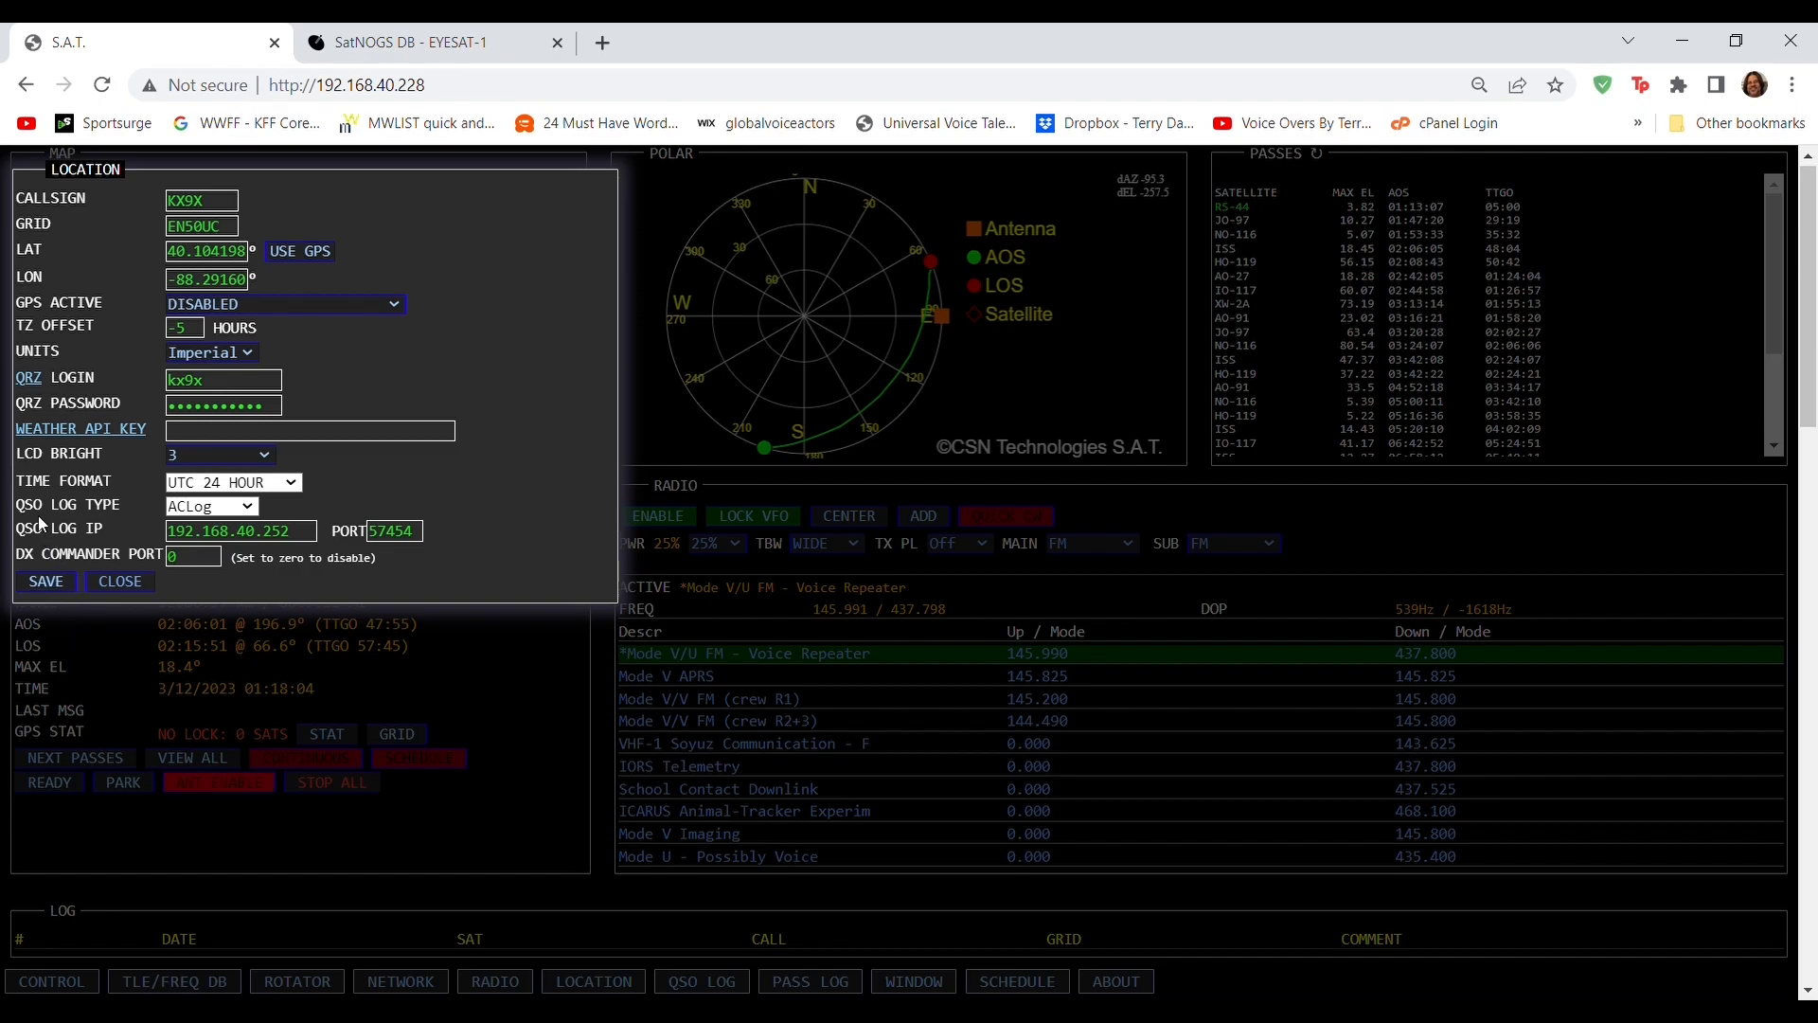
mouse_move(591, 375)
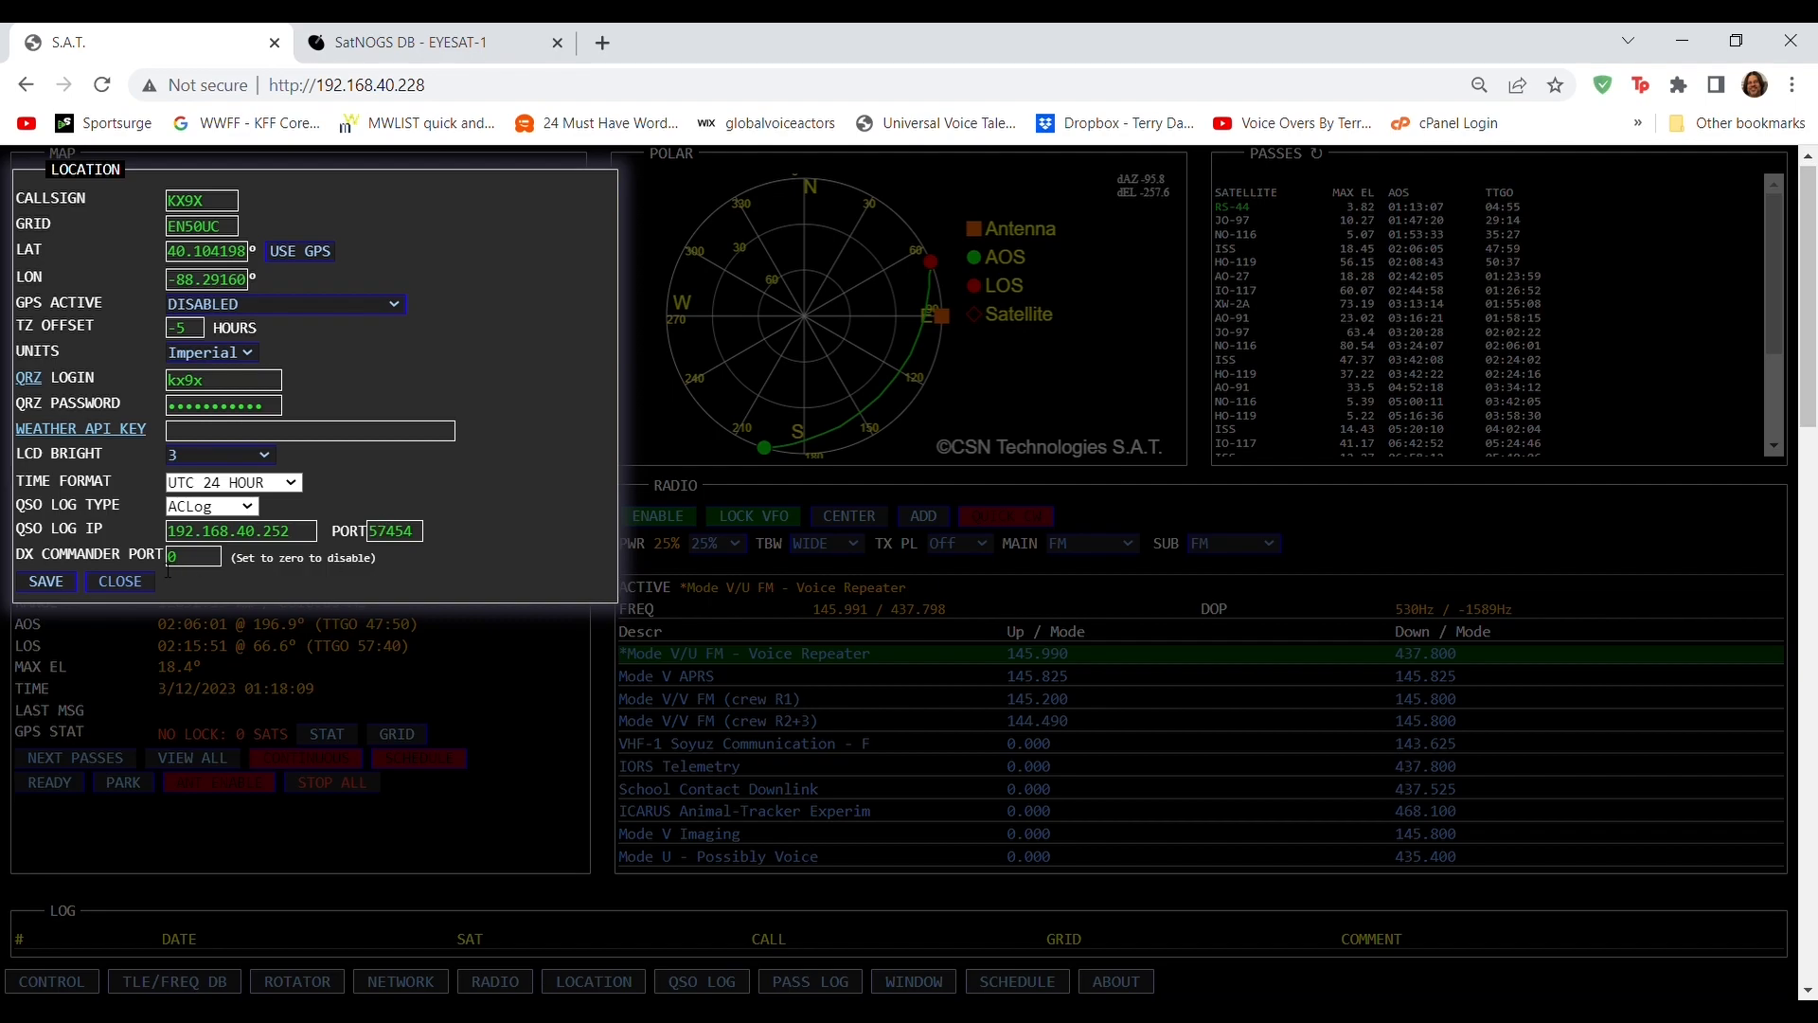
left_click(117, 582)
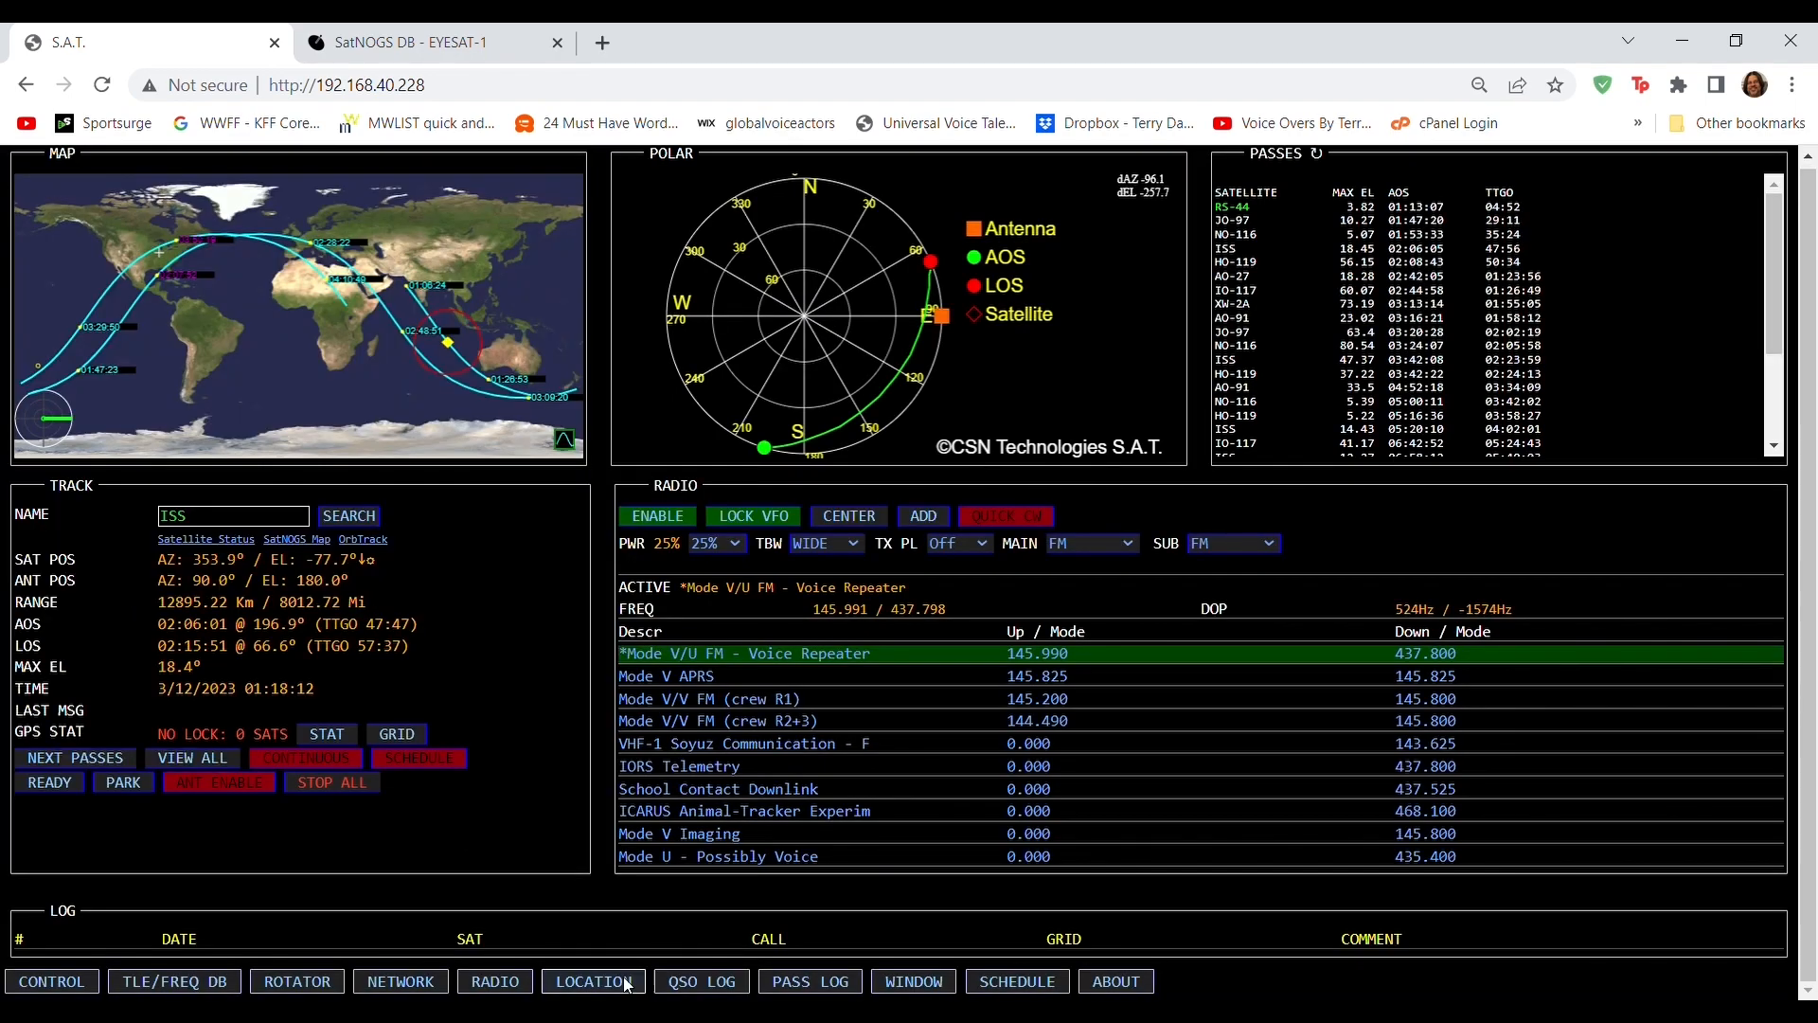
left_click(701, 982)
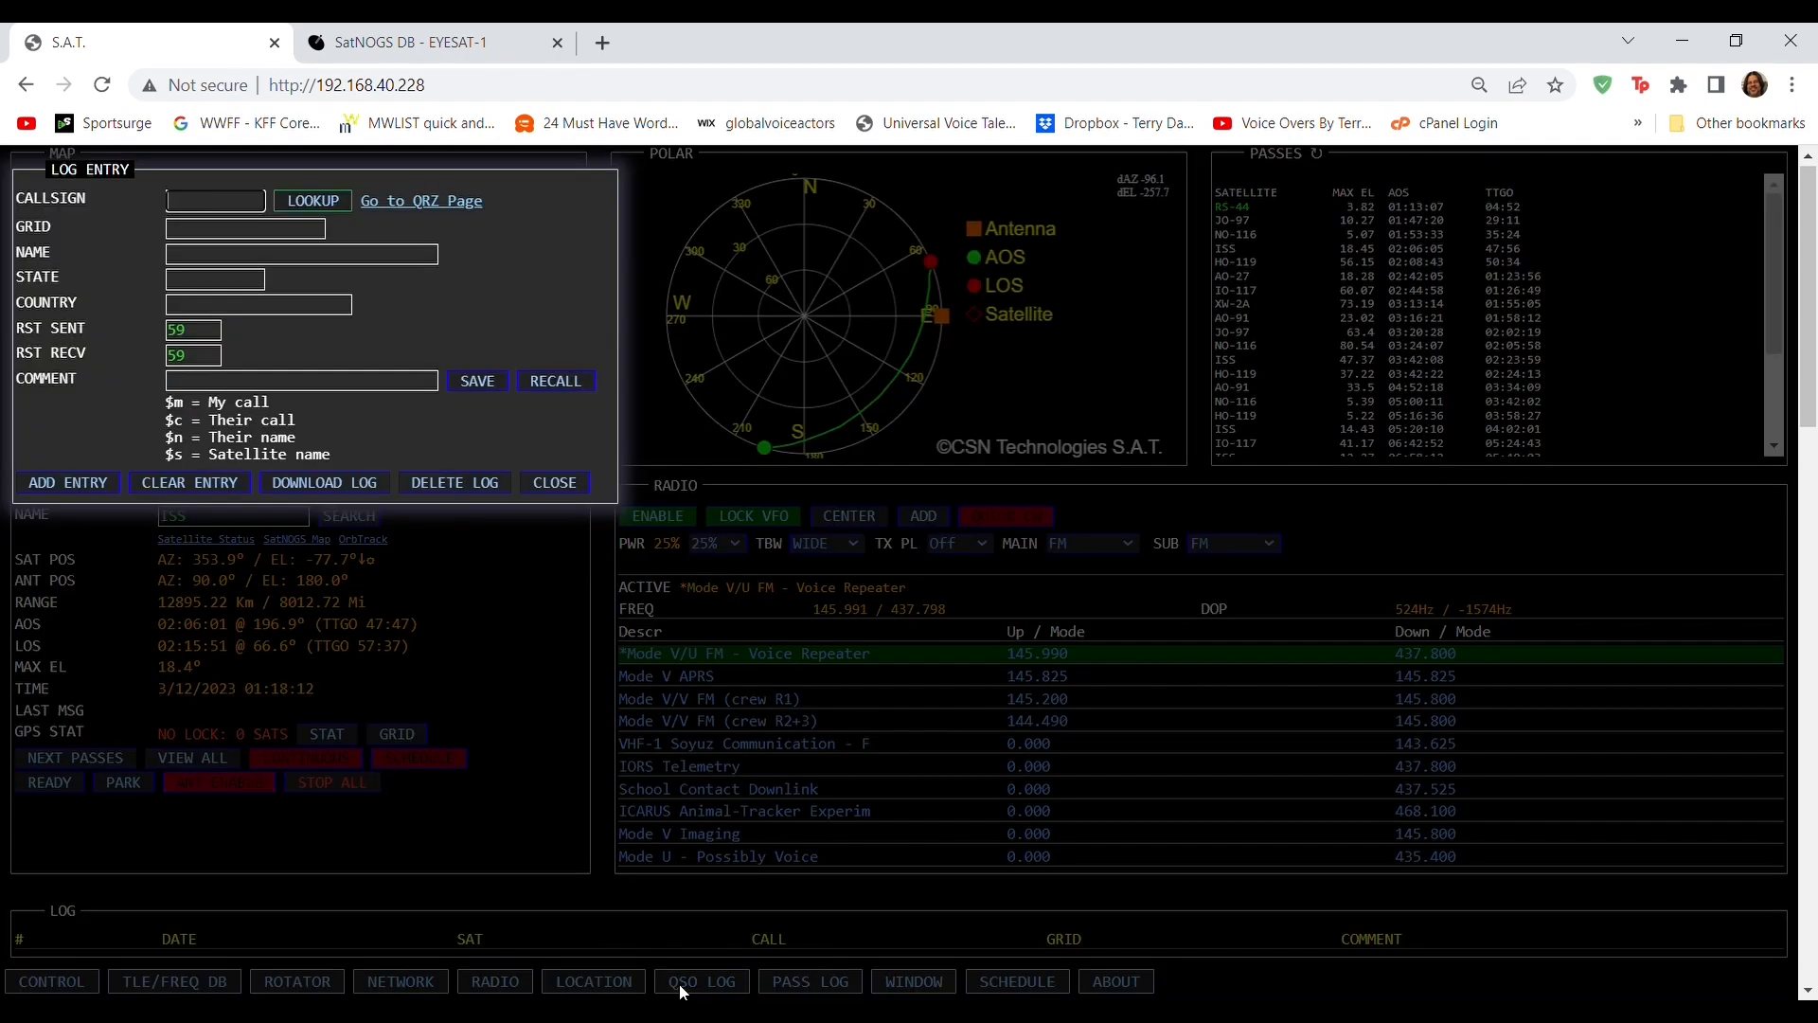
mouse_move(142, 230)
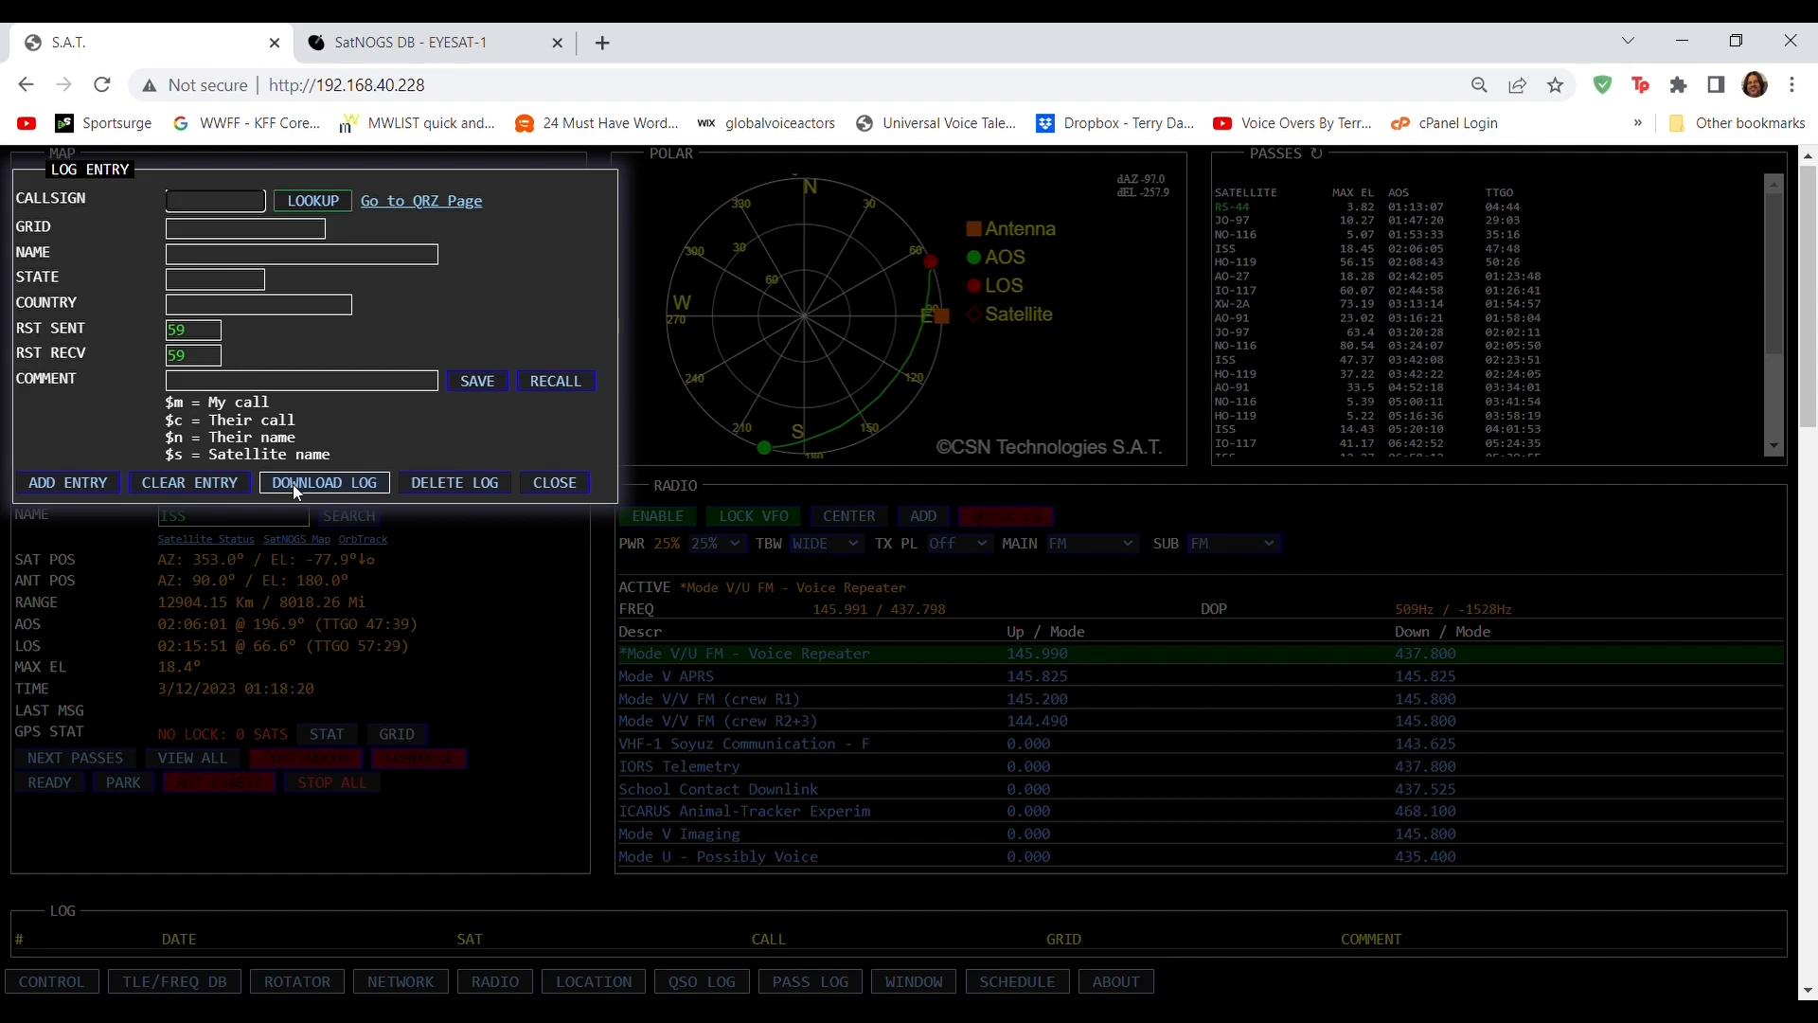
left_click(555, 481)
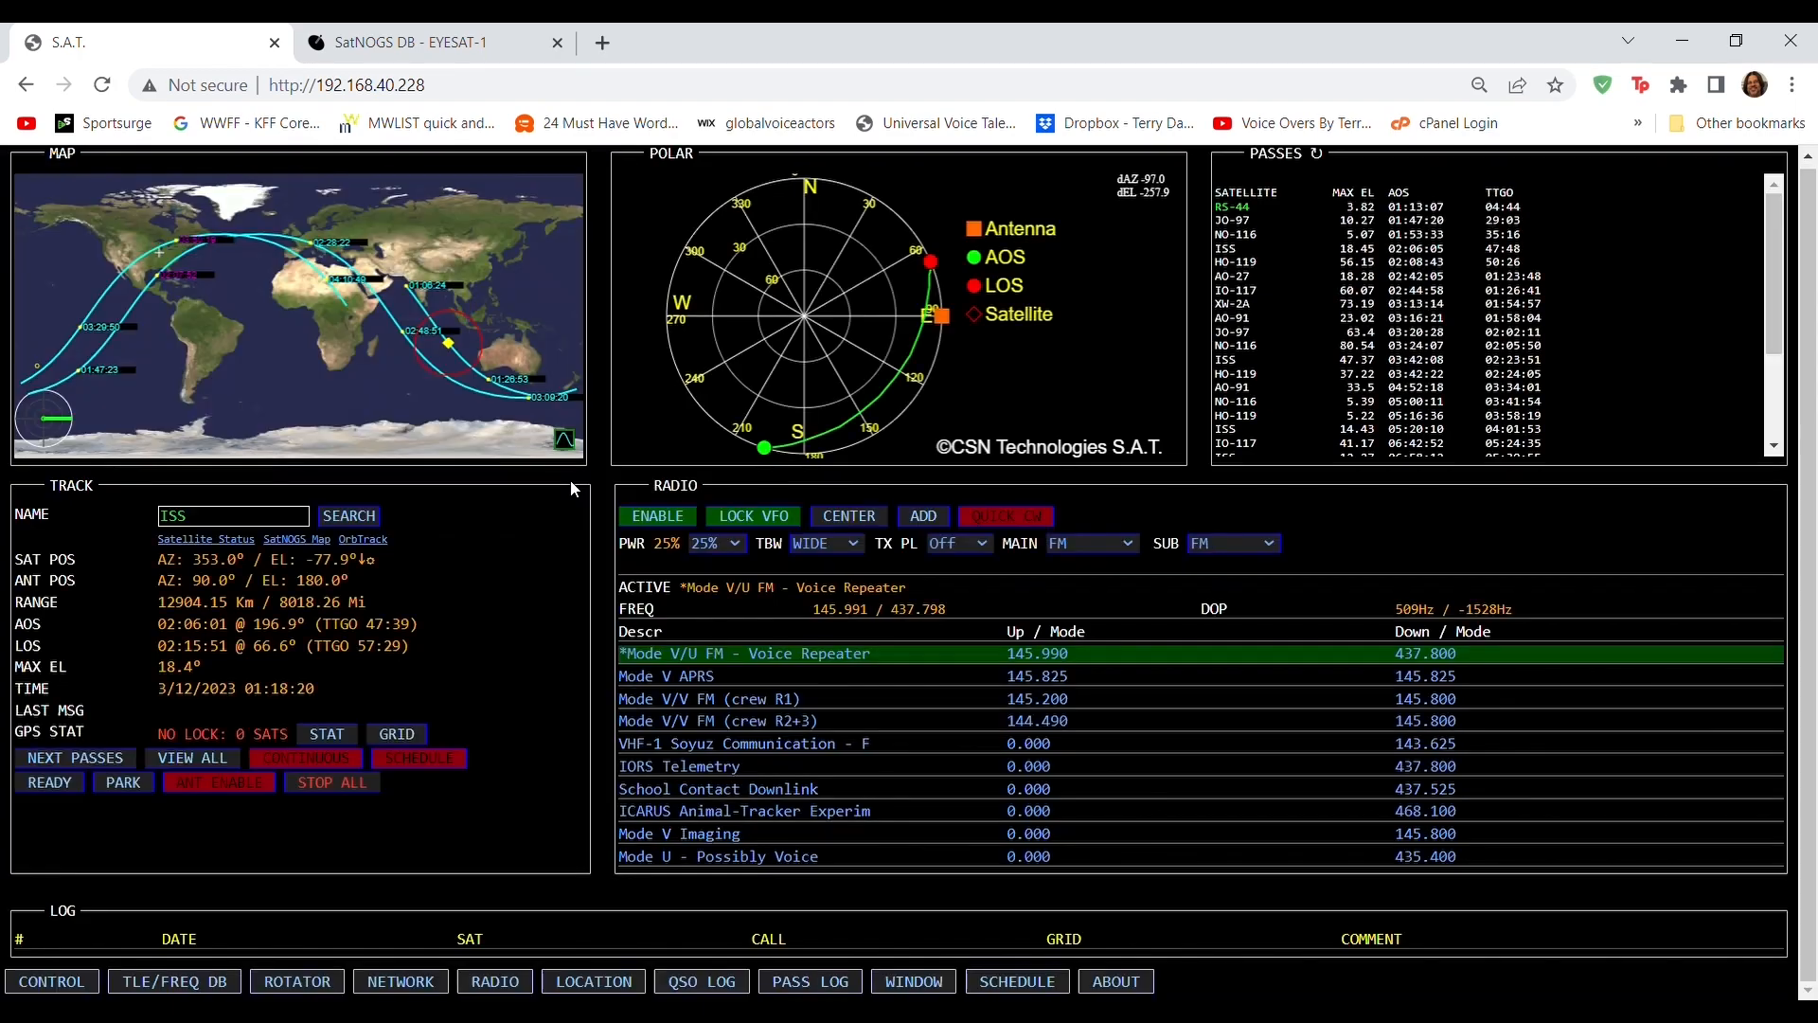
left_click(809, 981)
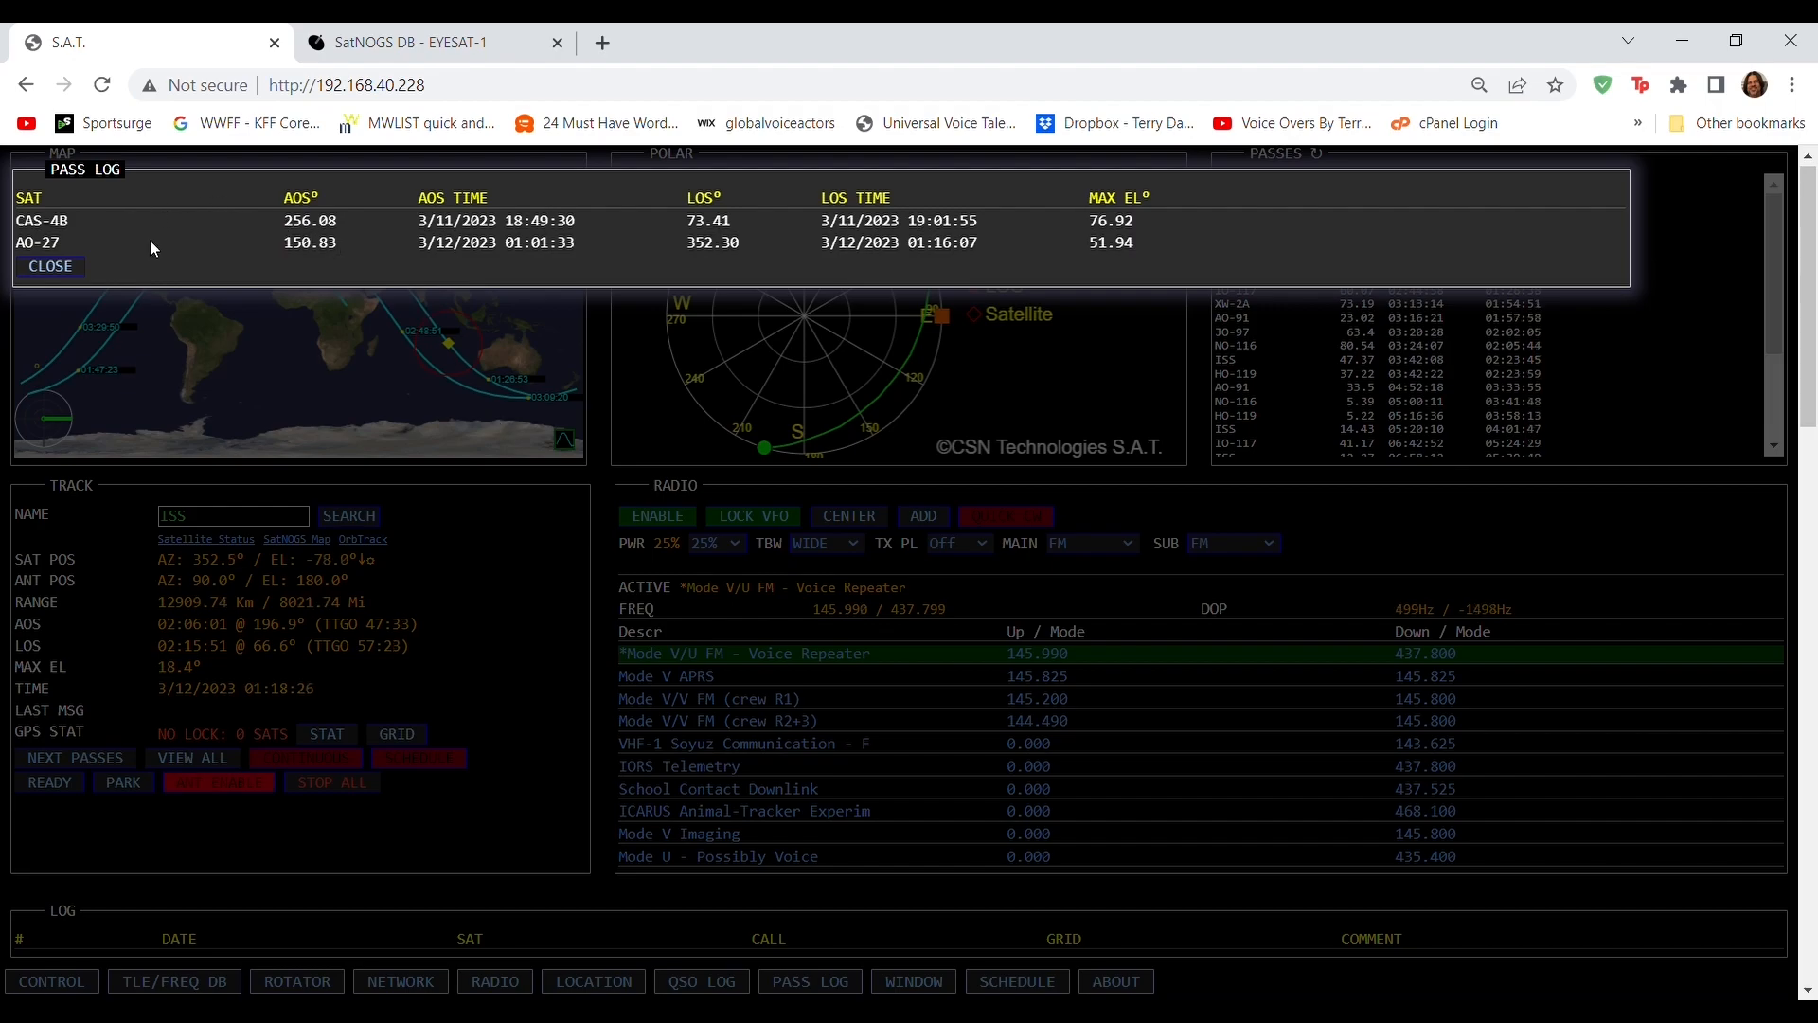
left_click(49, 265)
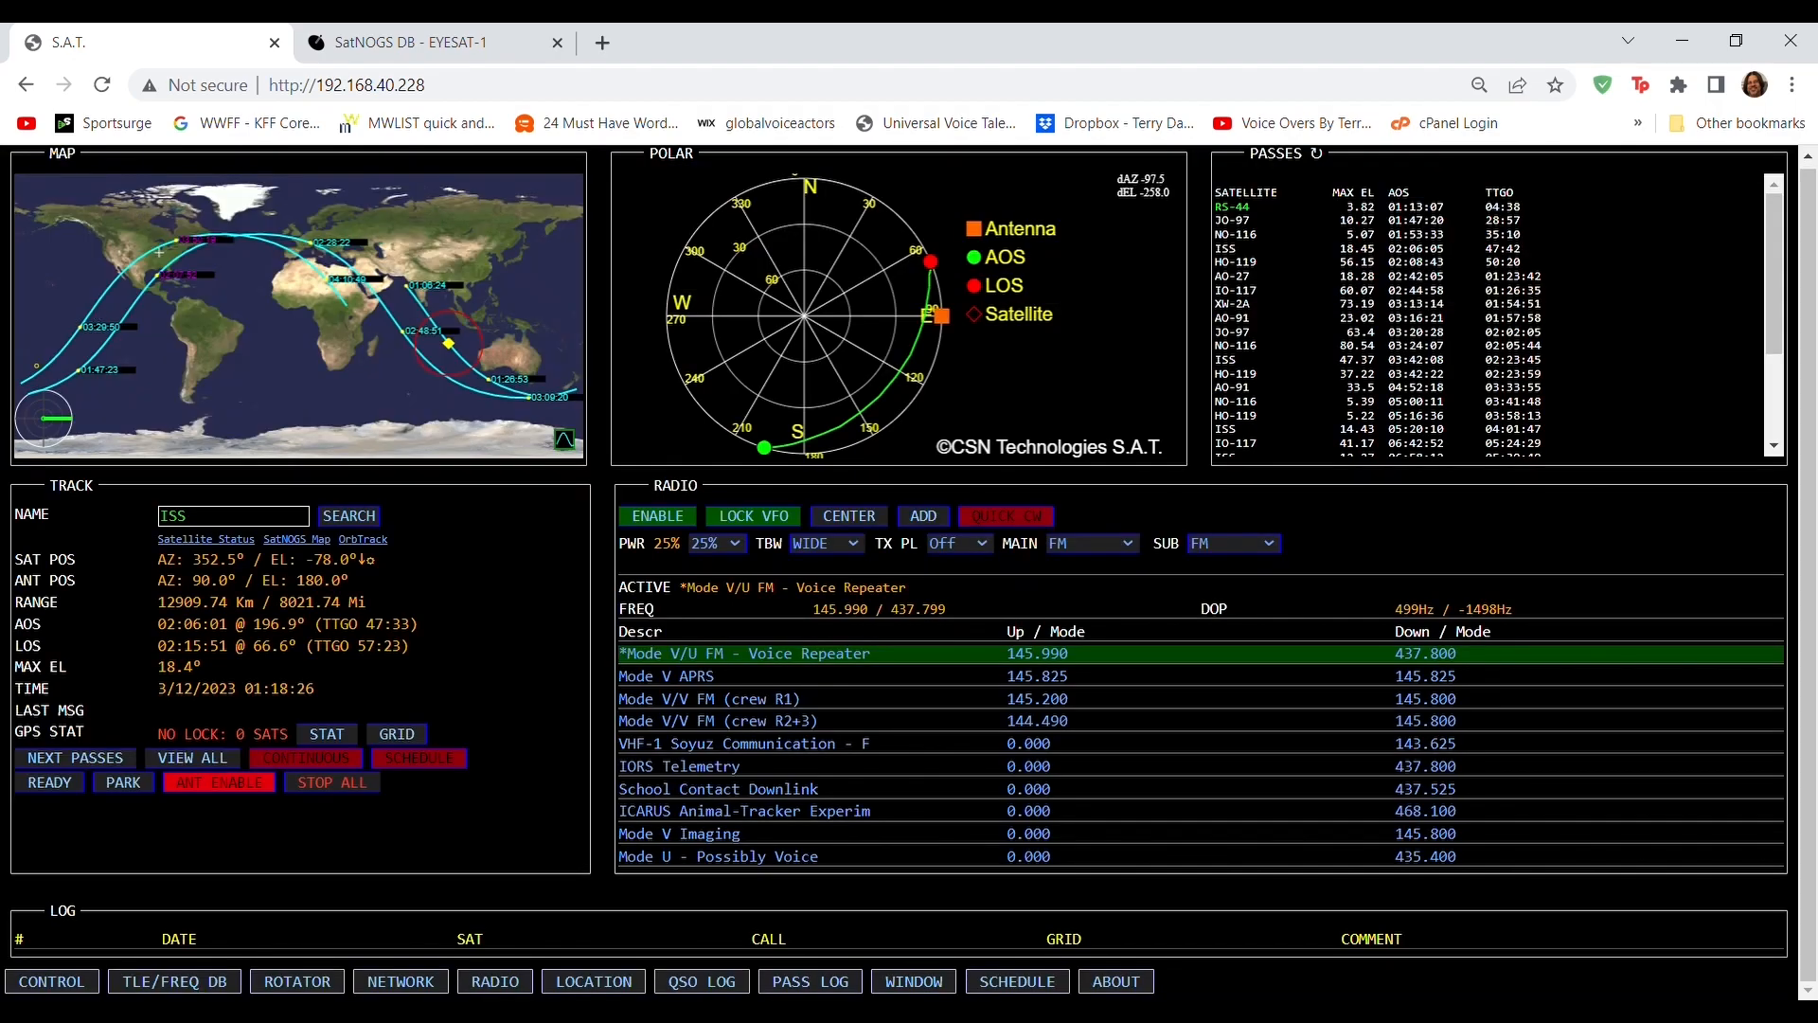
left_click(913, 979)
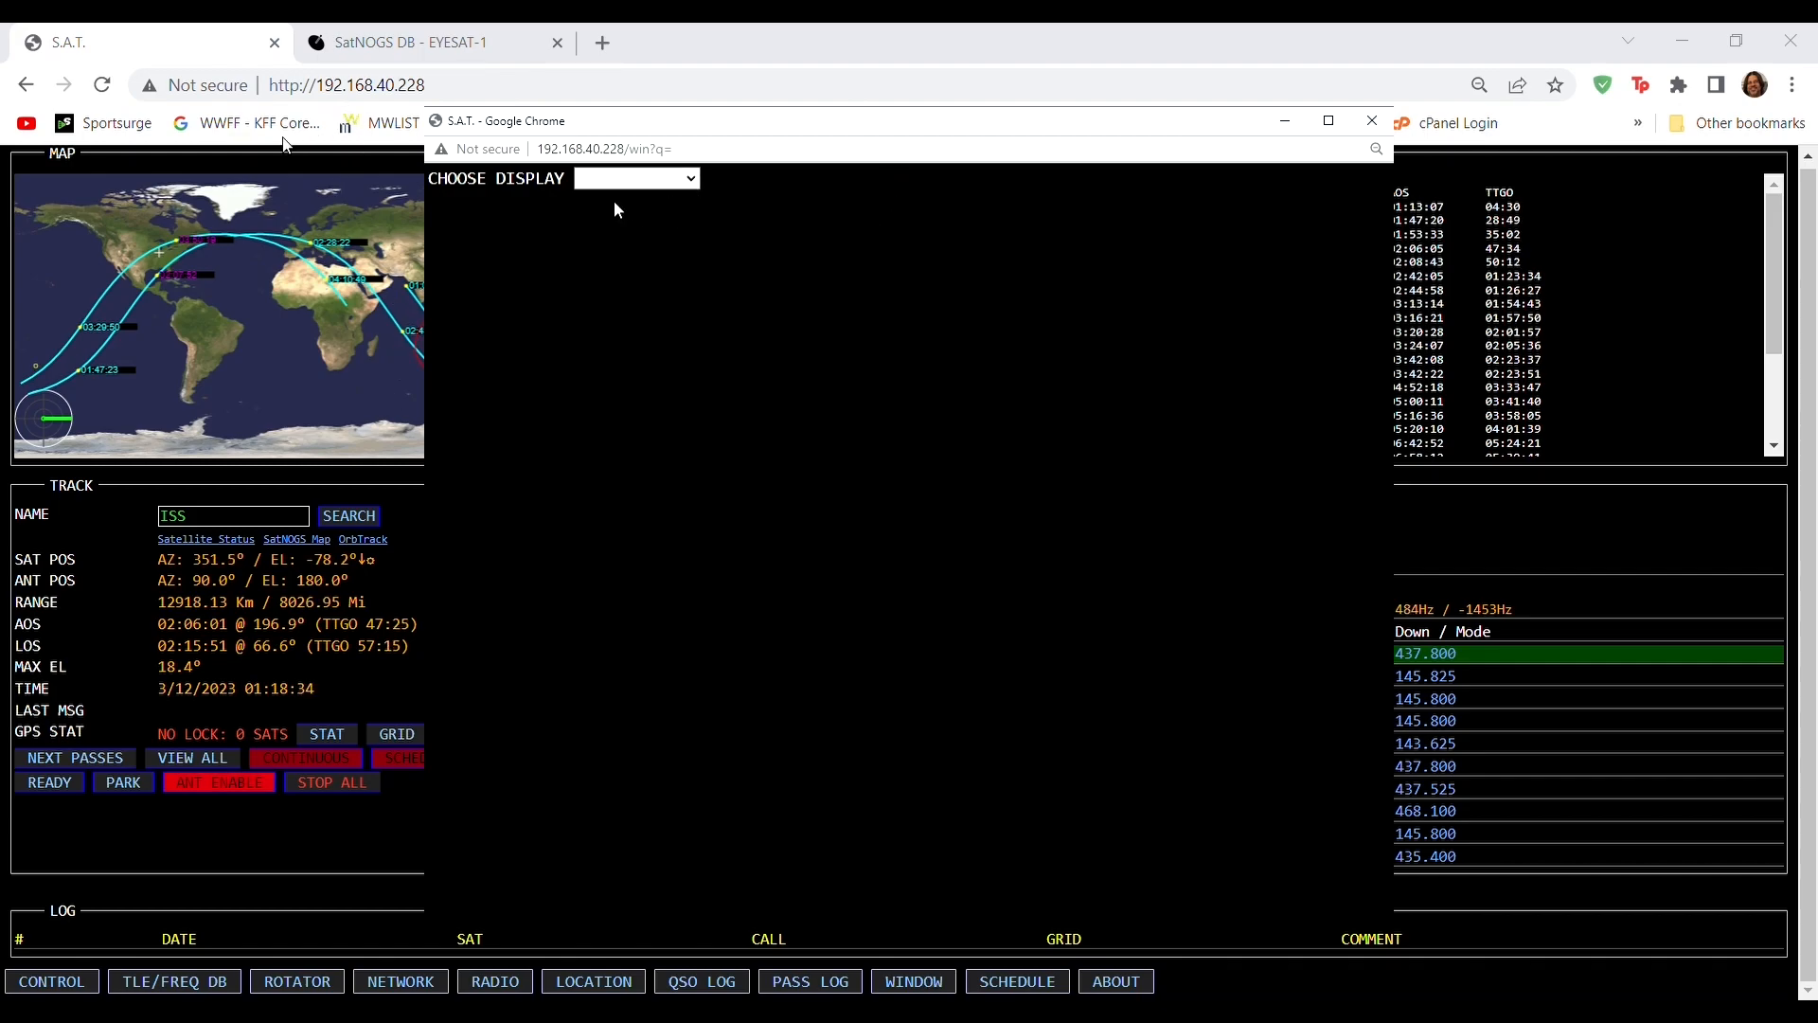
left_click(637, 178)
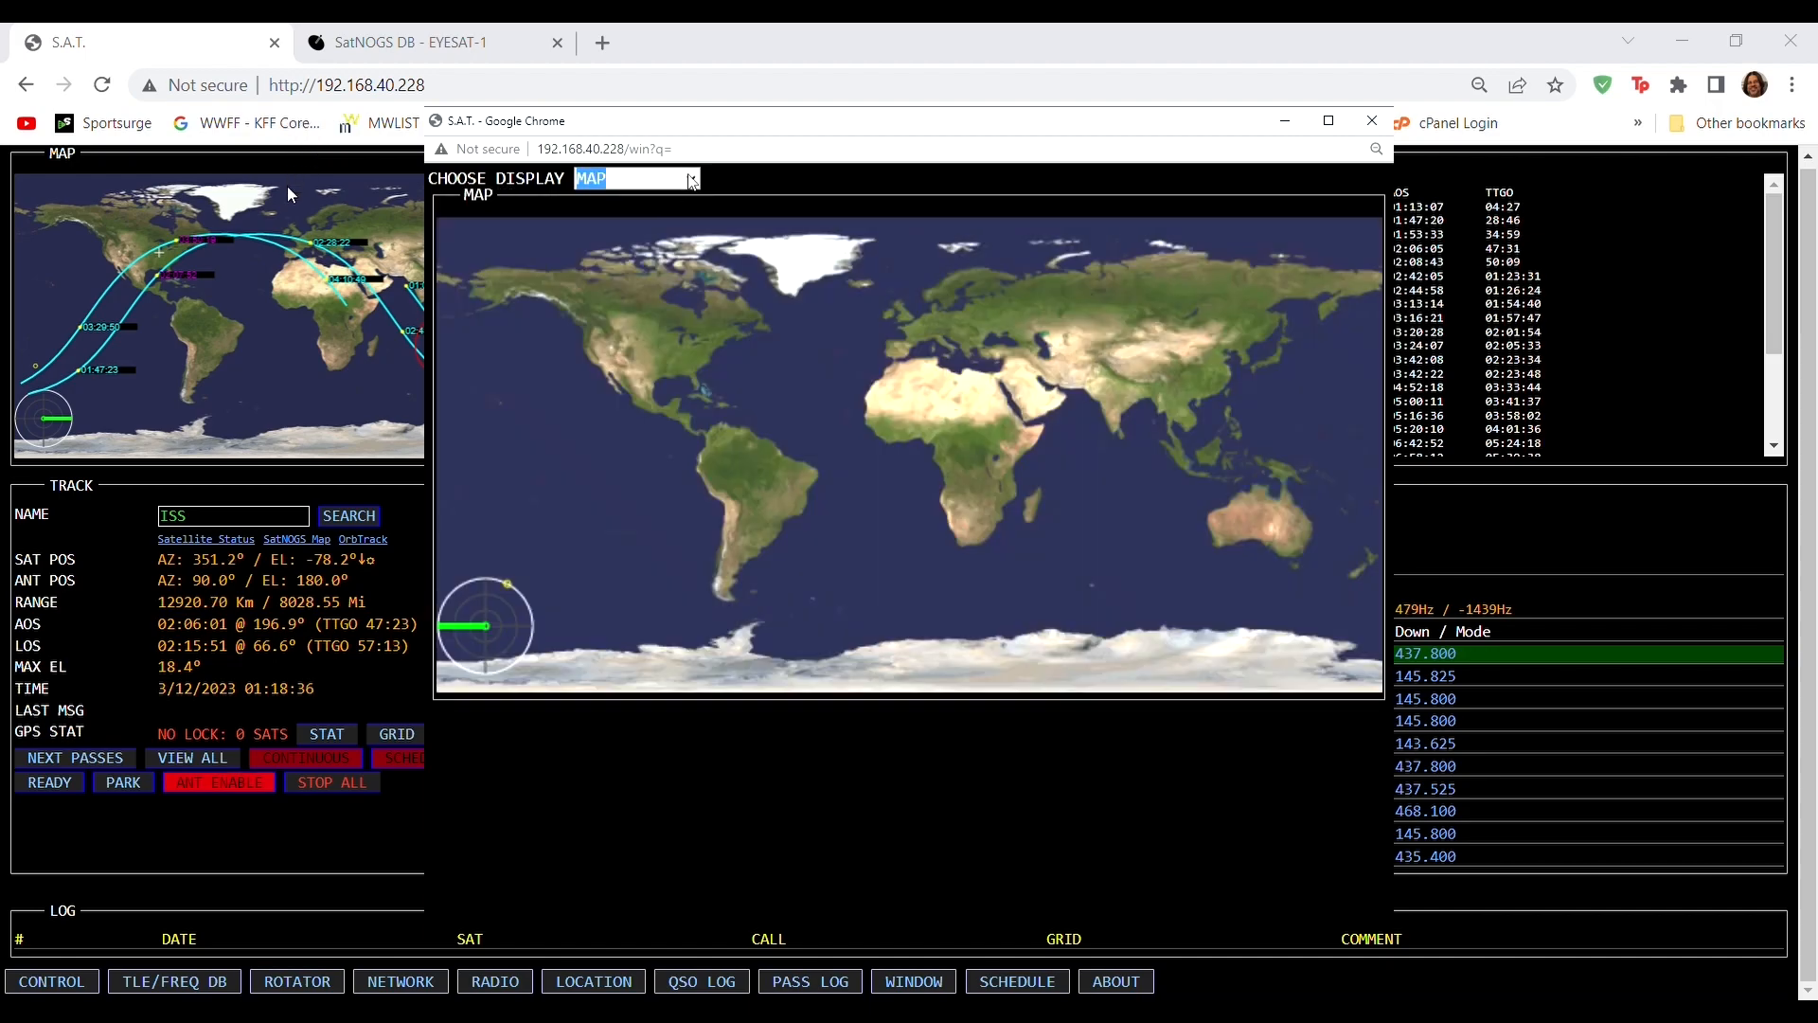
left_click(690, 178)
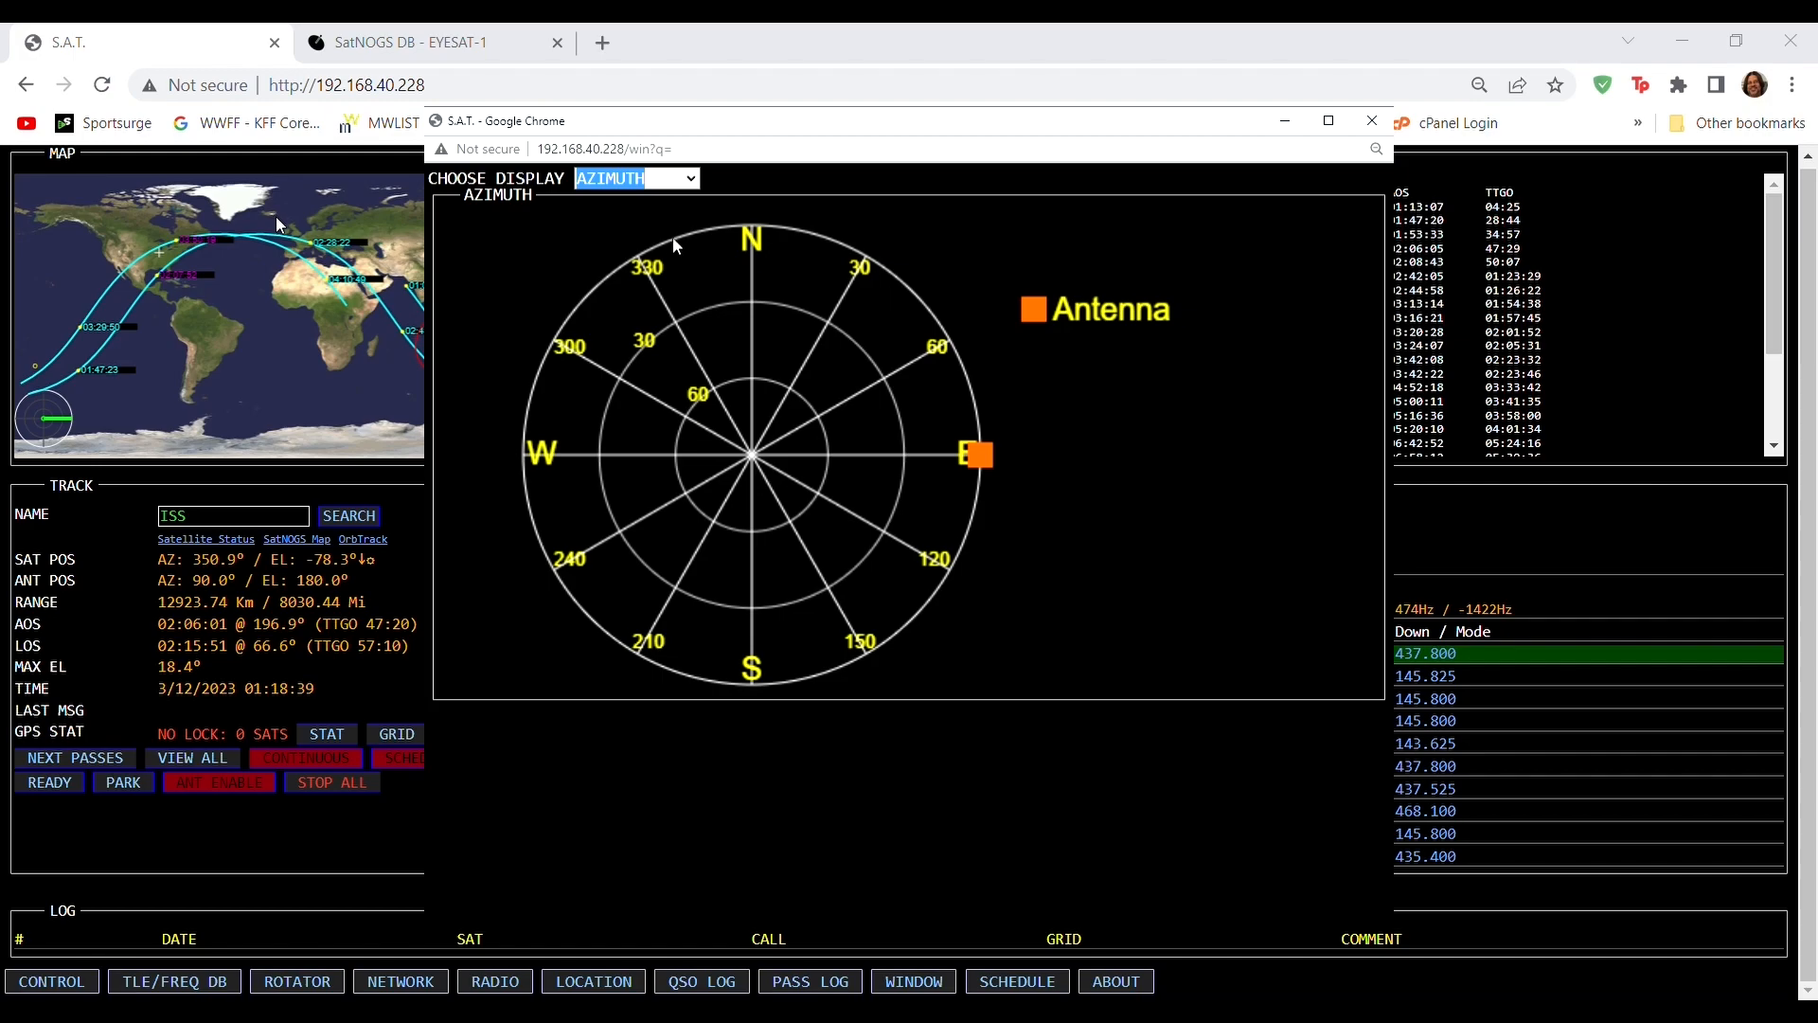
left_click(636, 178)
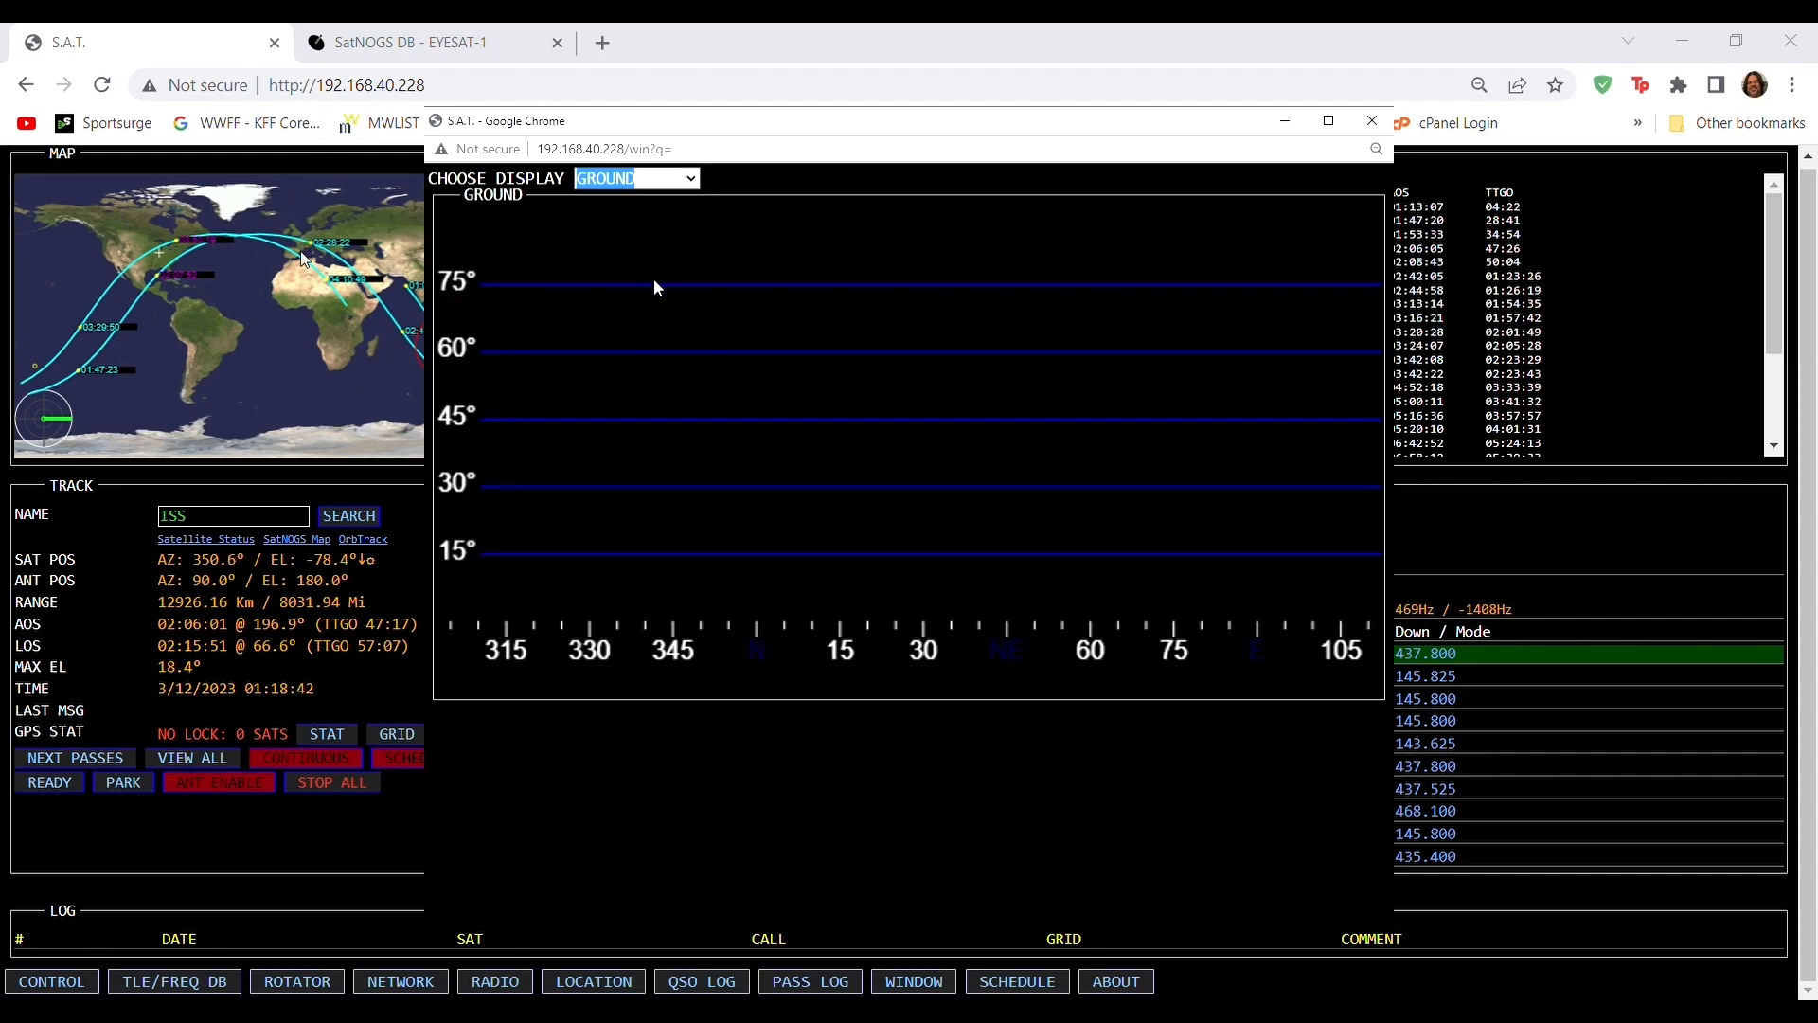
left_click(666, 179)
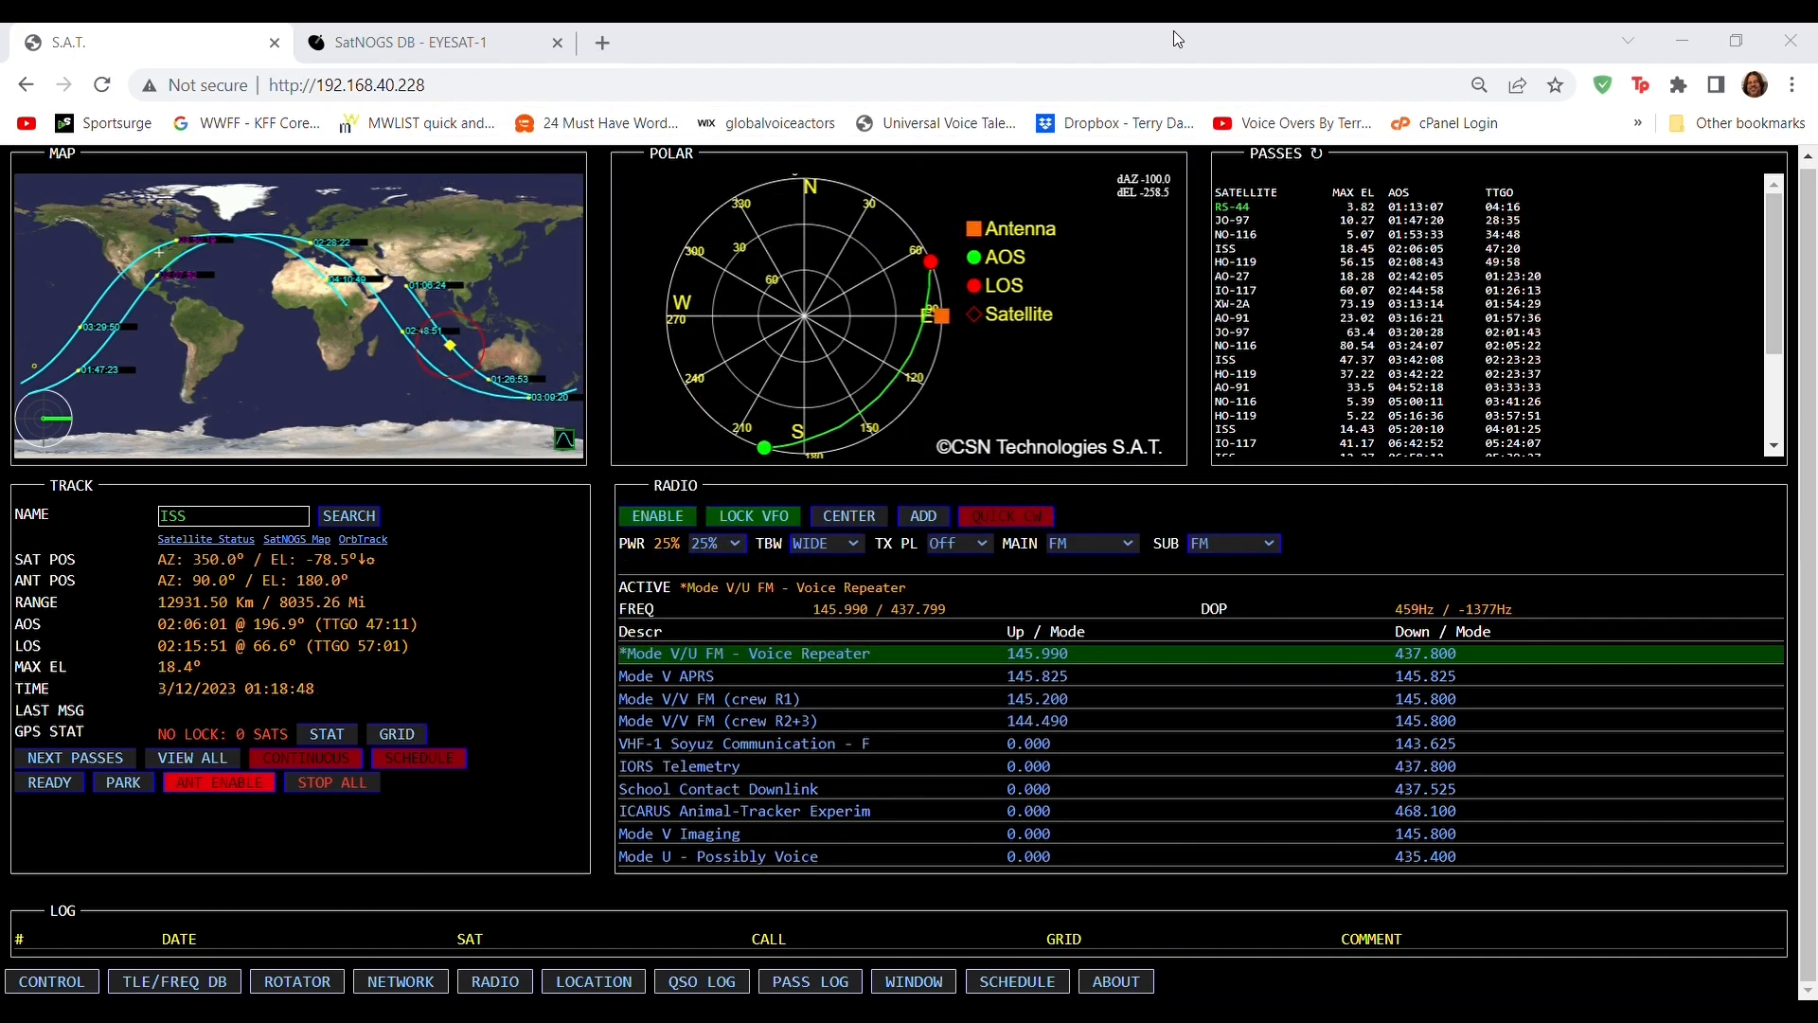
Add an FO-29 pass with AOS/LOS times to the scheduled passes list, then close it
left_click(1017, 981)
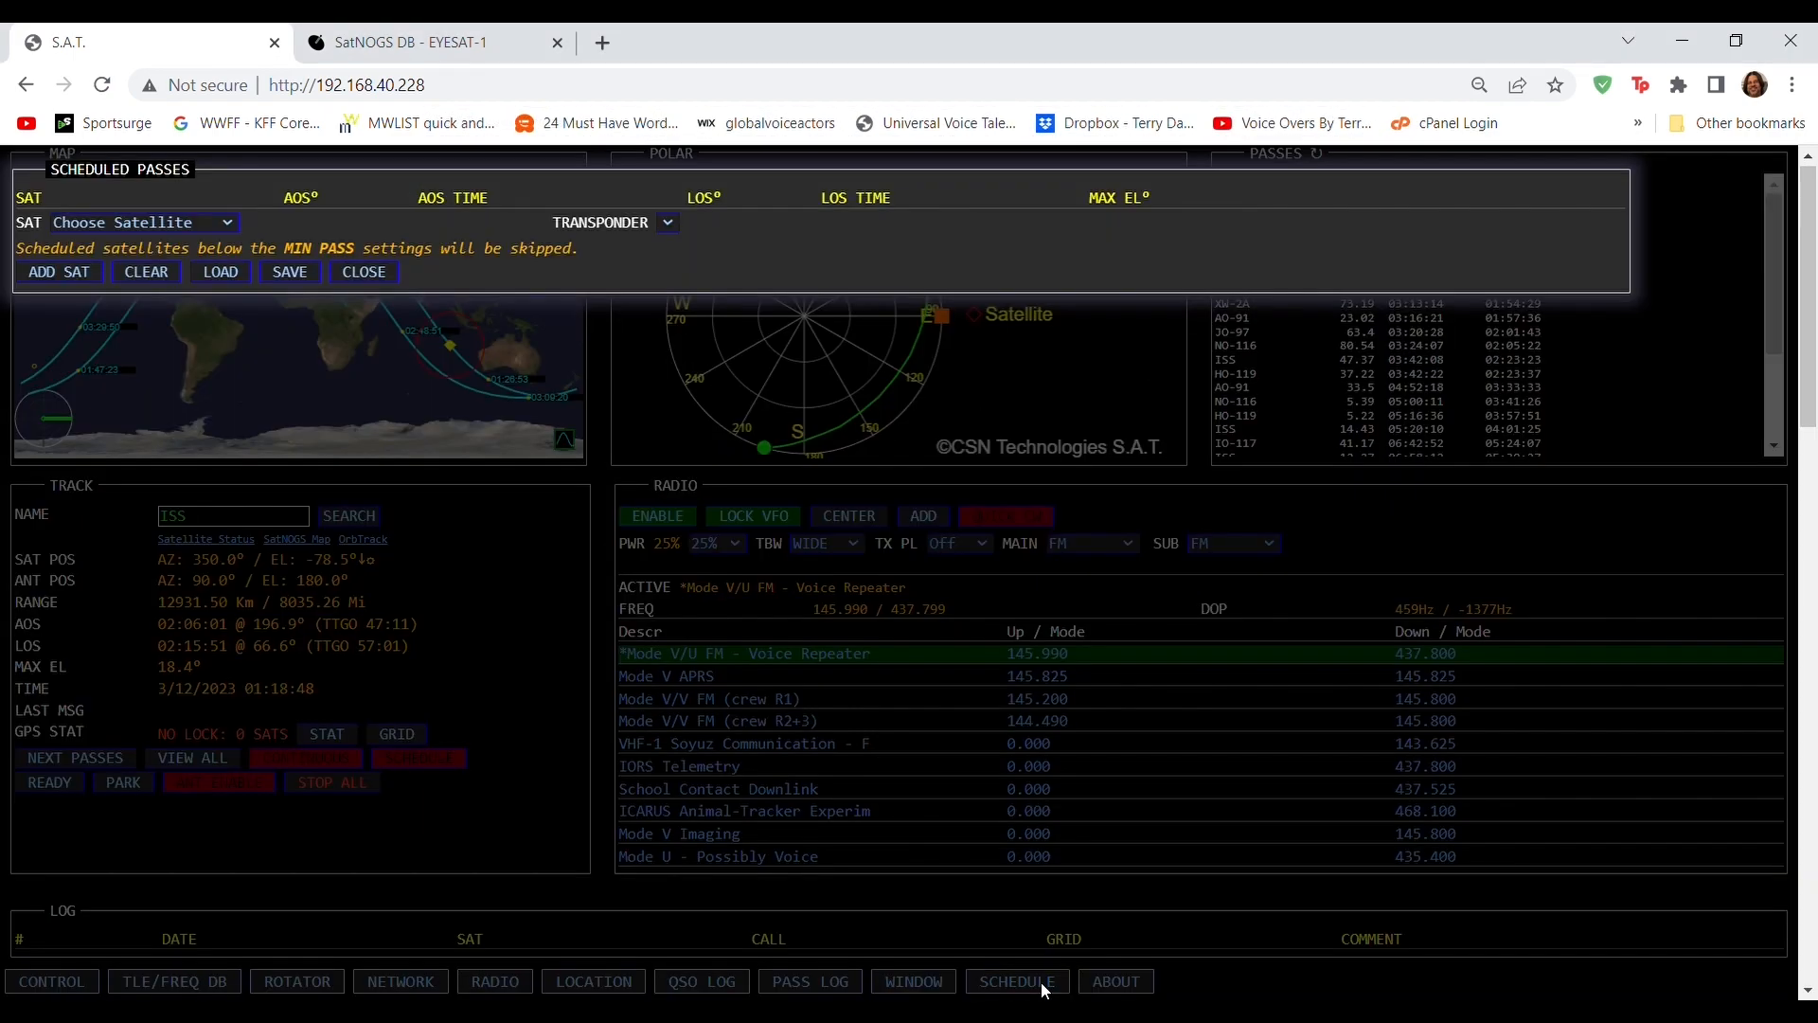
left_click(59, 271)
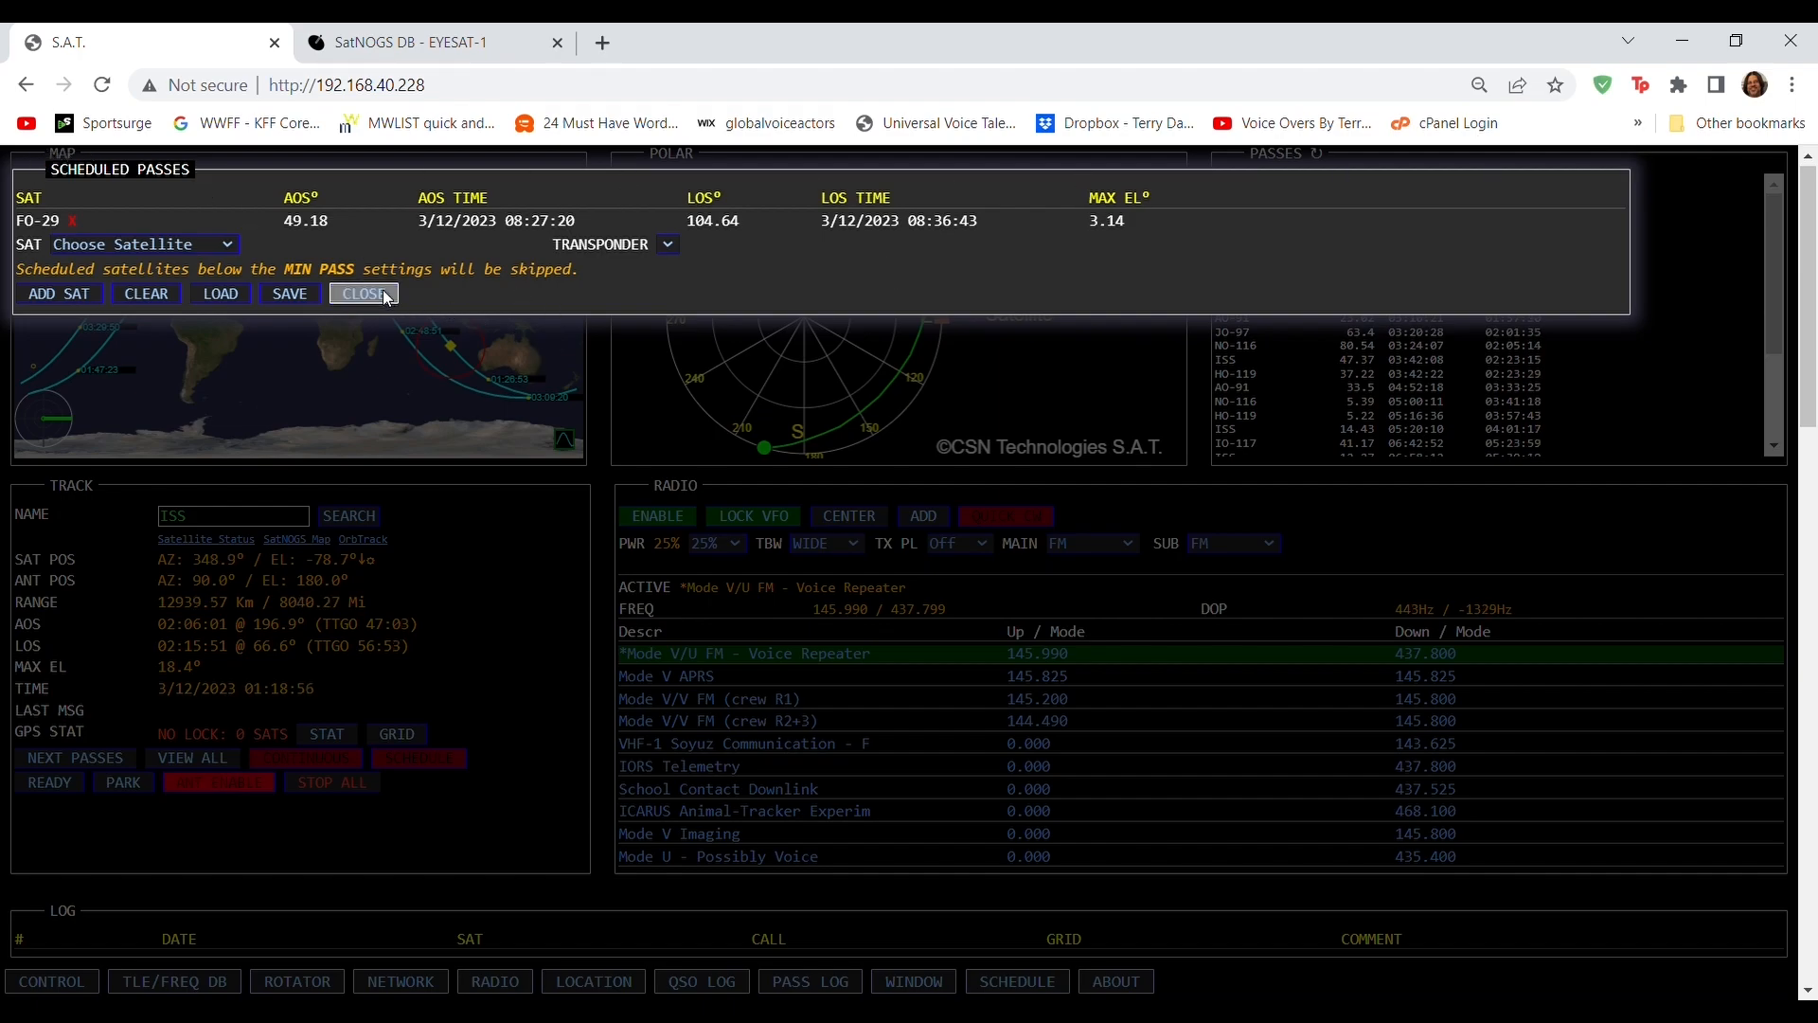
left_click(363, 293)
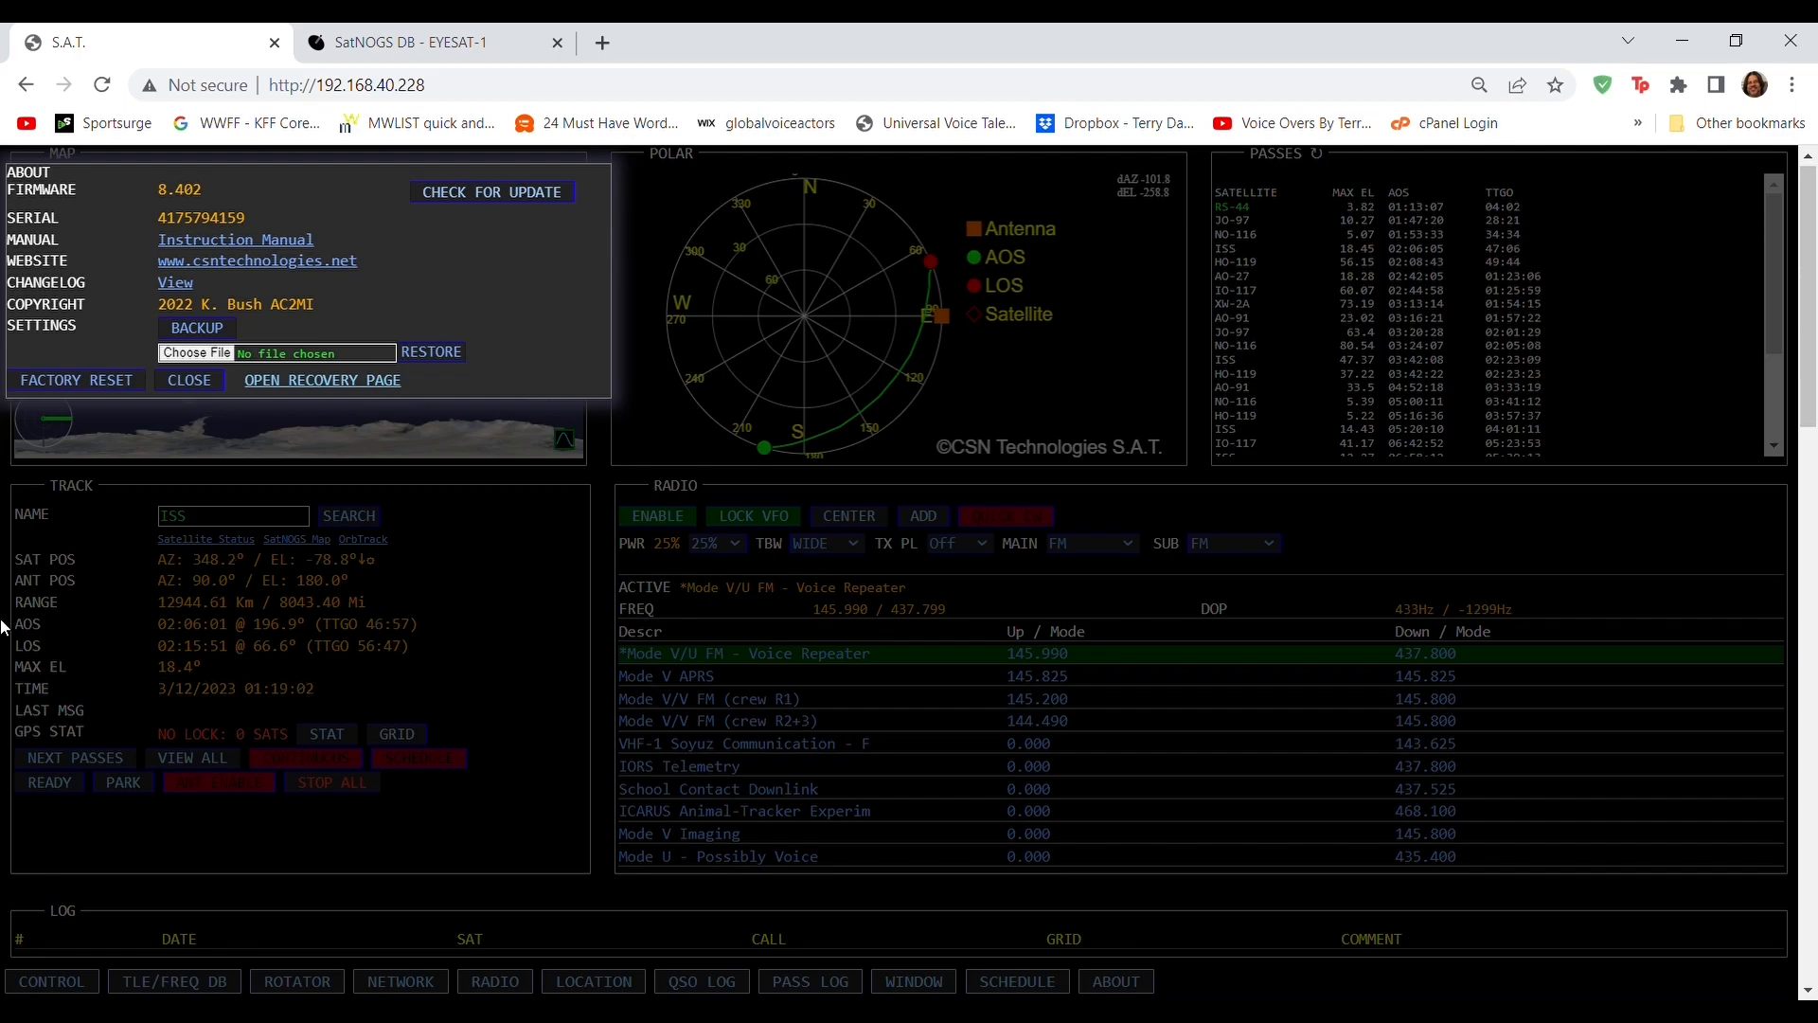
mouse_move(466, 238)
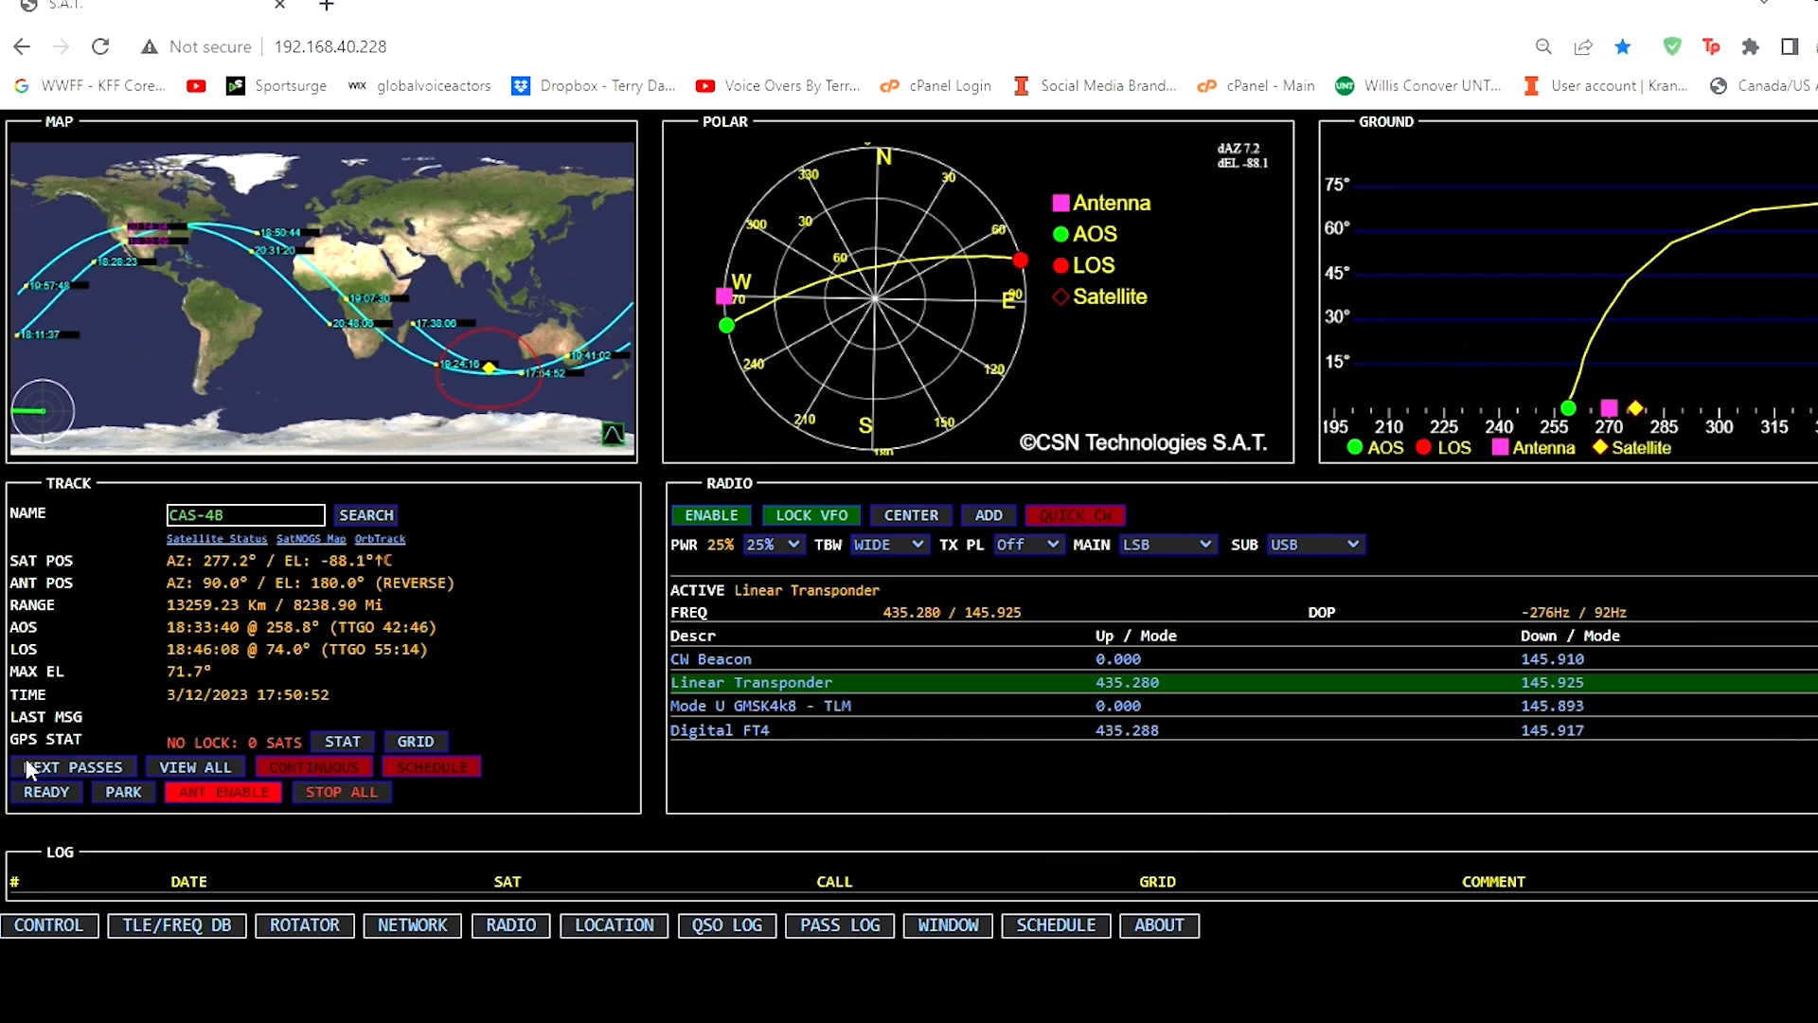
Bring up the NEXT PASSES grid to pick CAS-4B for tracking
left_click(72, 767)
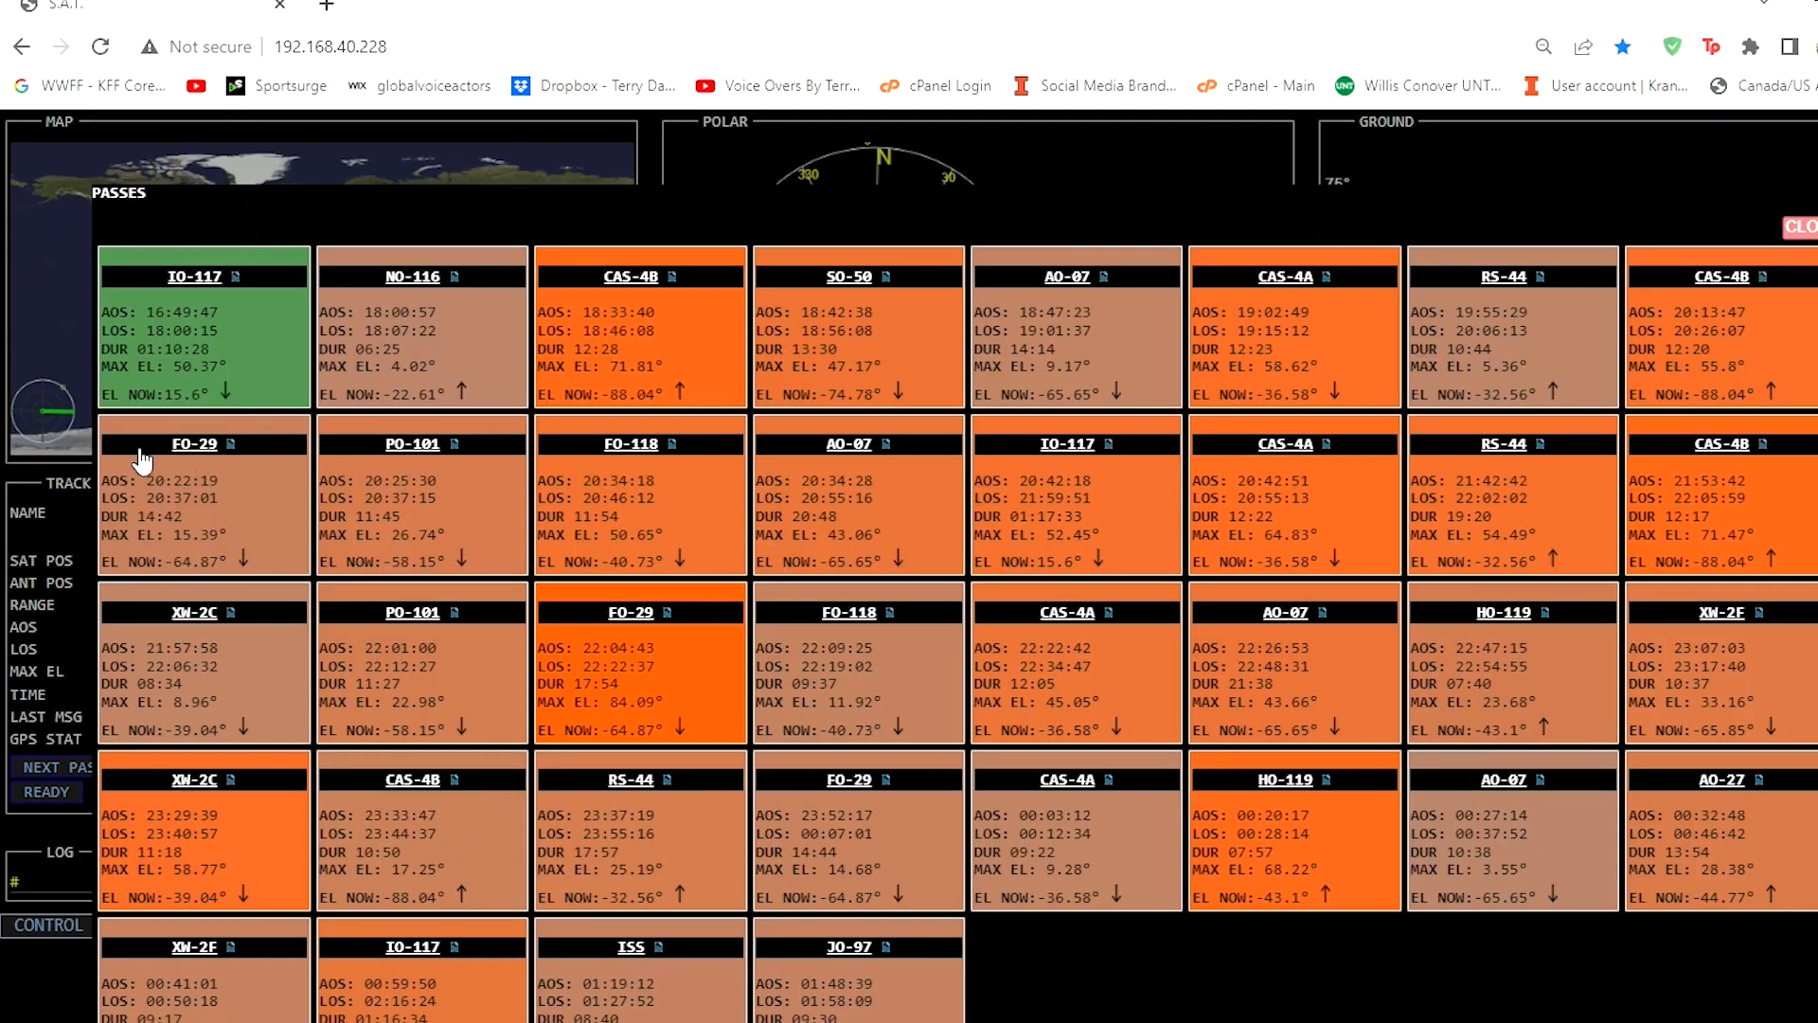
mouse_move(678, 345)
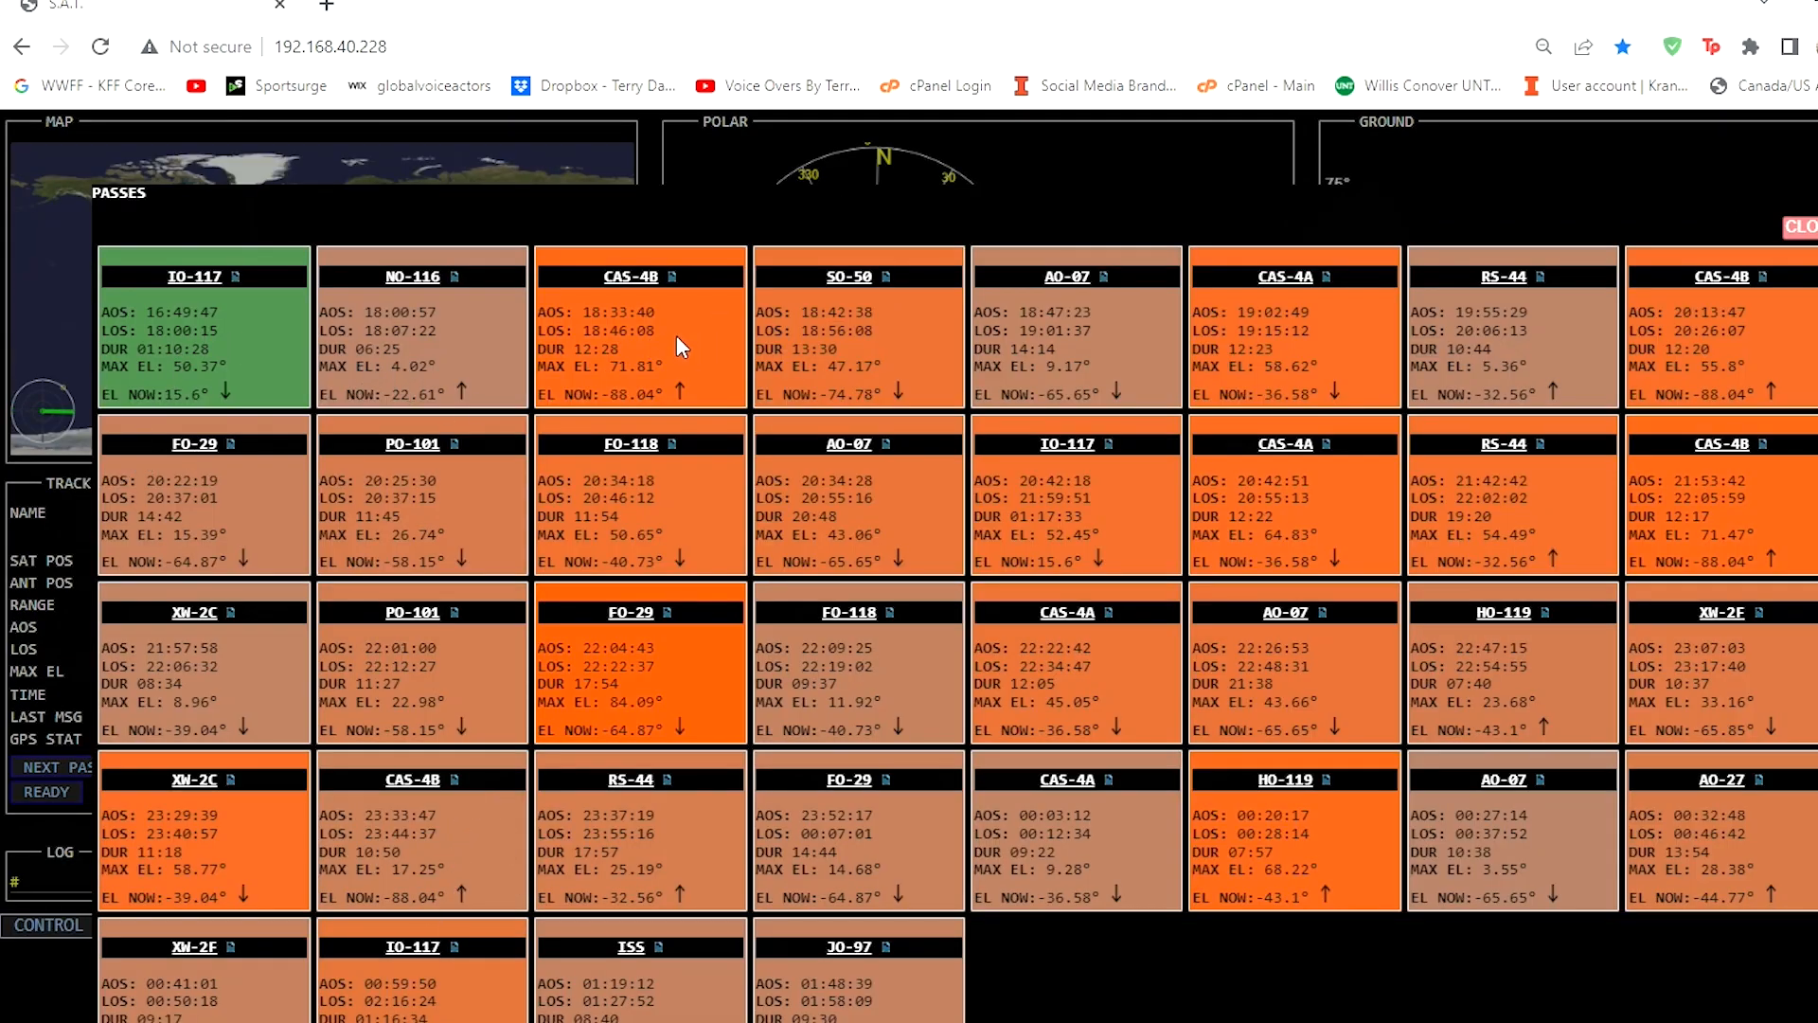
mouse_move(632, 296)
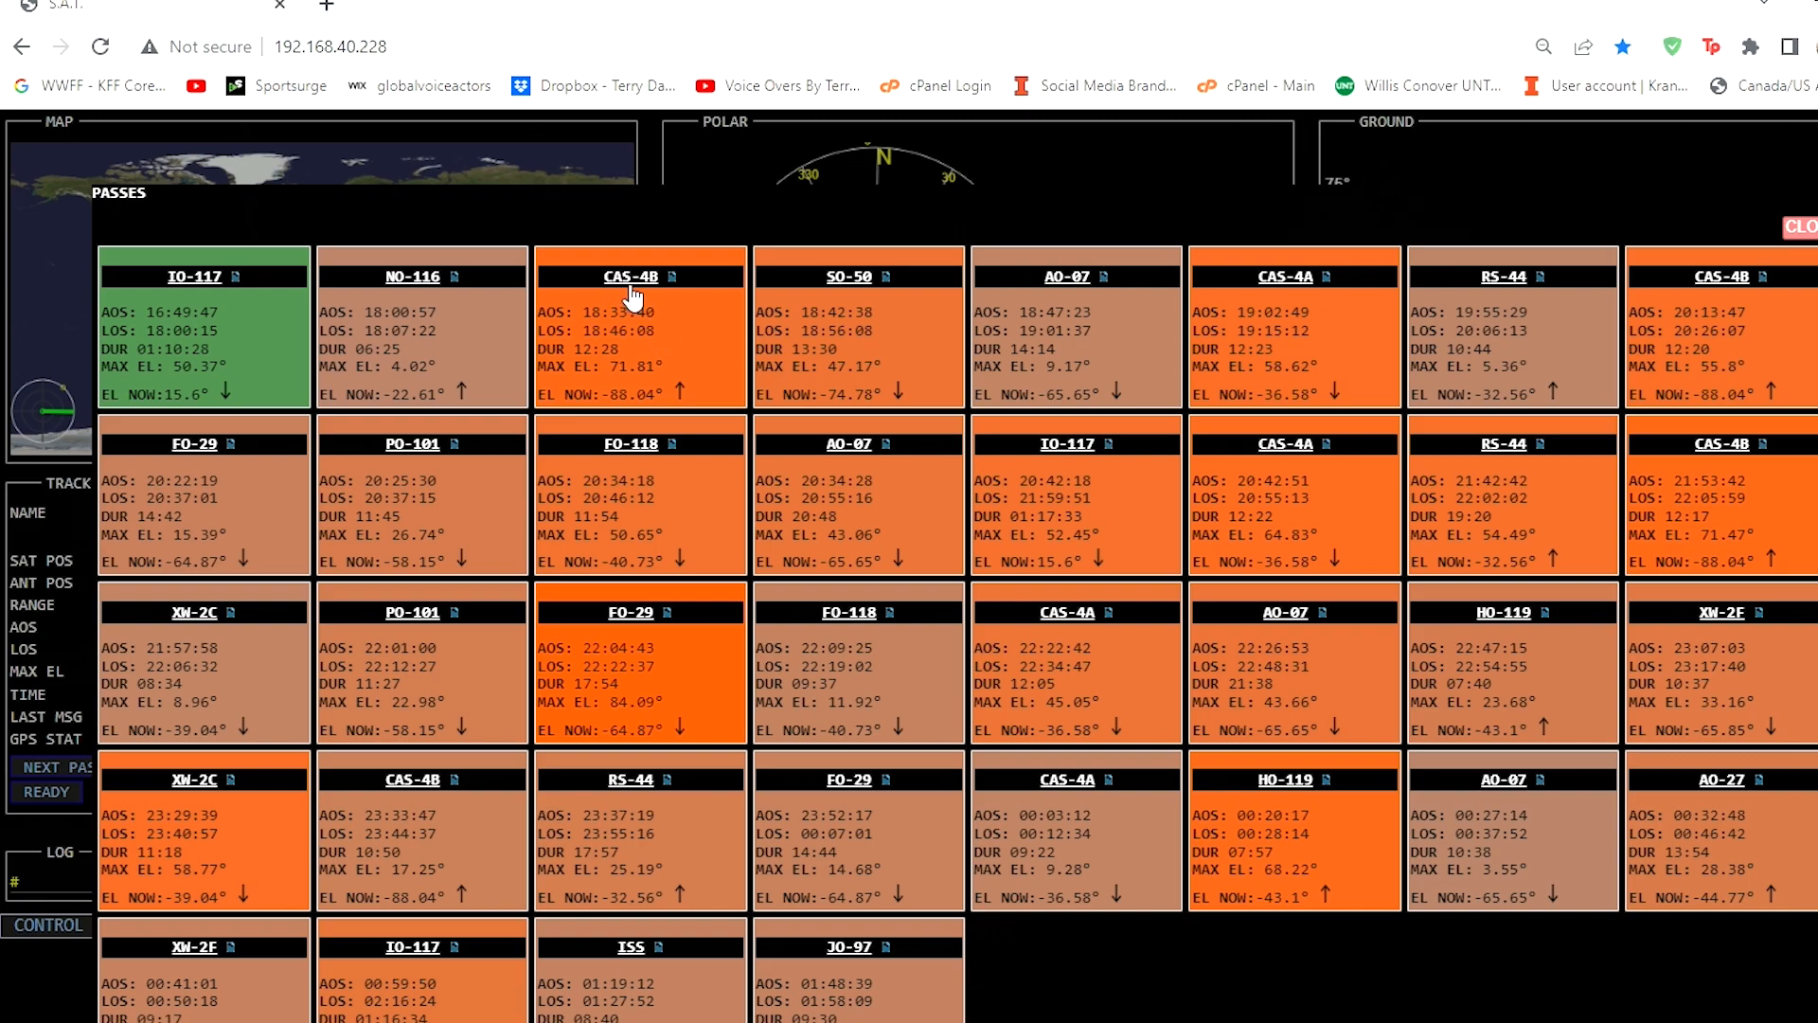
mouse_move(650, 293)
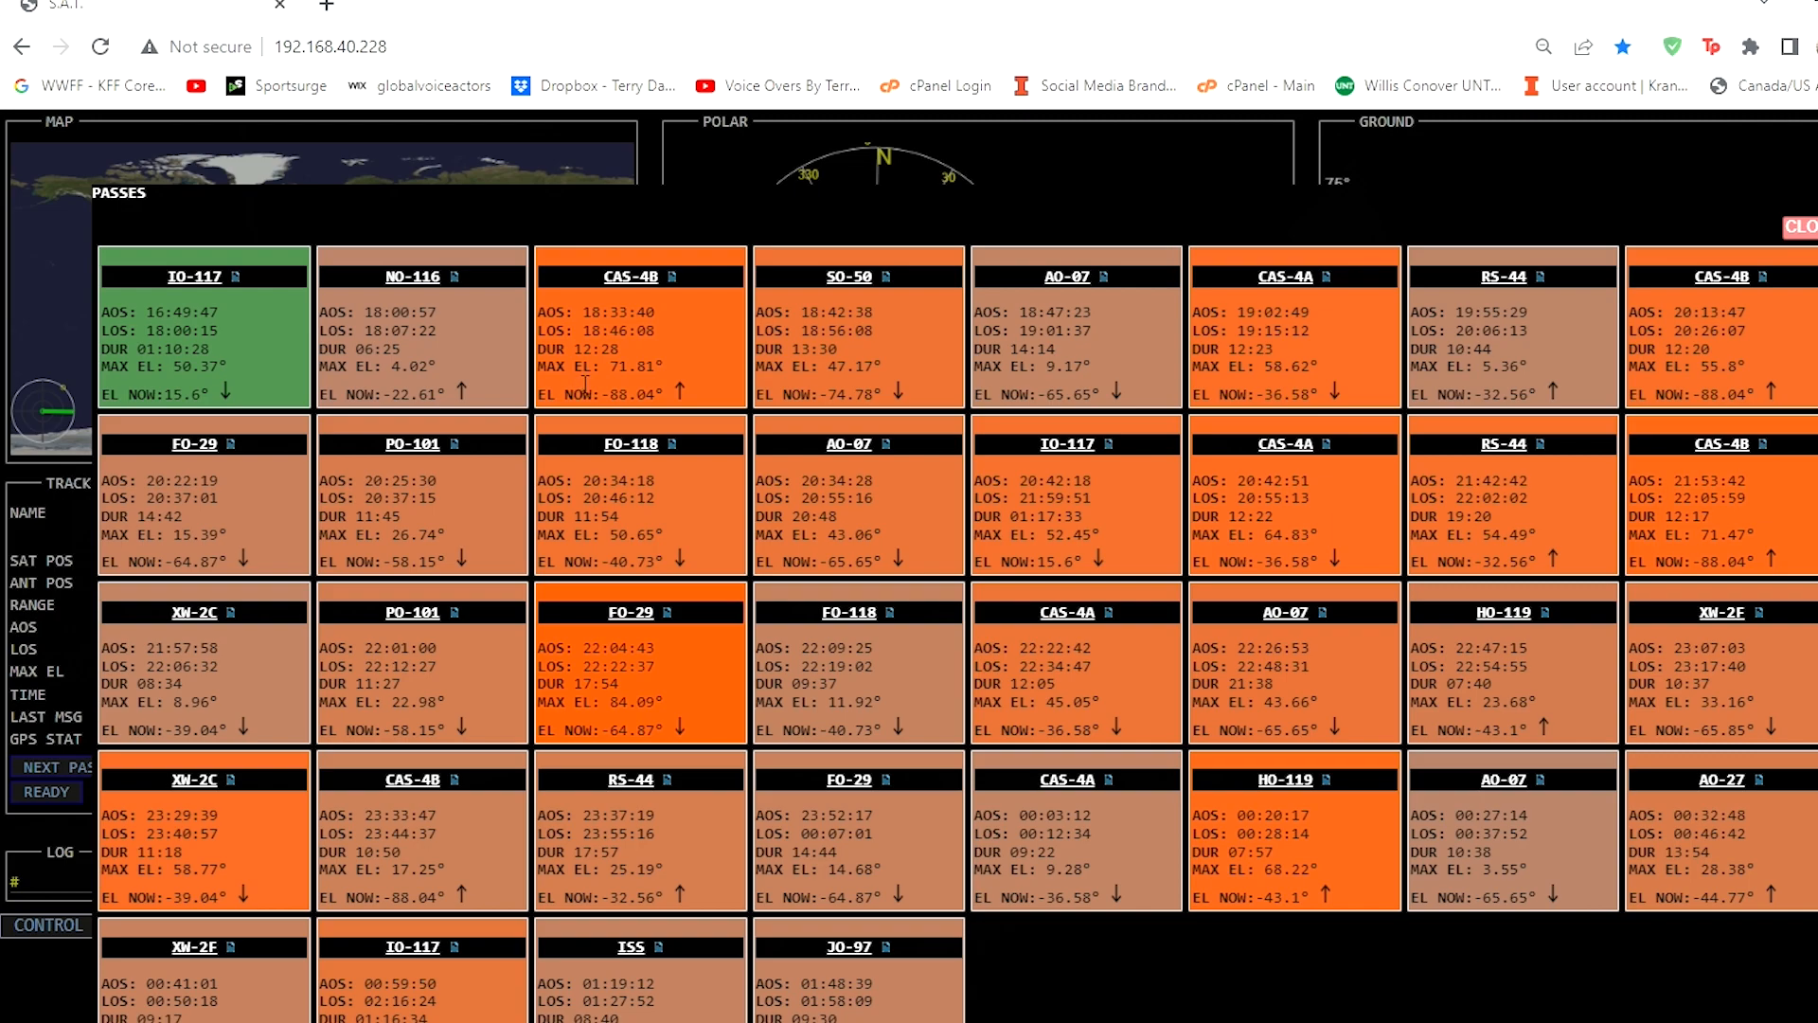
mouse_move(644, 387)
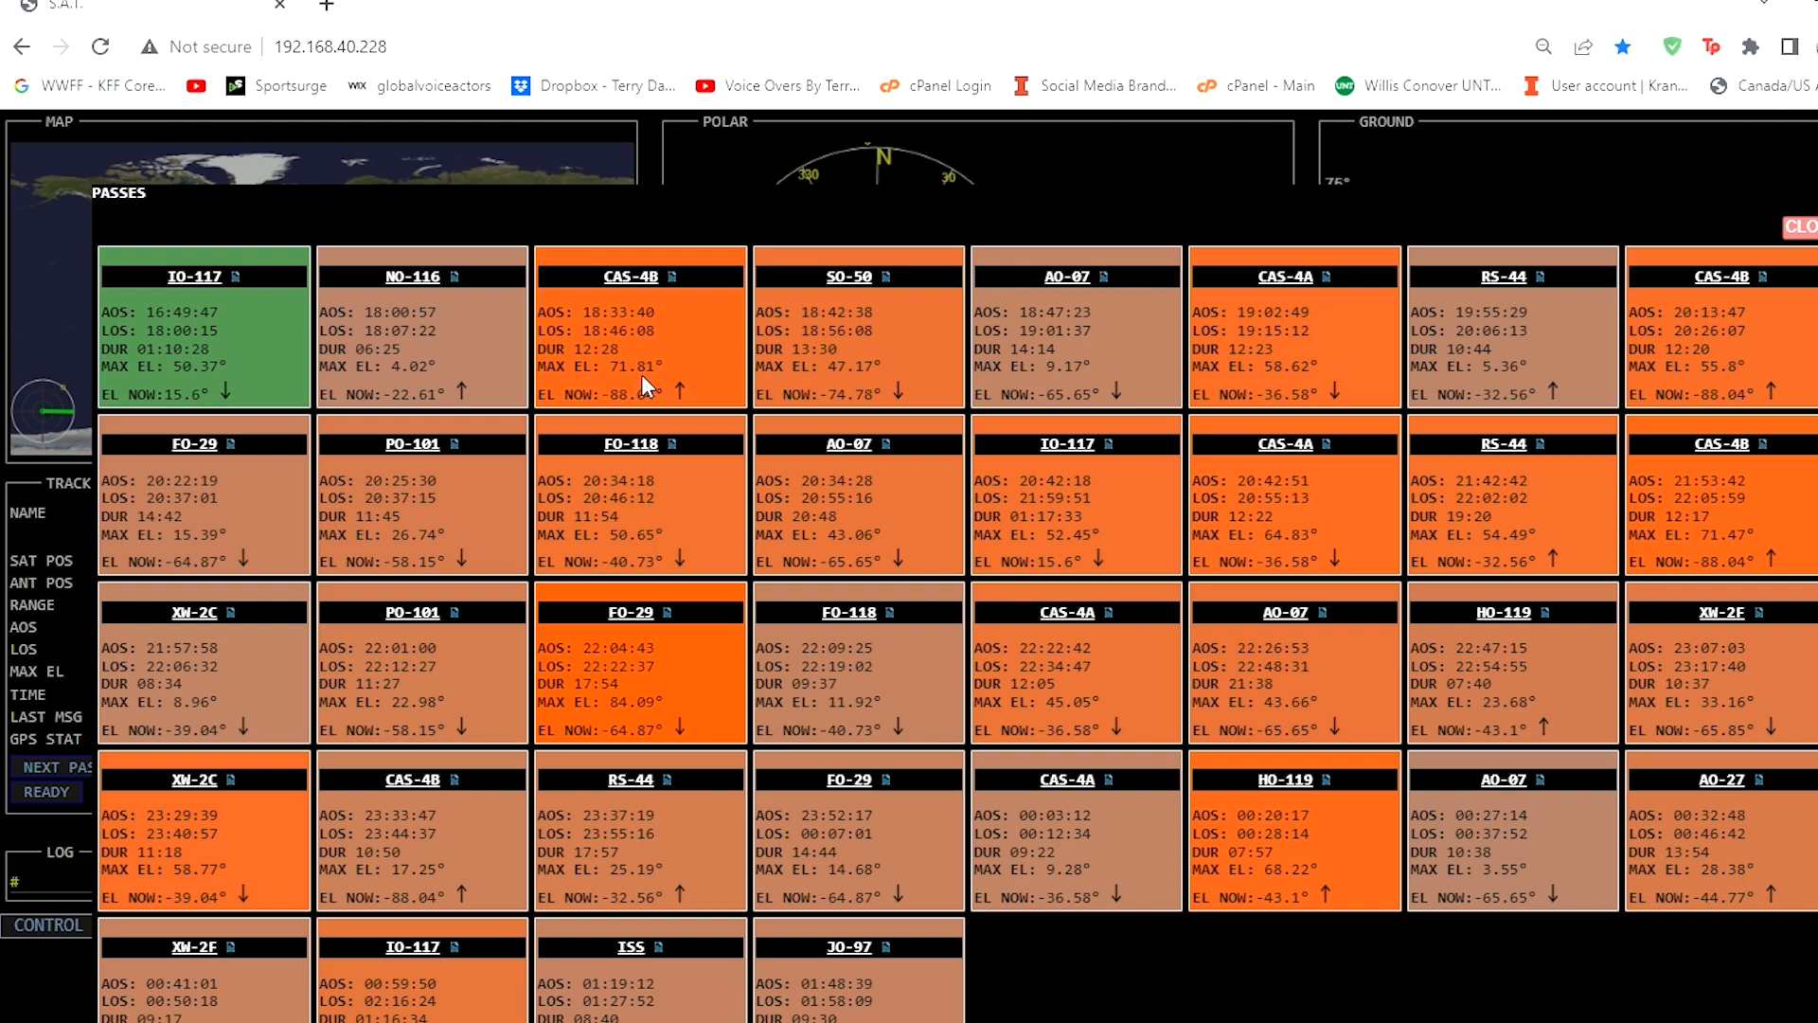
mouse_move(649, 383)
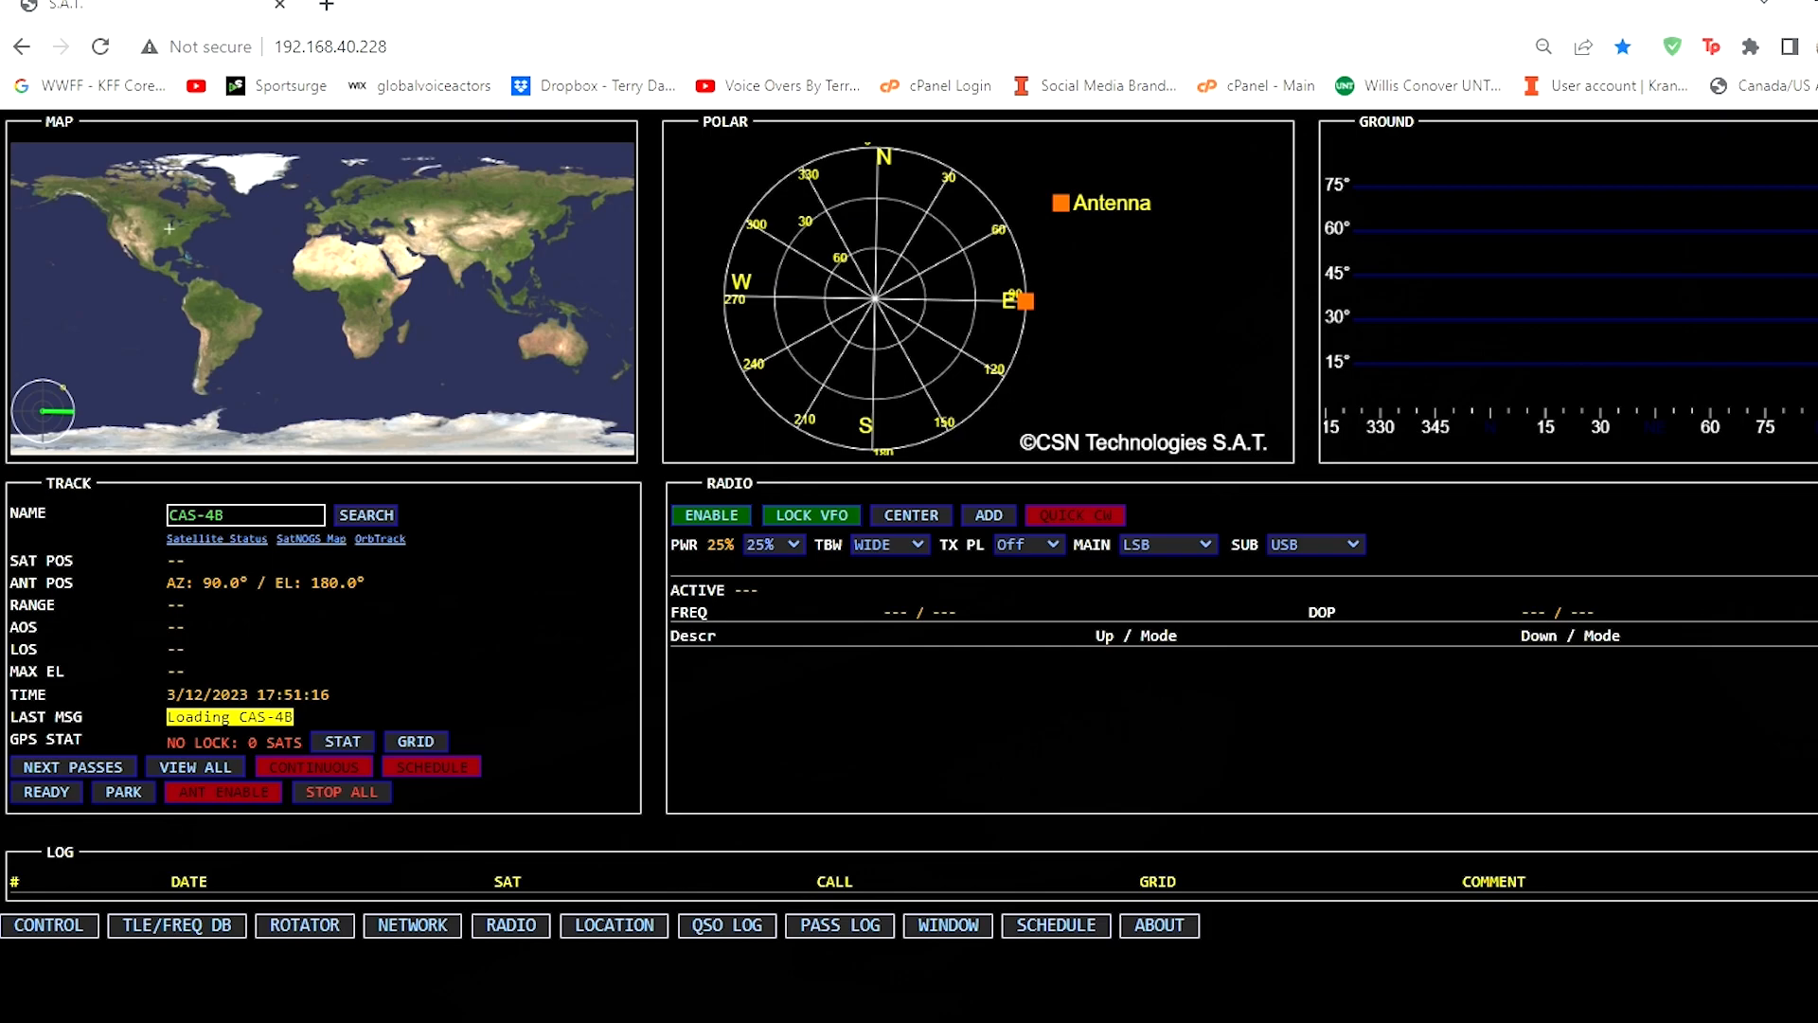
Select CAS-4B for tracking and make Linear Transponder the active radio preset
left_click(366, 515)
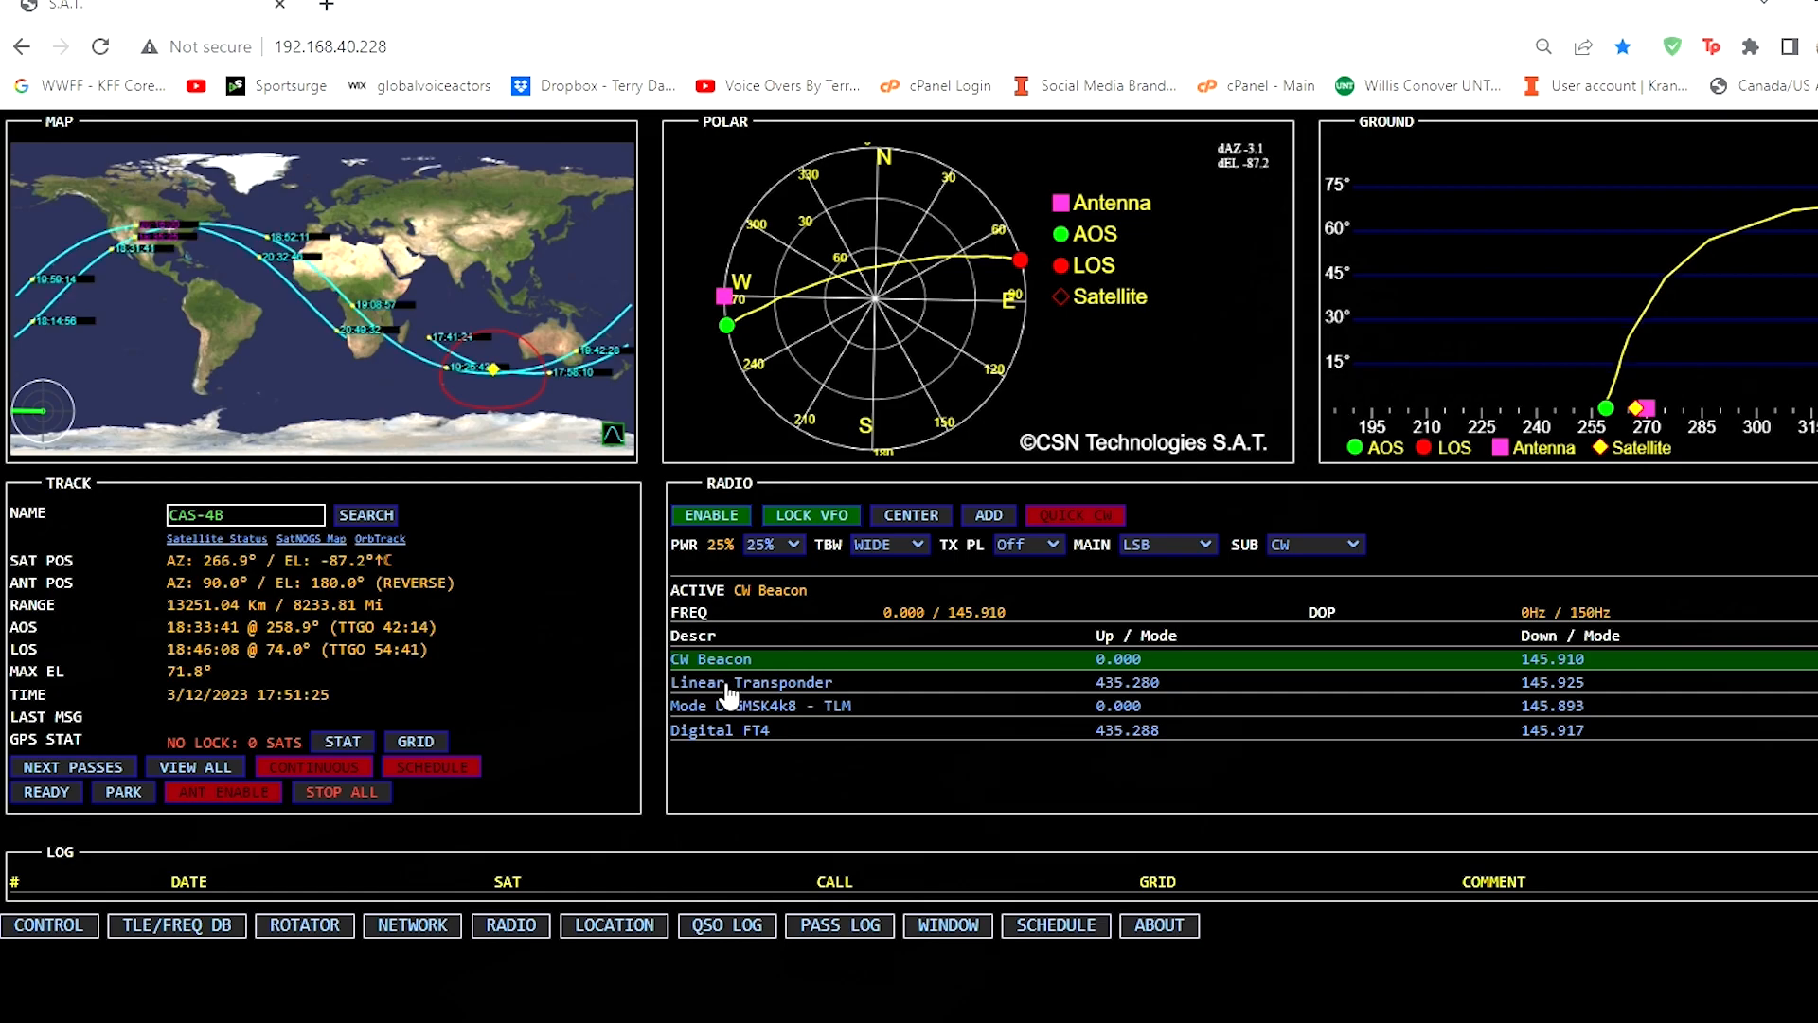
left_click(752, 682)
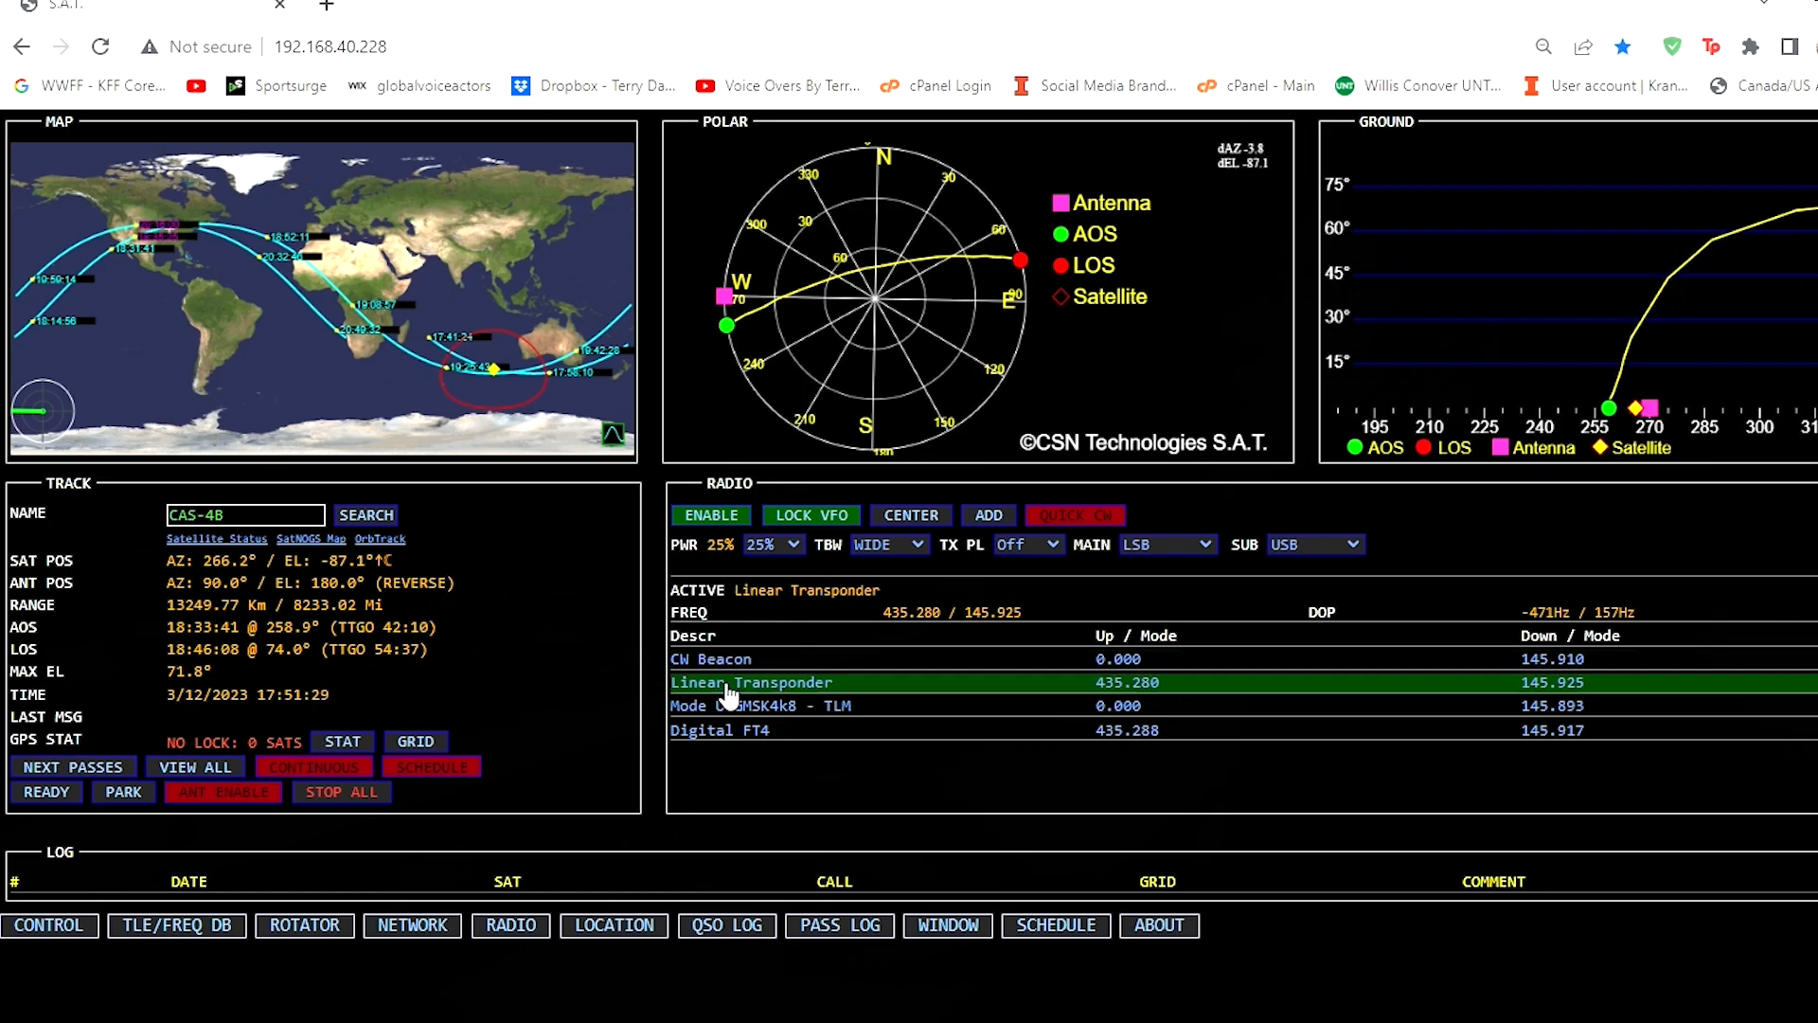